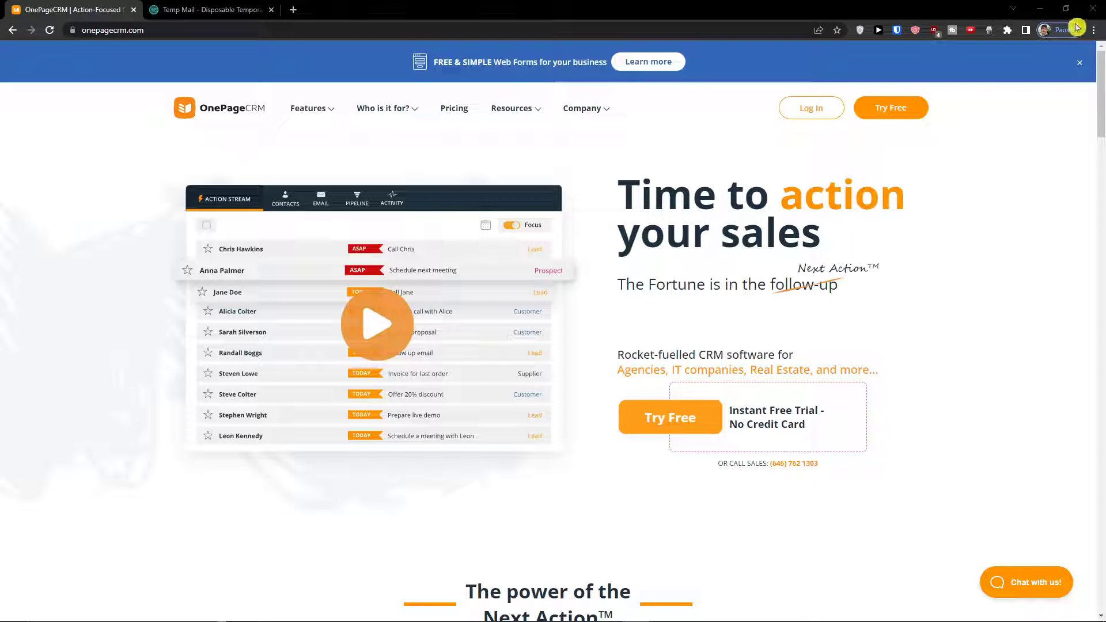
# Start the free-trial sign-up and fetch a temporary email address to use.
pyautogui.click(382, 109)
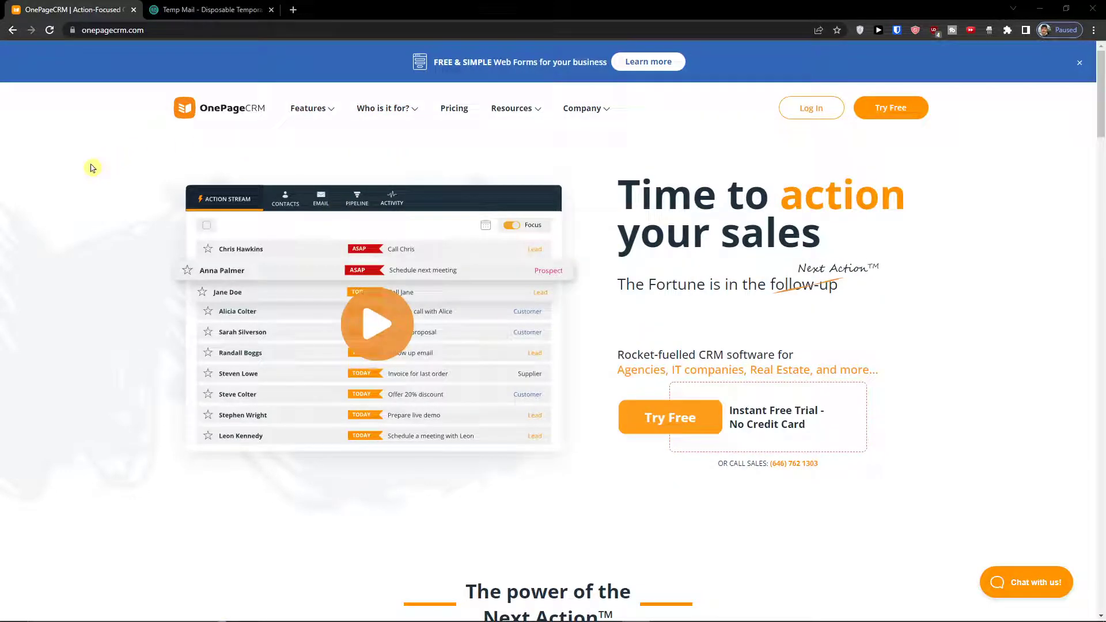
pyautogui.moveTo(721, 324)
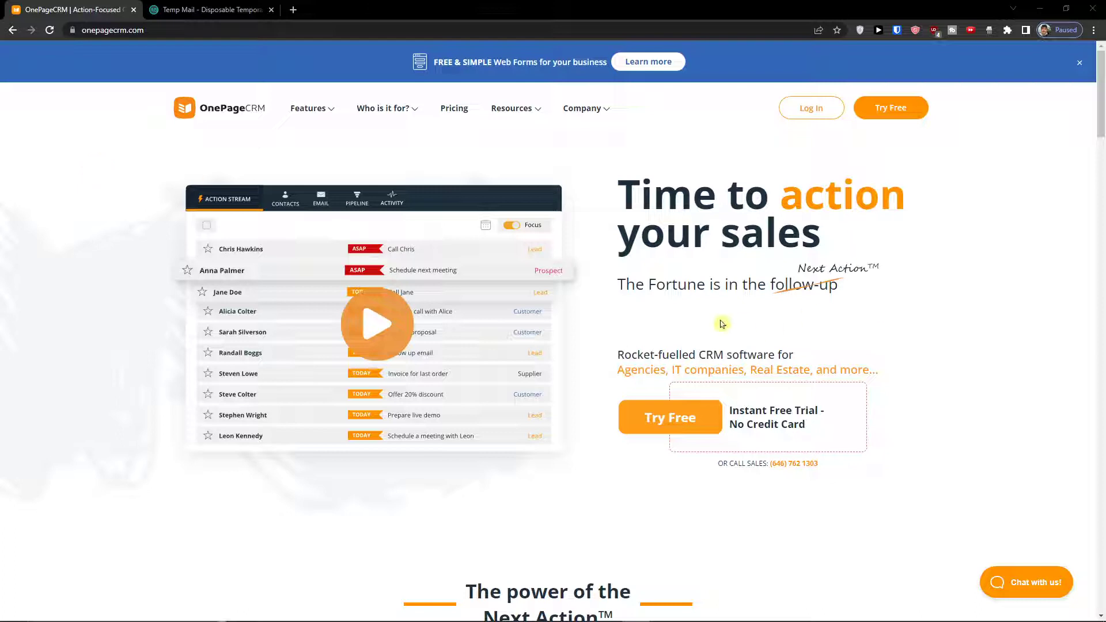
pyautogui.moveTo(683, 419)
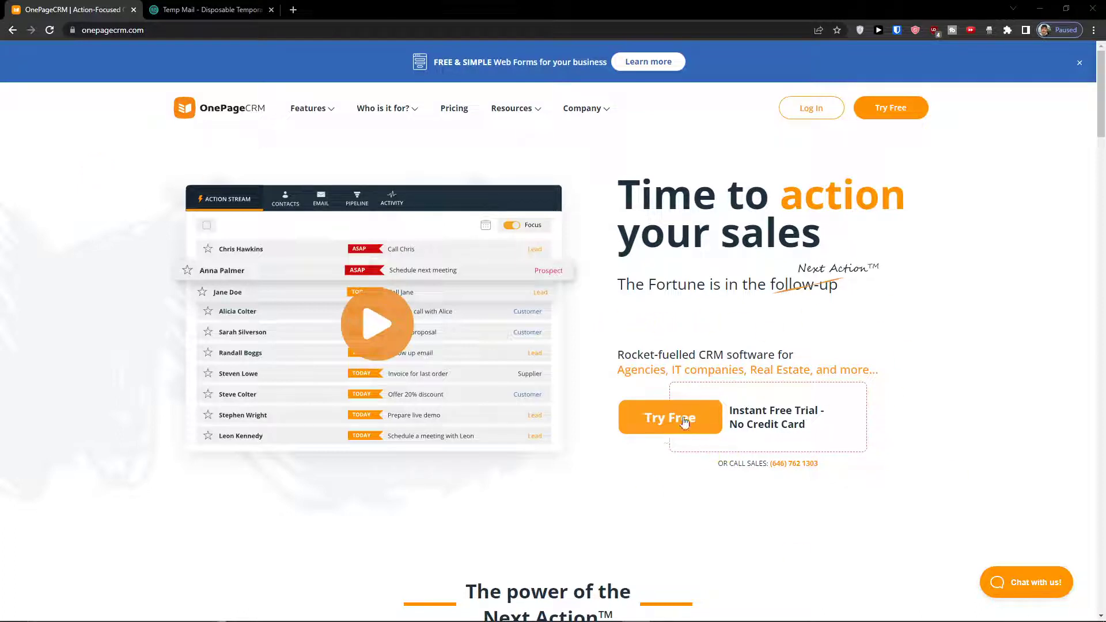
pyautogui.click(668, 417)
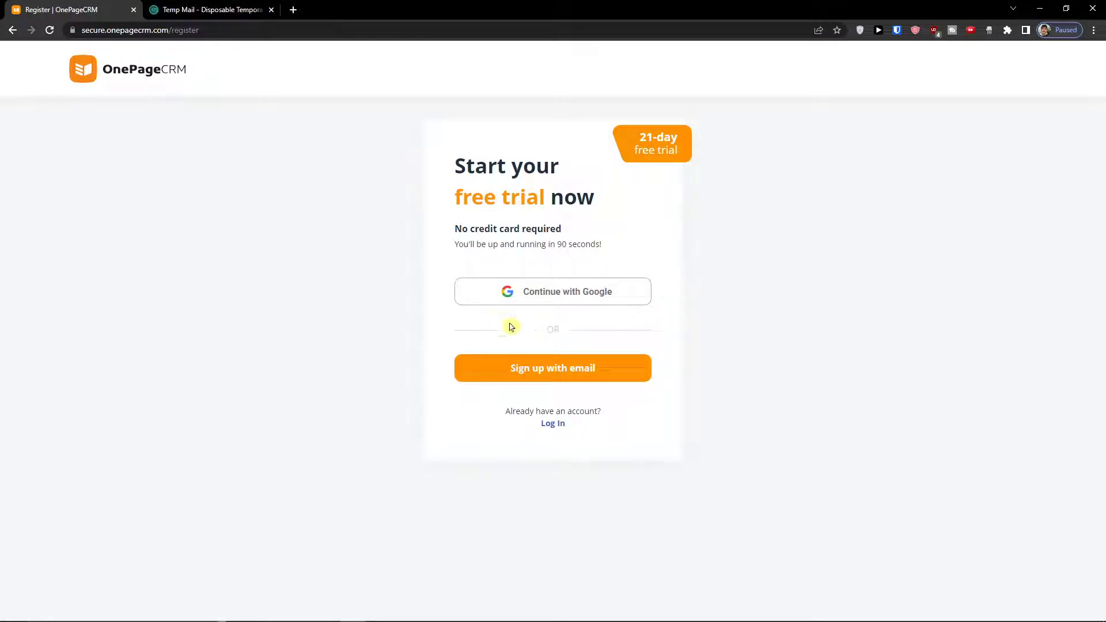
pyautogui.click(208, 9)
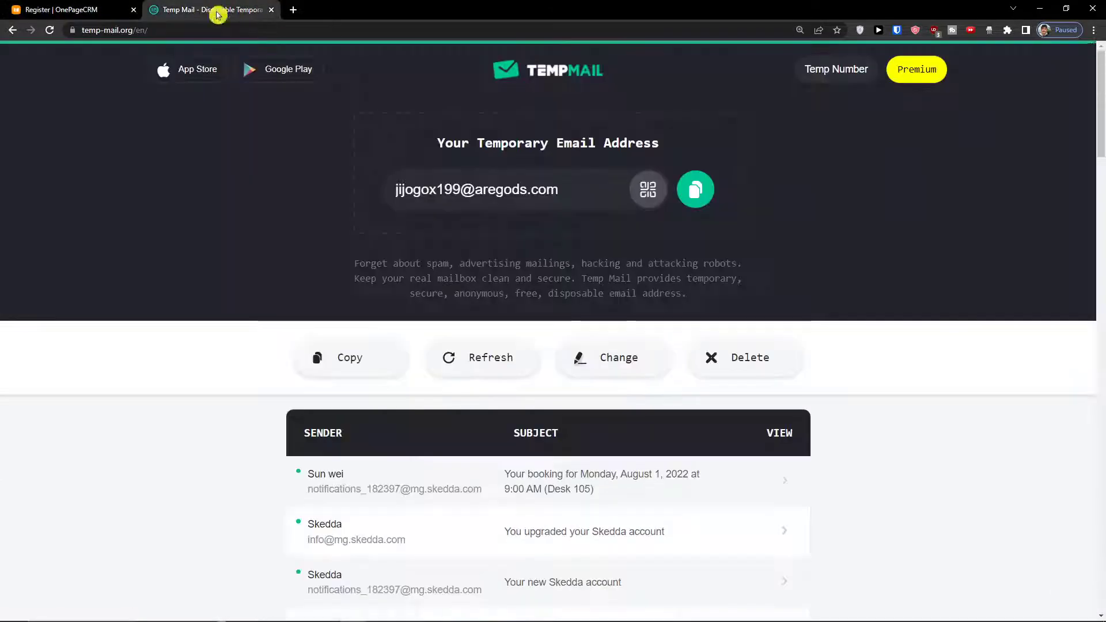
pyautogui.click(63, 9)
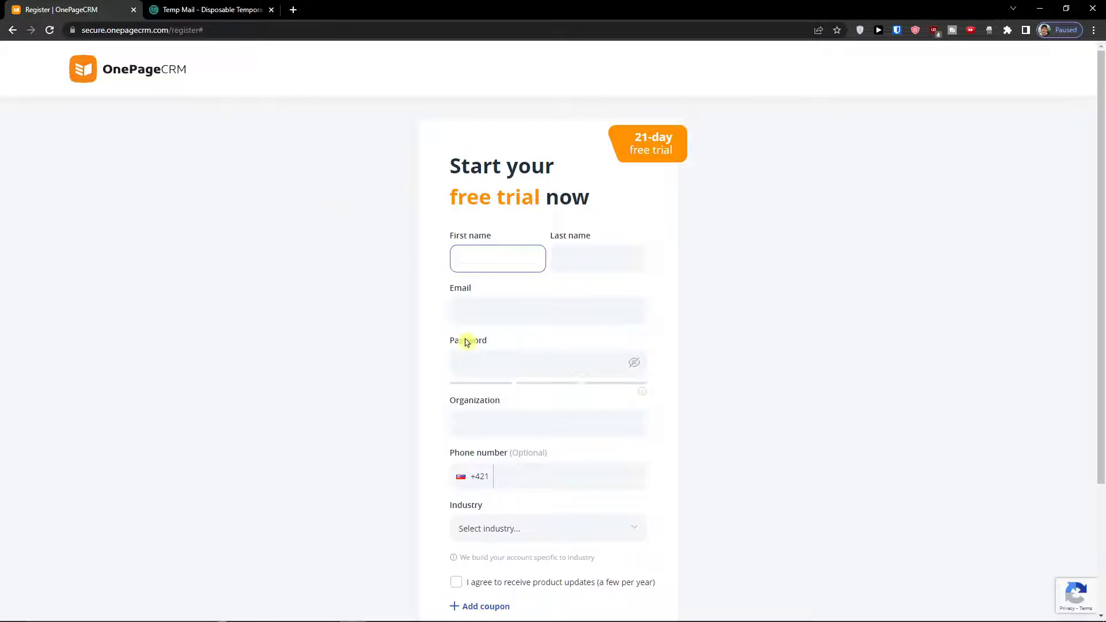
pyautogui.write('Mar')
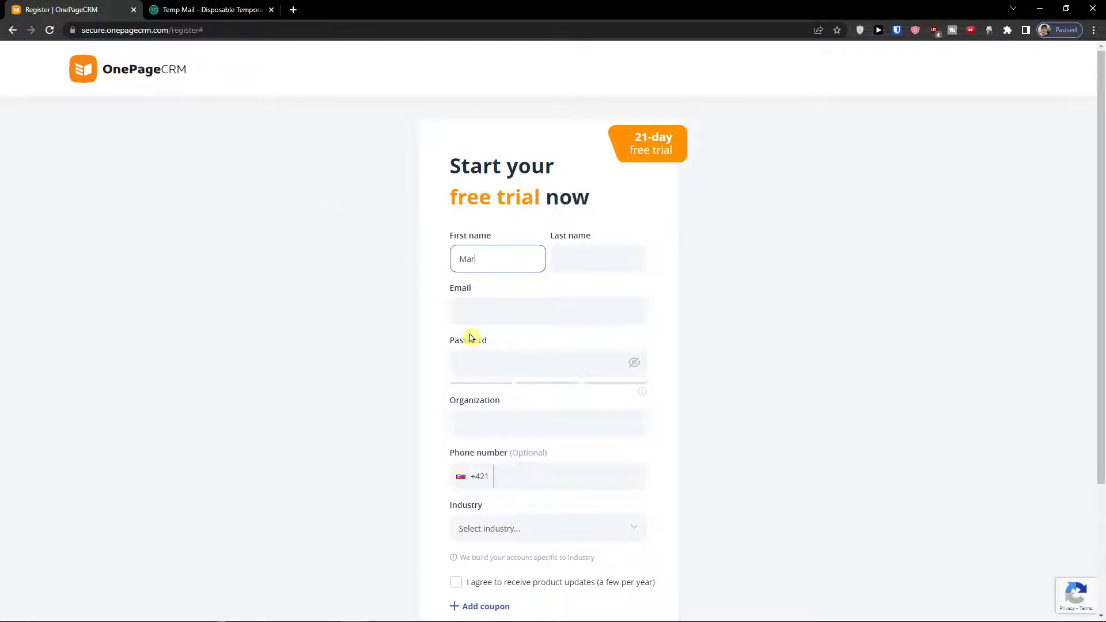
pyautogui.click(549, 310)
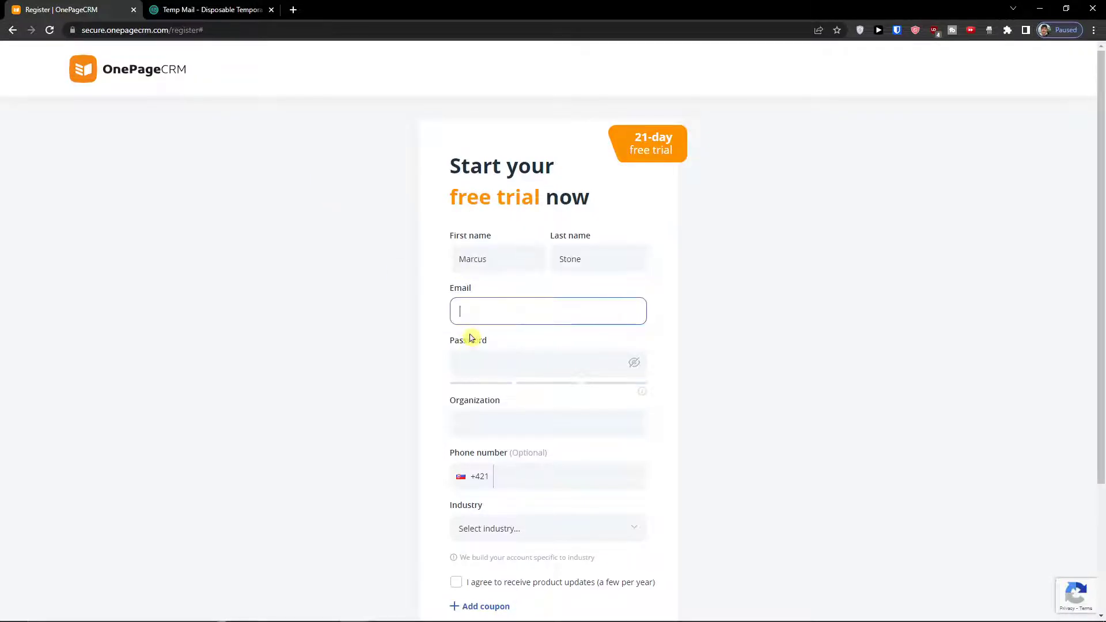
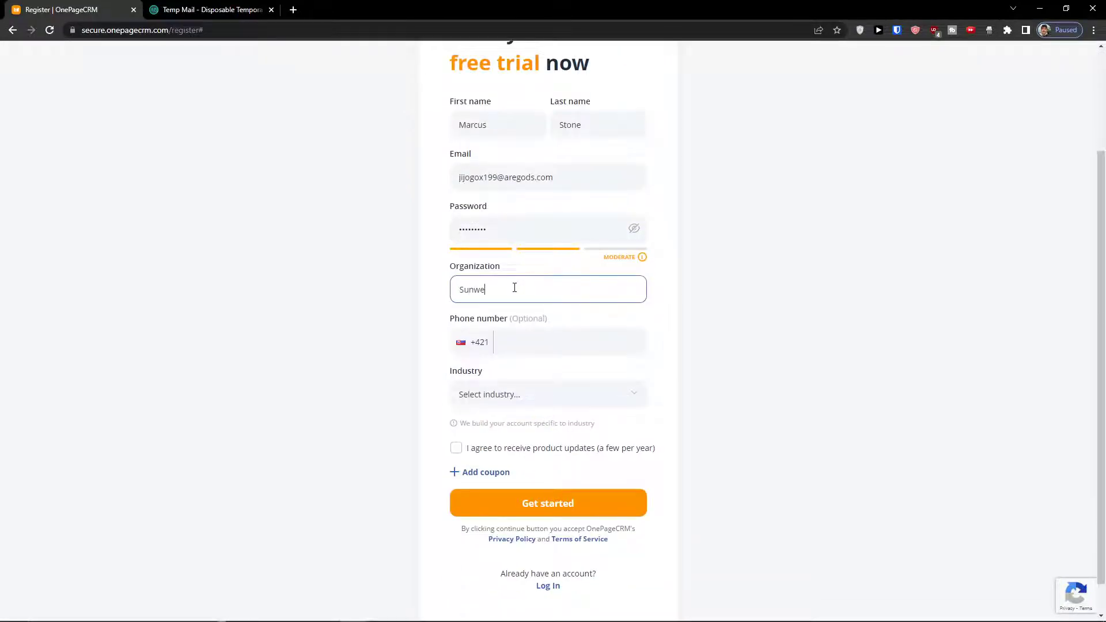
pyautogui.click(547, 394)
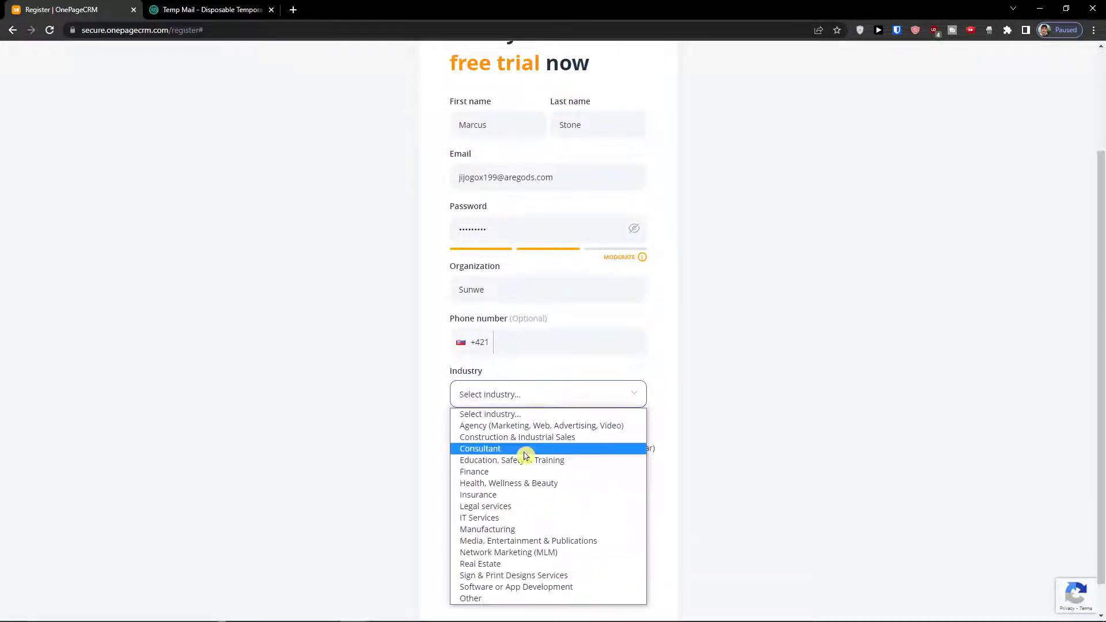
pyautogui.click(479, 448)
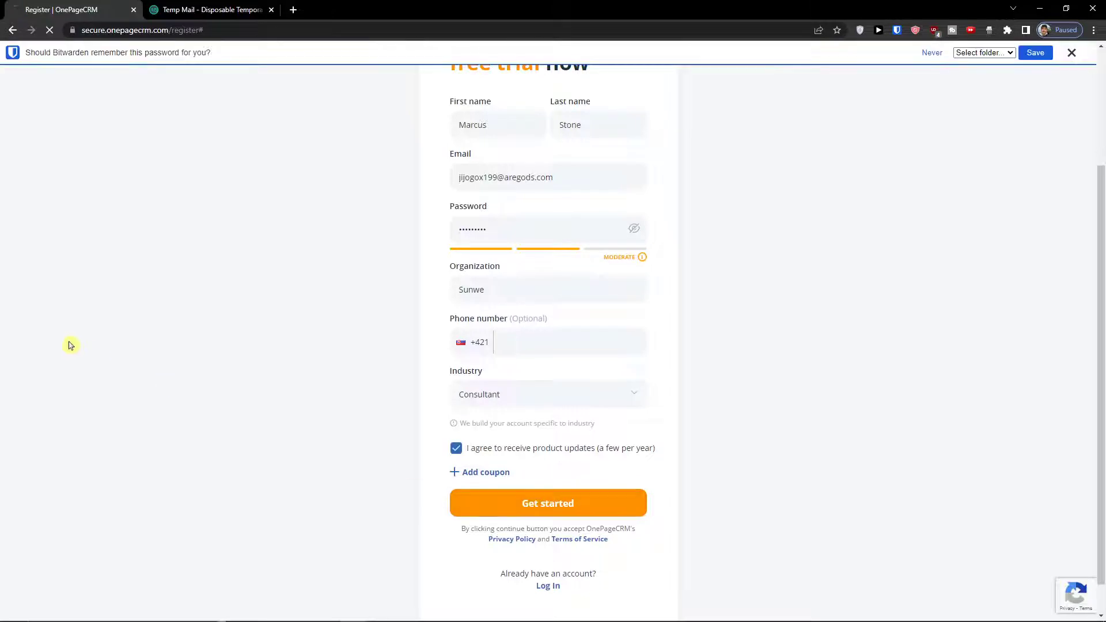
# Answer setup questions: Another CRM, CEO or General Manager, all solve areas, smallest company size.
pyautogui.click(547, 504)
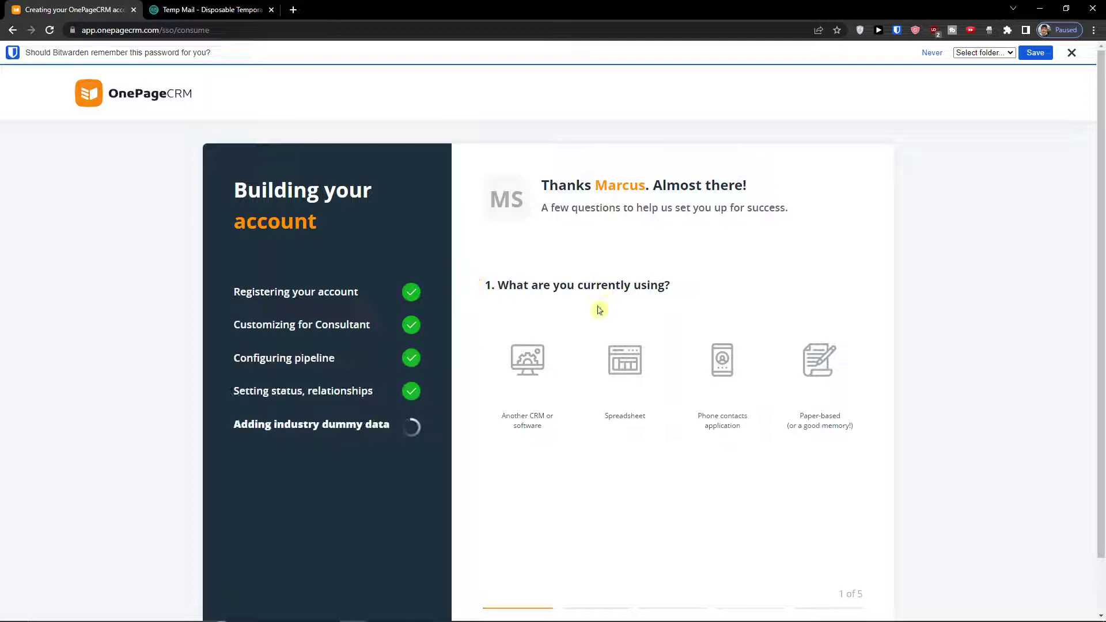
pyautogui.click(526, 360)
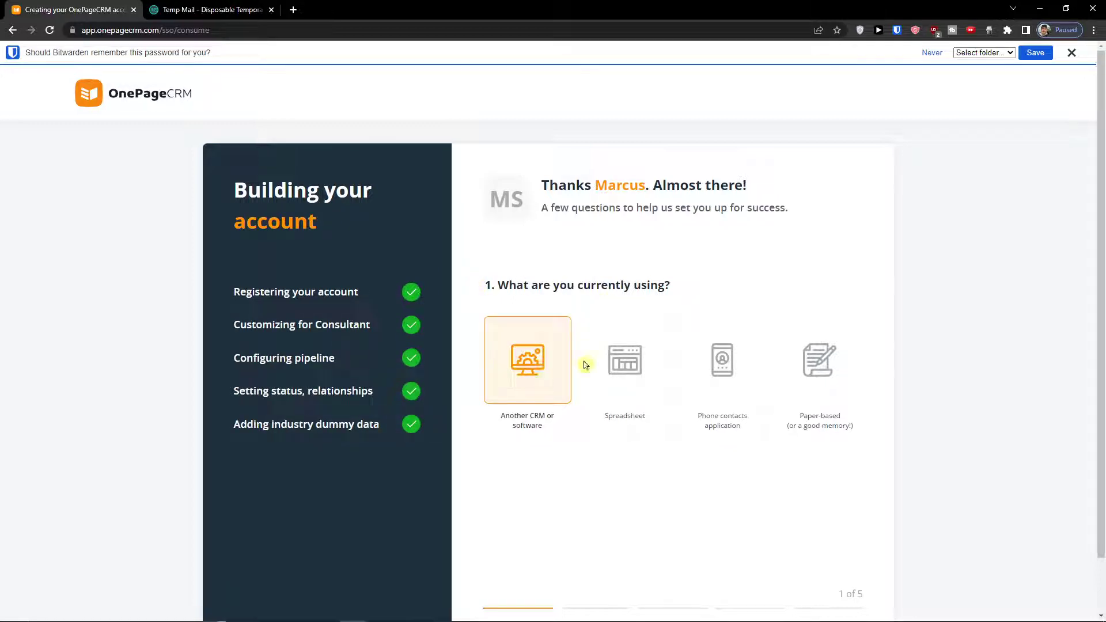
pyautogui.click(526, 359)
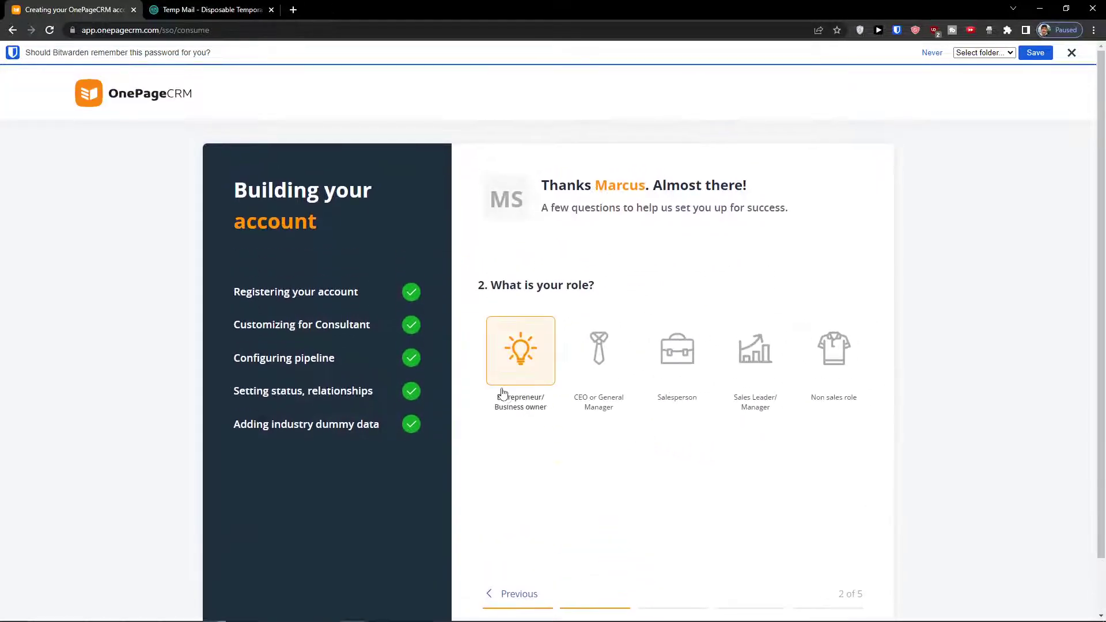
pyautogui.click(598, 350)
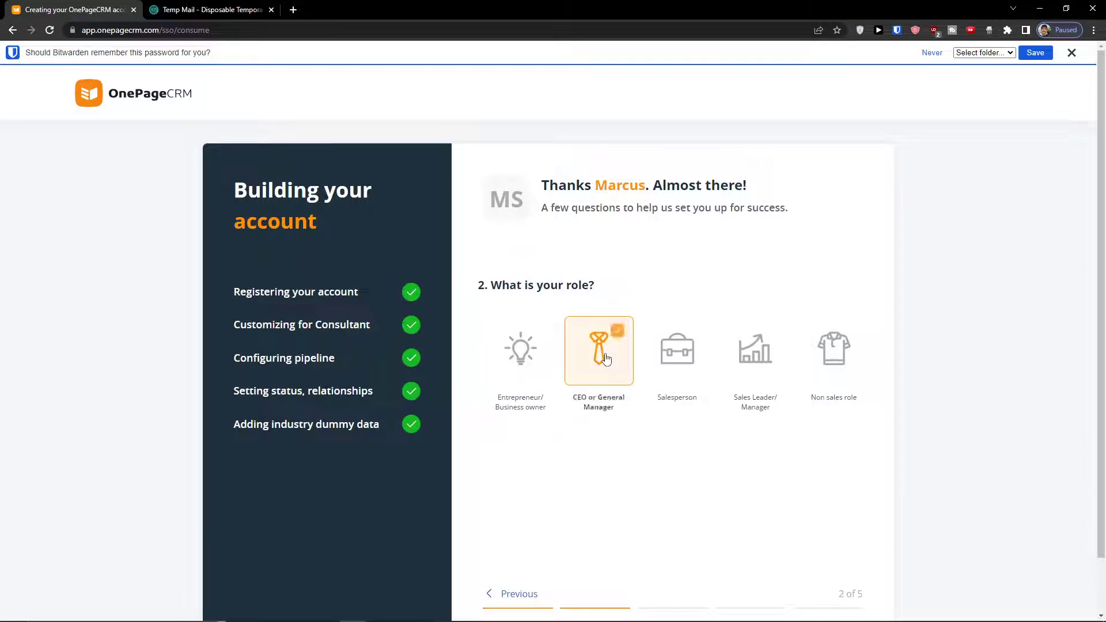
pyautogui.click(598, 350)
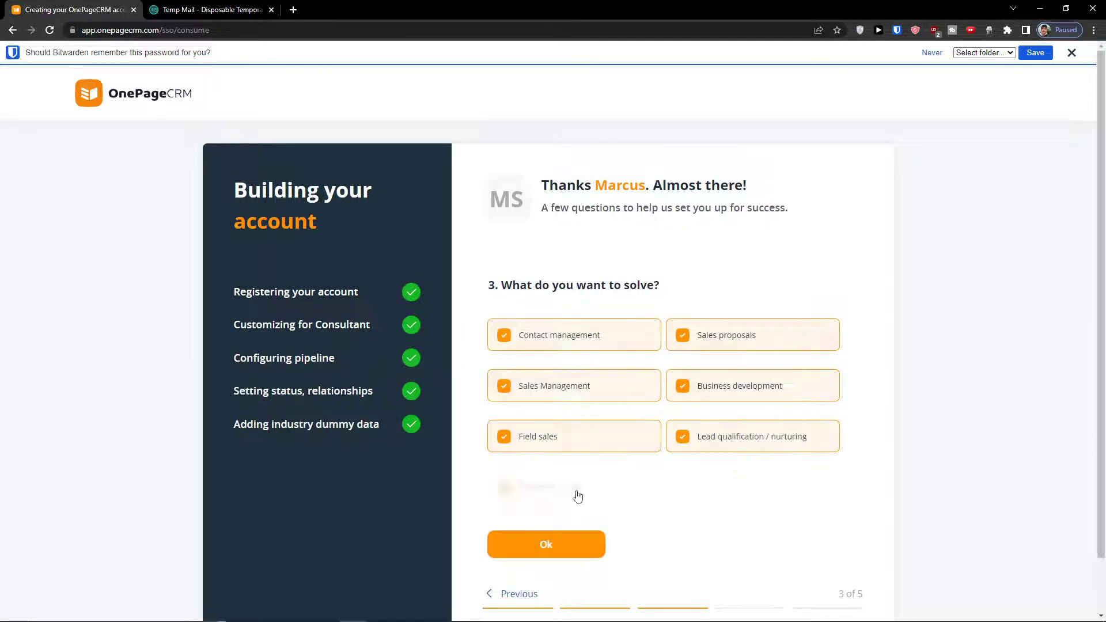
pyautogui.click(544, 543)
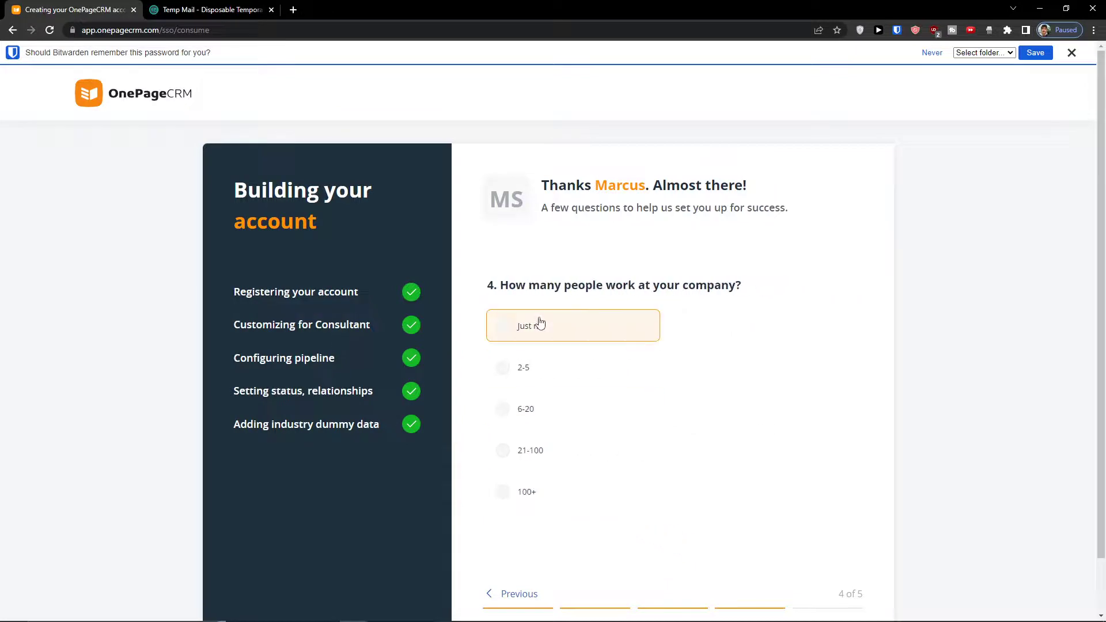
pyautogui.click(573, 325)
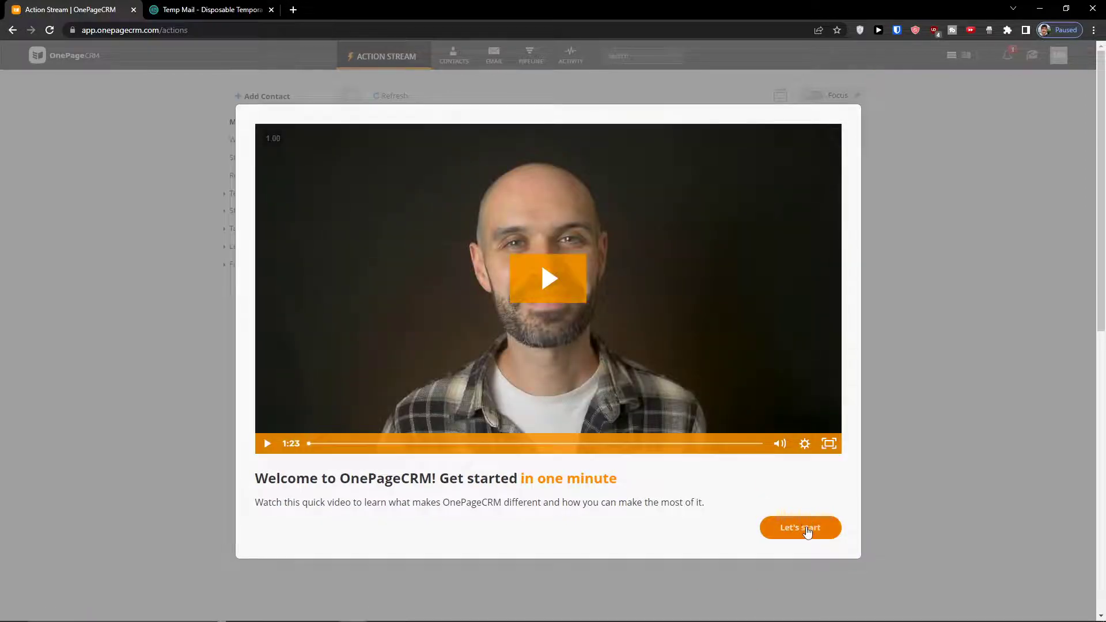
# Close the welcome video and kickstart tip, then collapse the Getting Started checklist to its header.
pyautogui.click(799, 528)
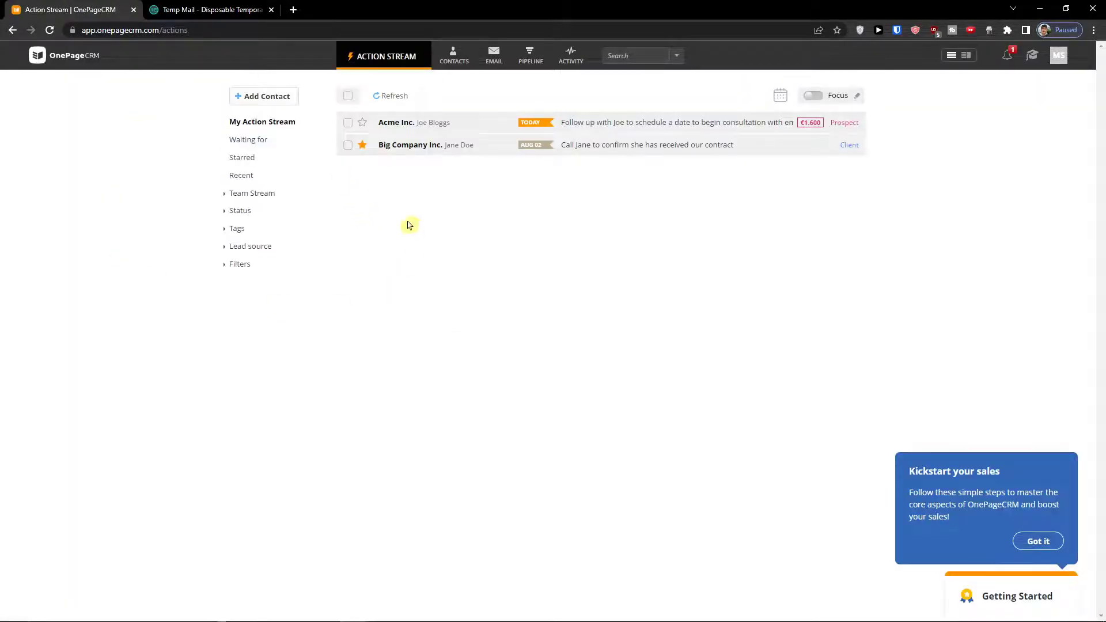
pyautogui.click(1038, 541)
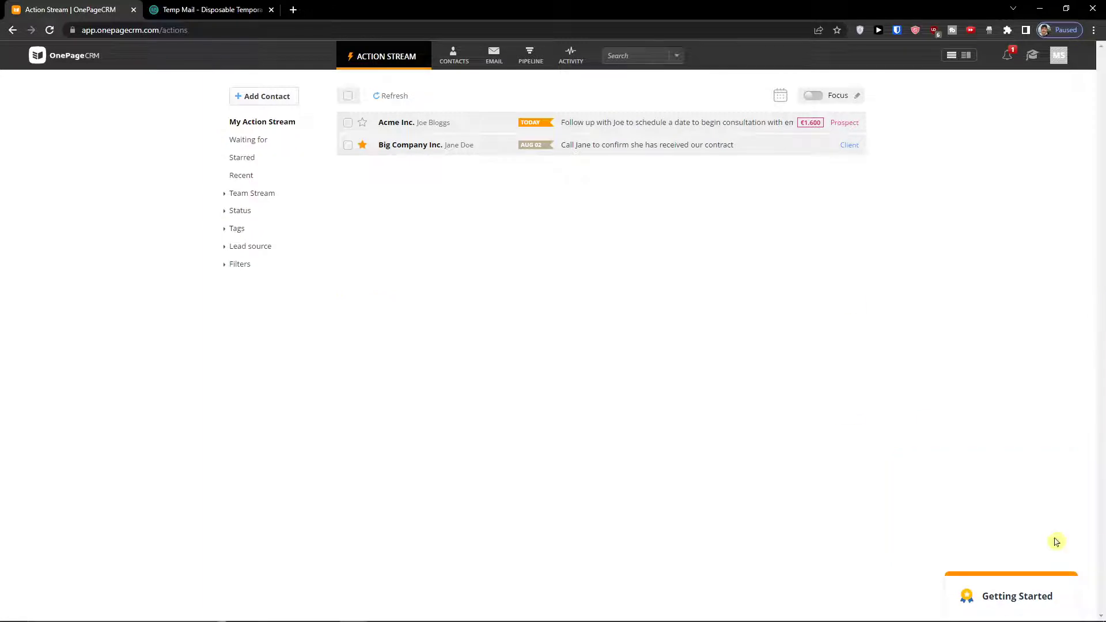
pyautogui.moveTo(508, 463)
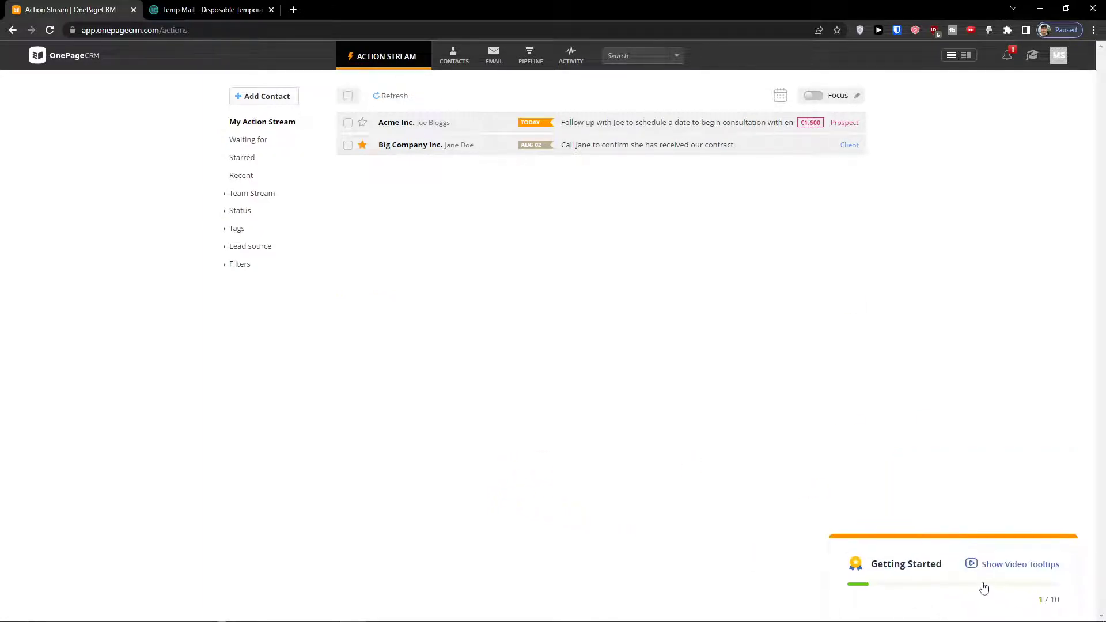
pyautogui.click(905, 564)
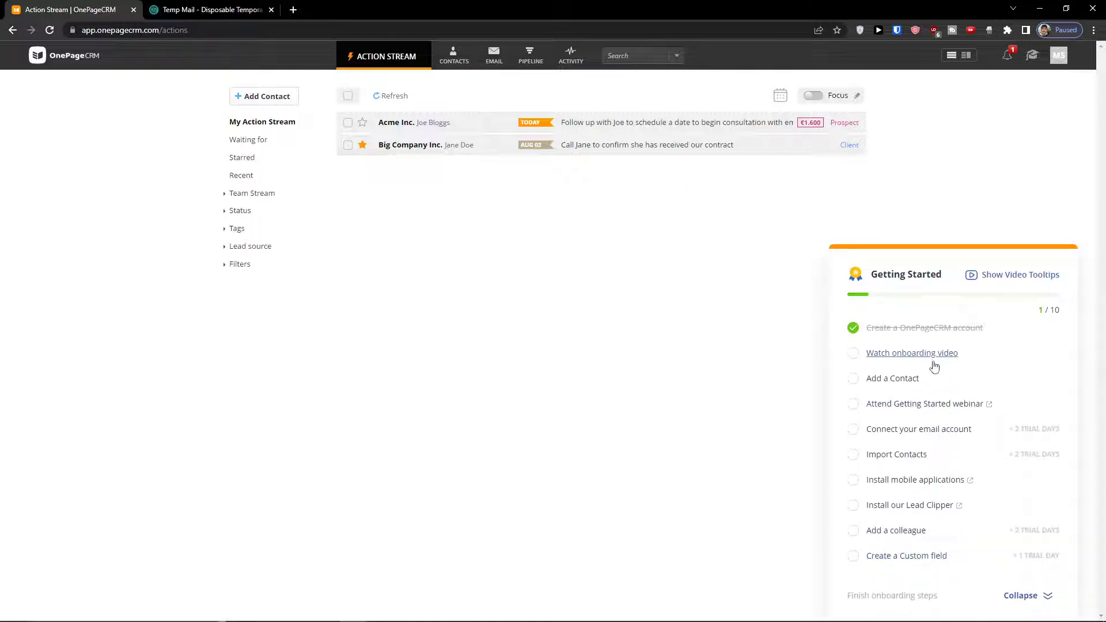
pyautogui.moveTo(497, 217)
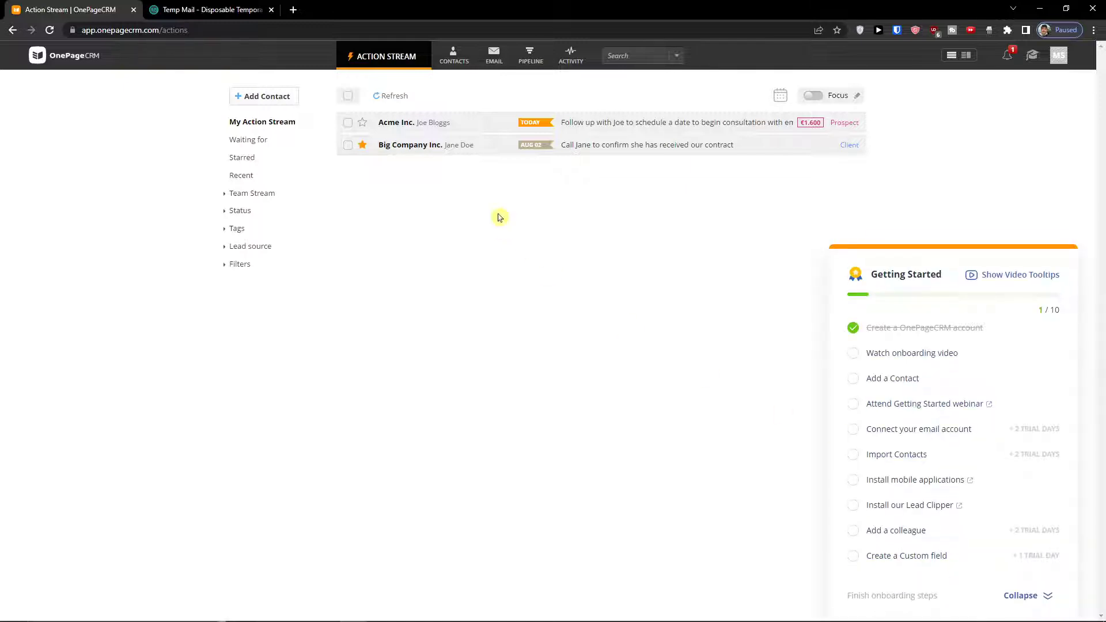
pyautogui.moveTo(589, 270)
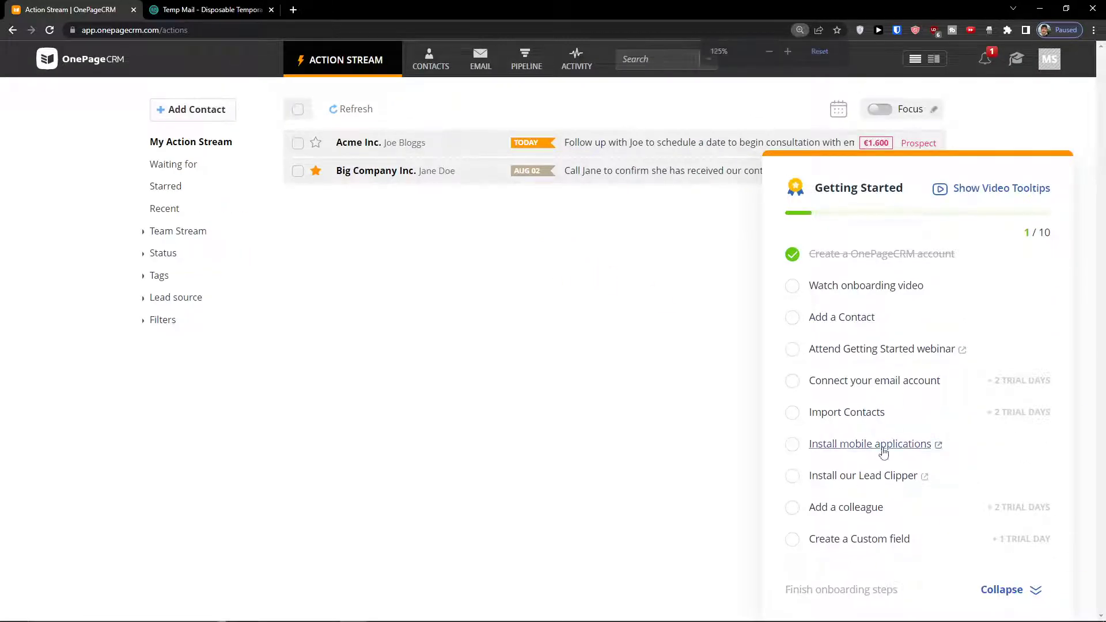
pyautogui.click(1001, 589)
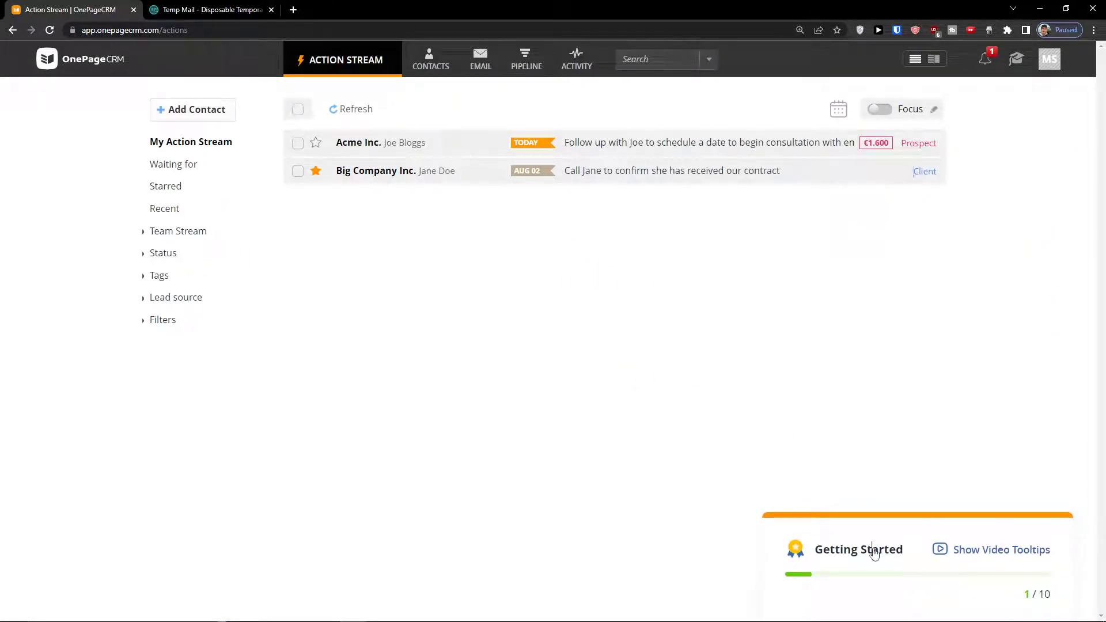
pyautogui.click(858, 549)
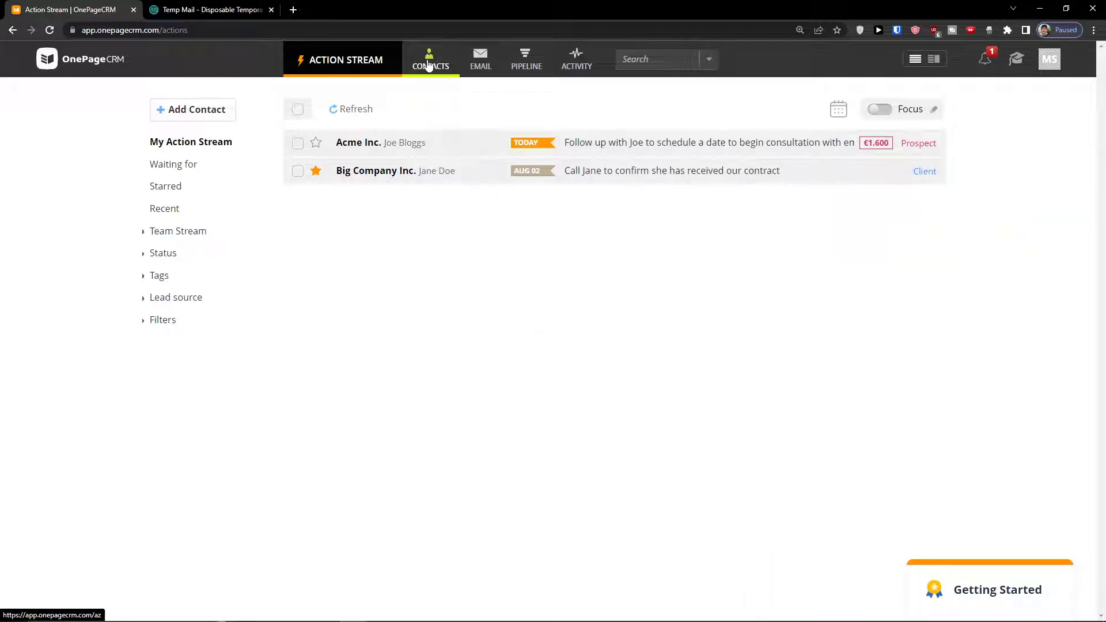
# Create contact Marcus Client, job title CEO, at a new Marcus Organization.
pyautogui.click(430, 58)
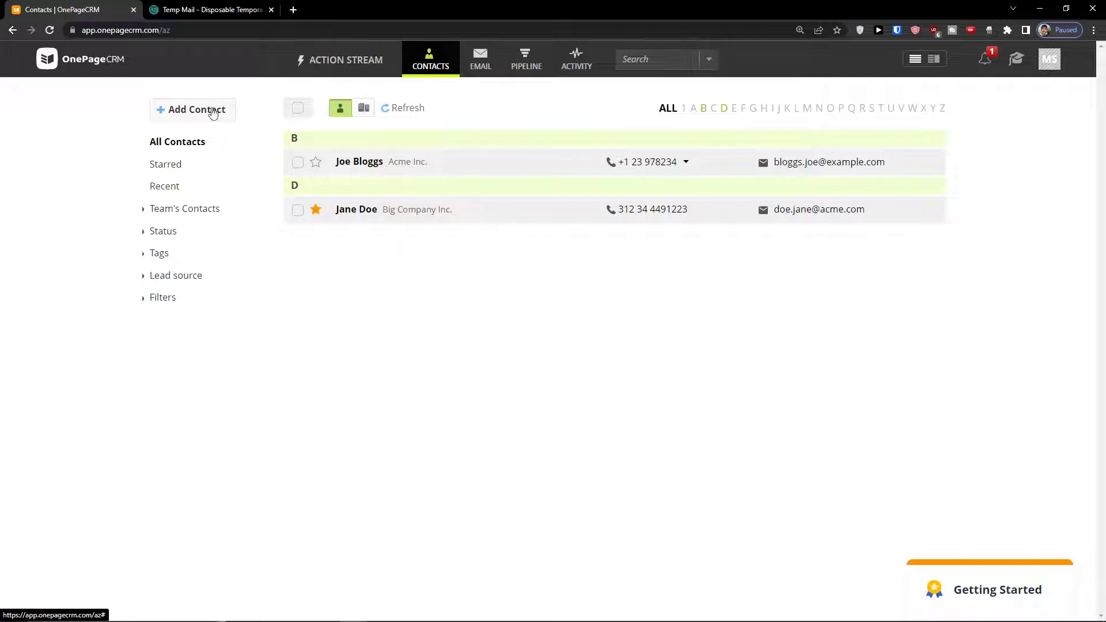
pyautogui.click(193, 109)
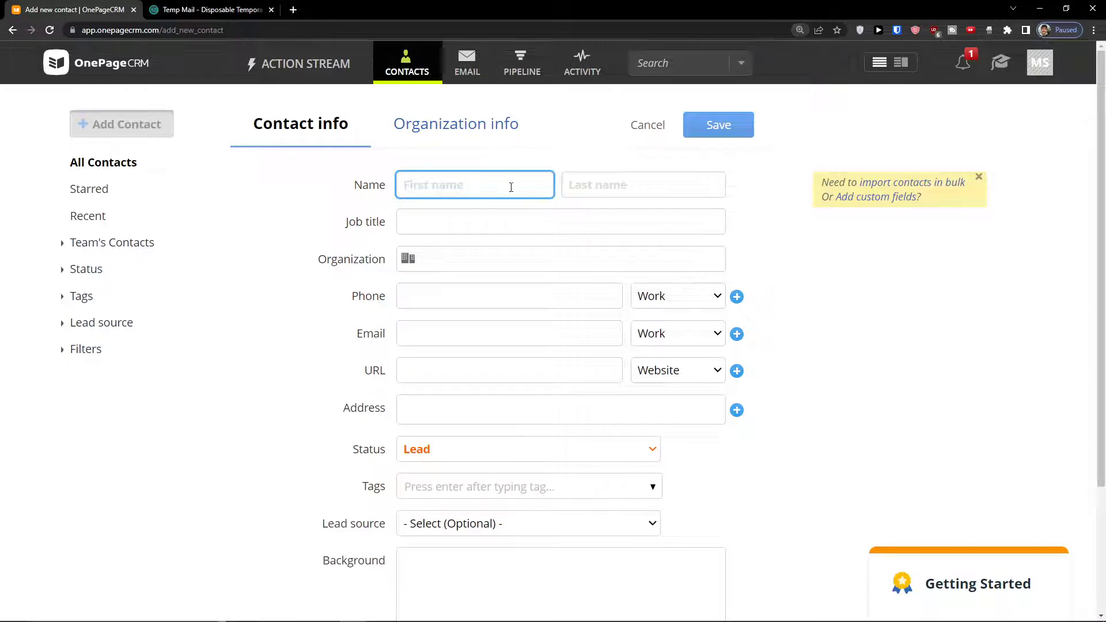
pyautogui.moveTo(489, 189)
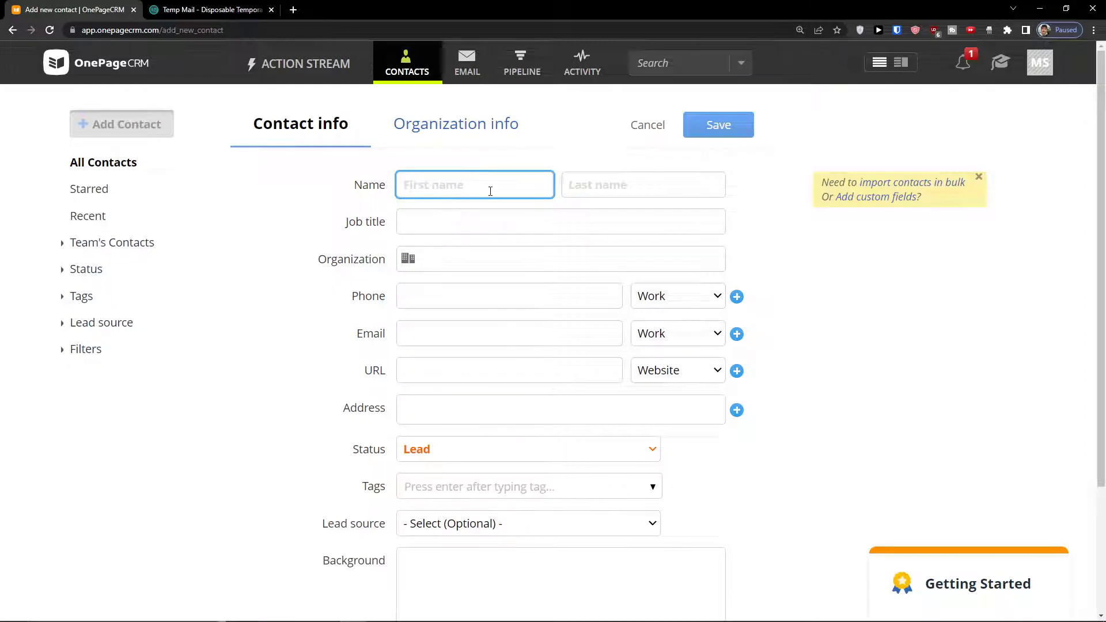
pyautogui.write('Marcus')
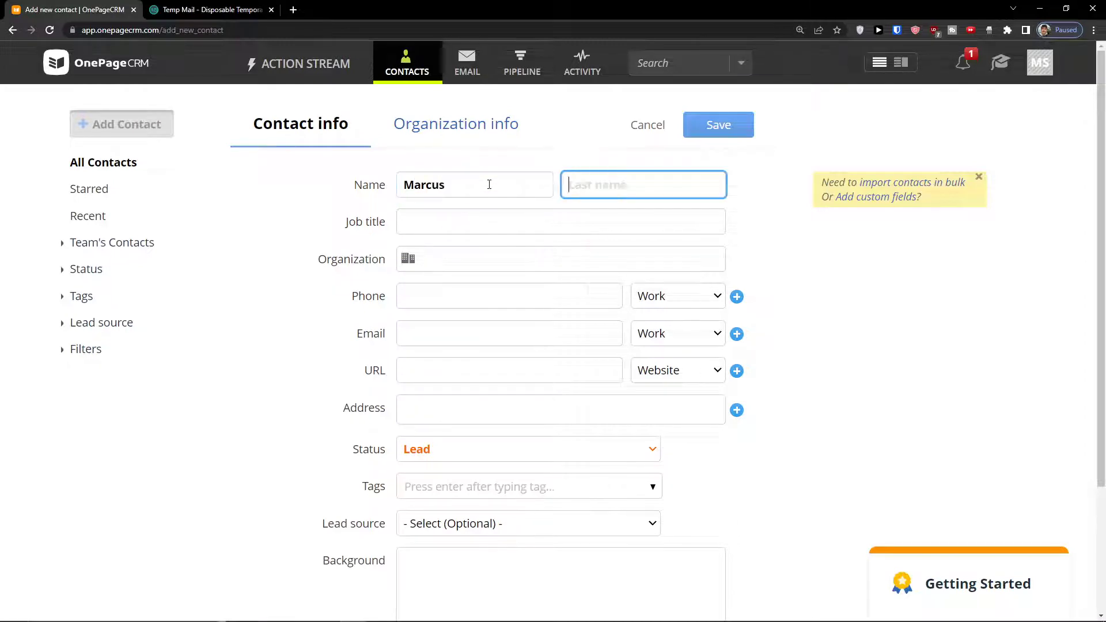
pyautogui.write('Client')
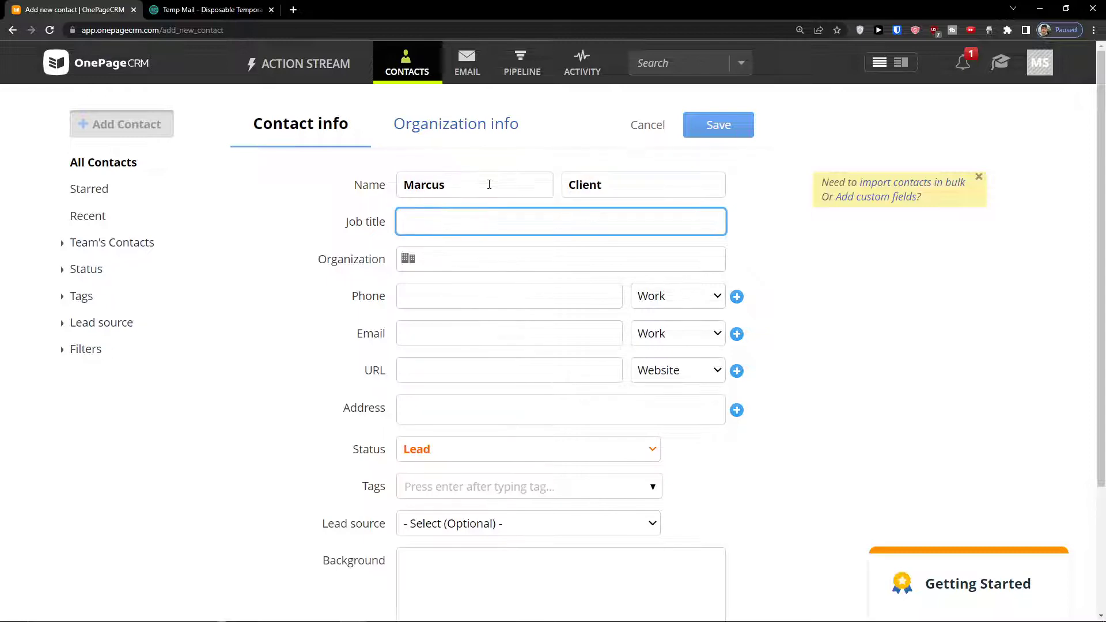
pyautogui.write('CEO')
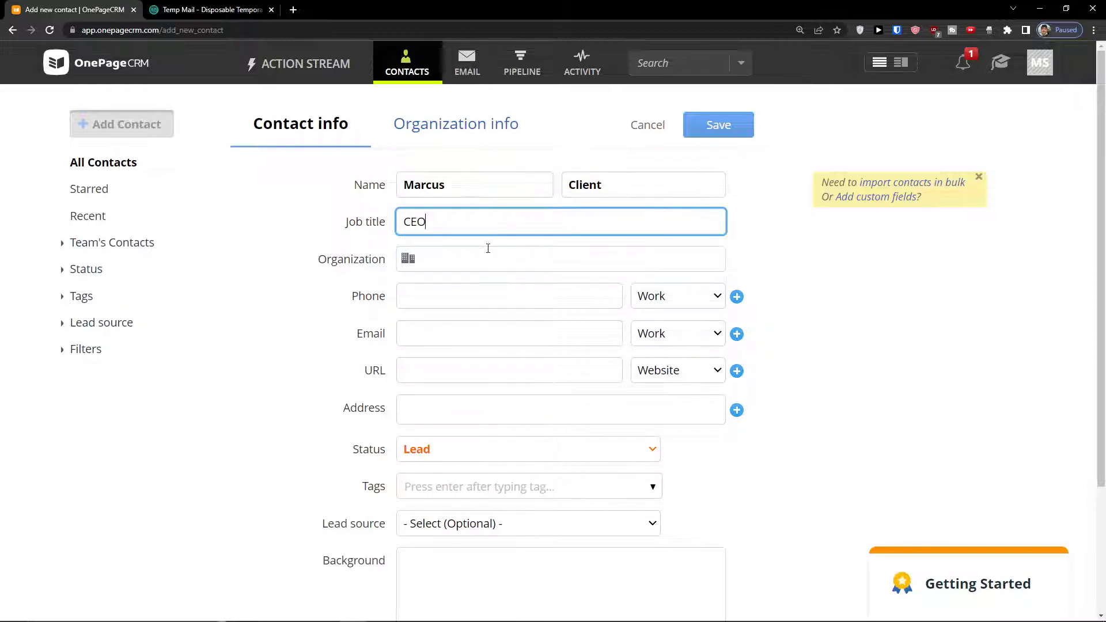
pyautogui.click(560, 258)
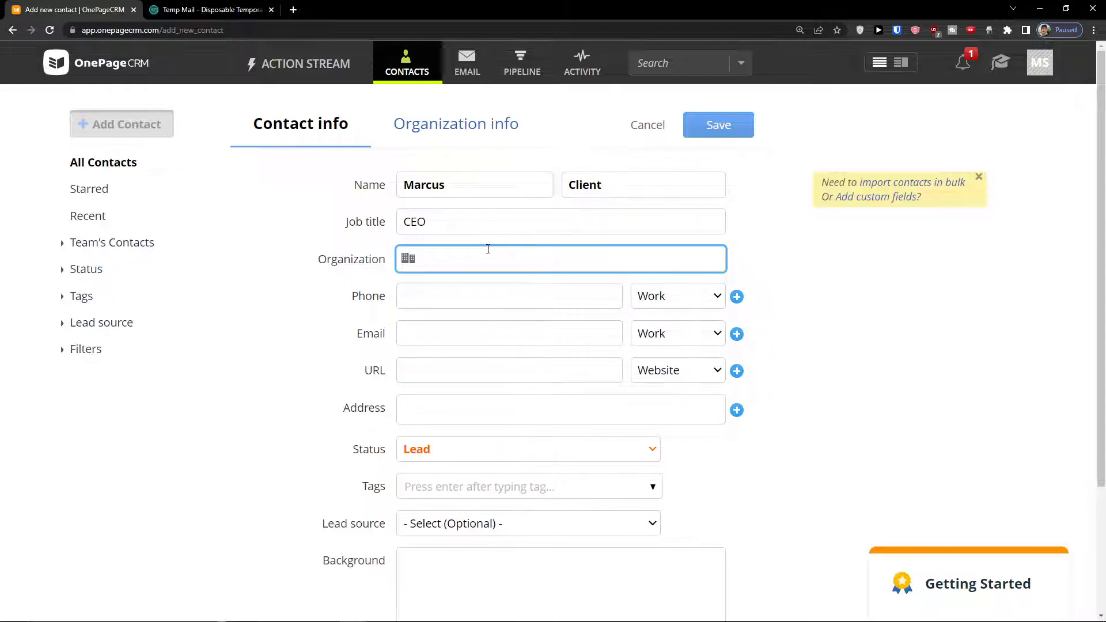
pyautogui.write('Marcus Organization')
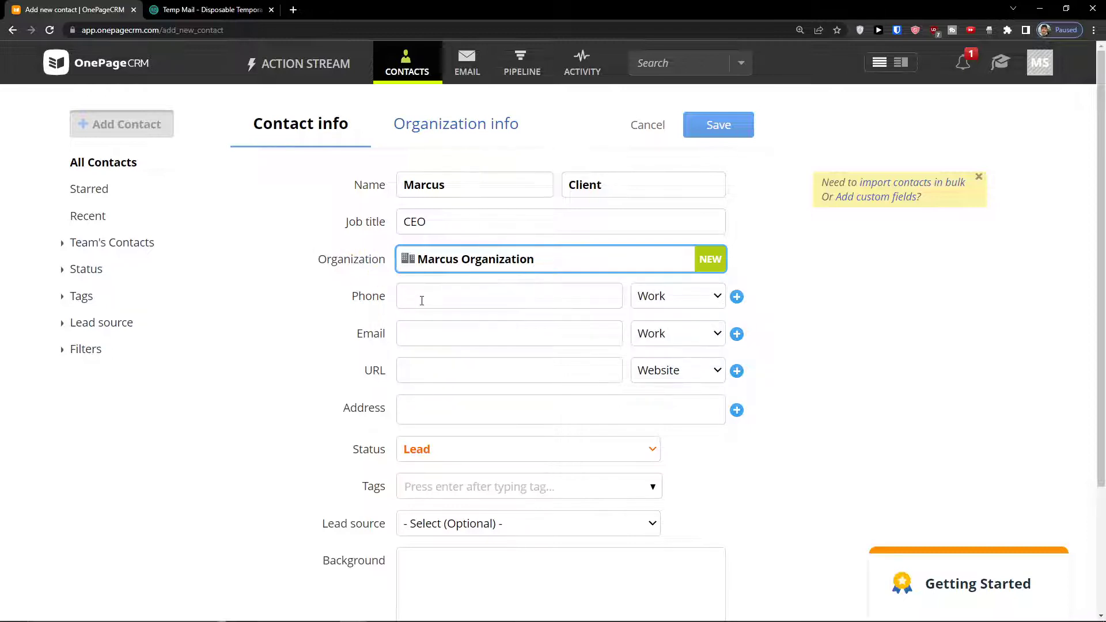
pyautogui.moveTo(458, 394)
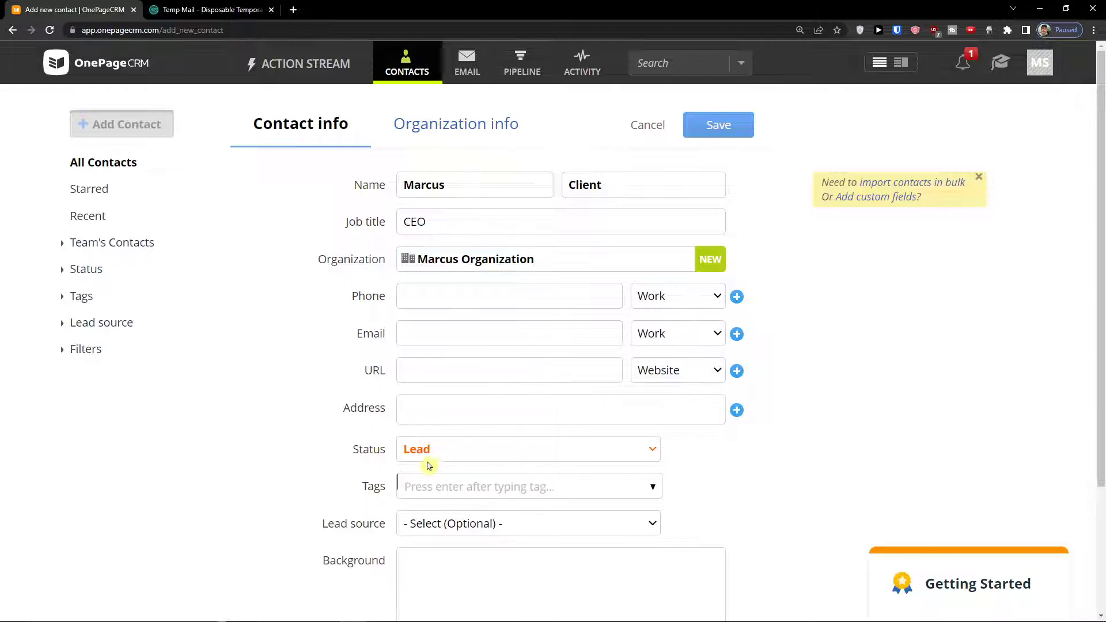
pyautogui.click(528, 450)
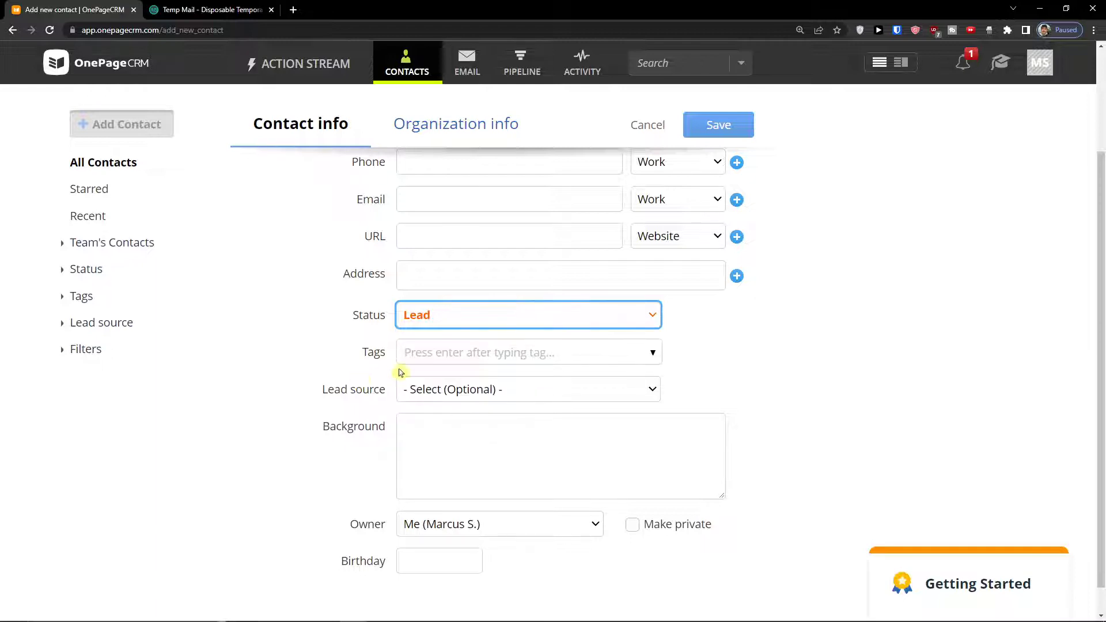
pyautogui.click(508, 352)
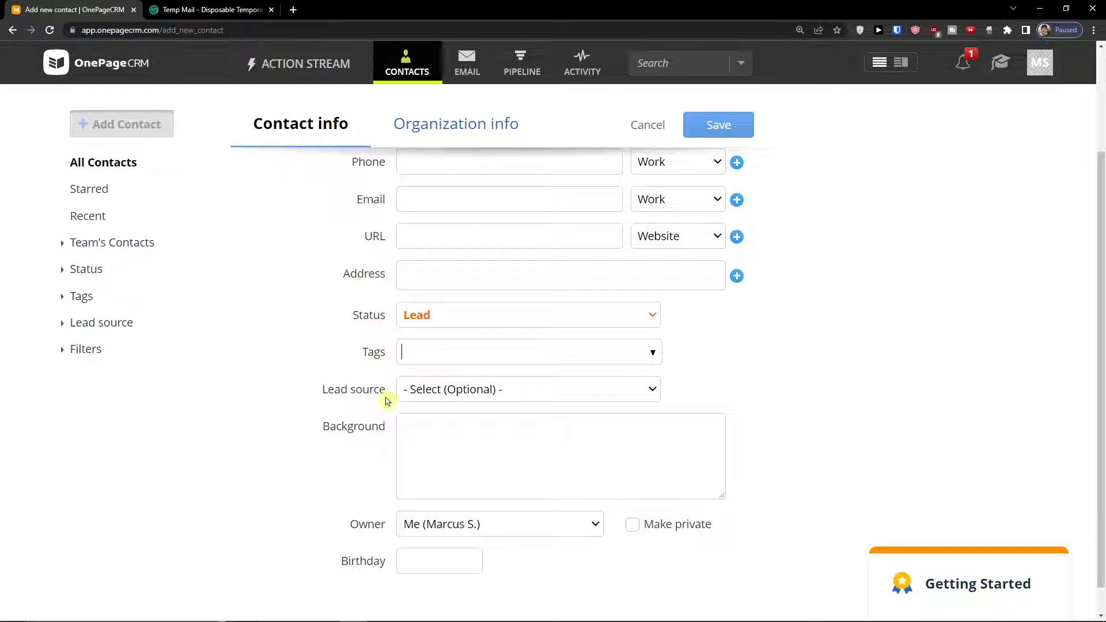
# Set the lead source to Partner and save the new contact.
pyautogui.click(527, 388)
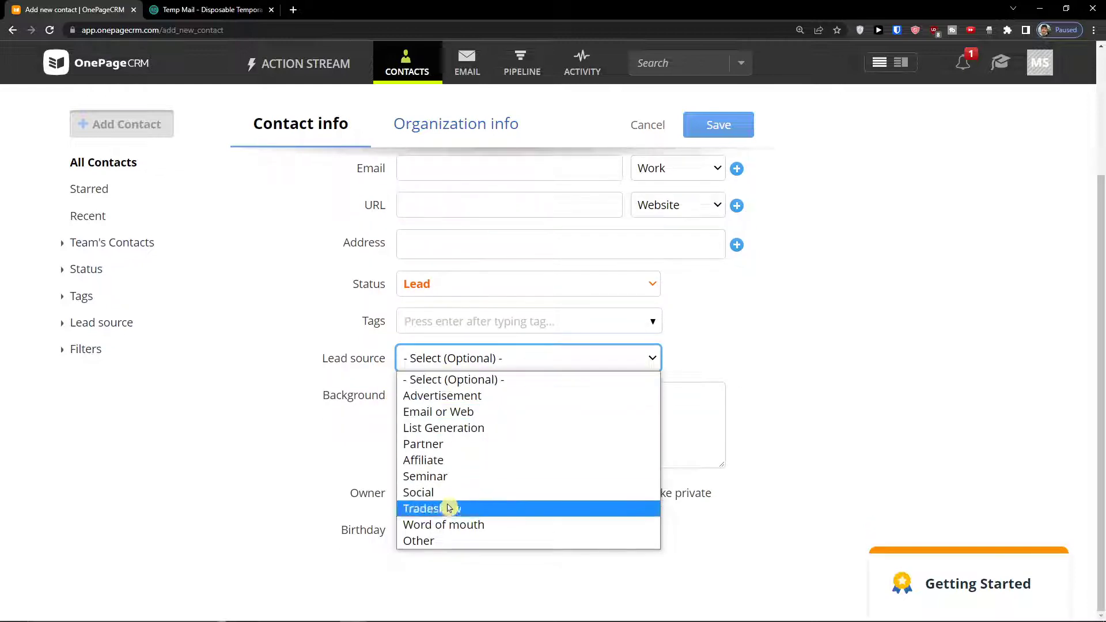
pyautogui.moveTo(422, 444)
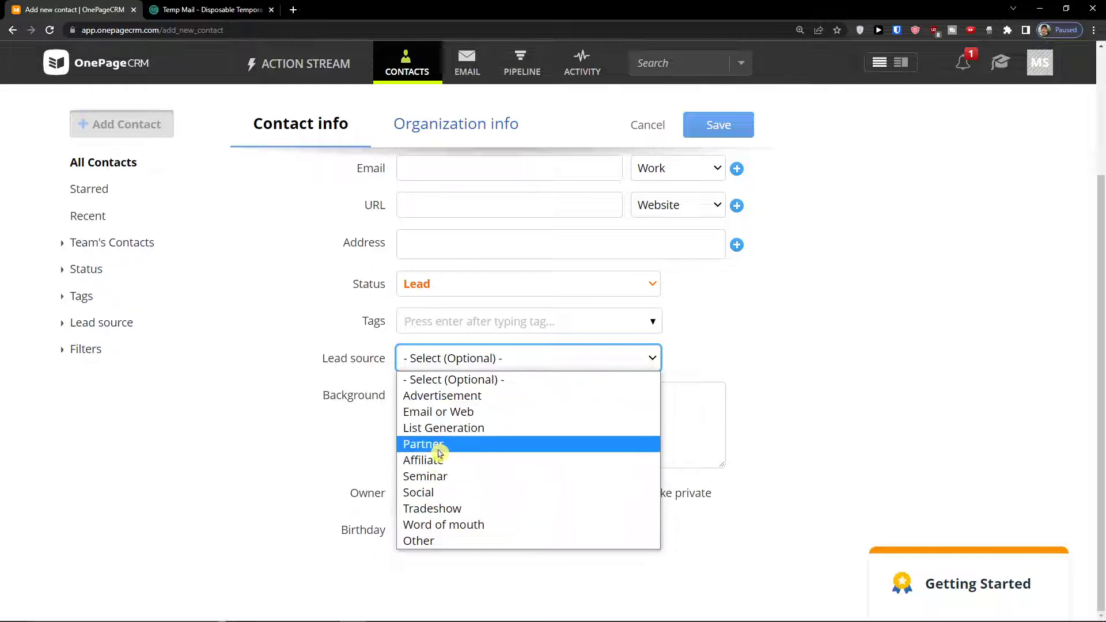
pyautogui.click(423, 443)
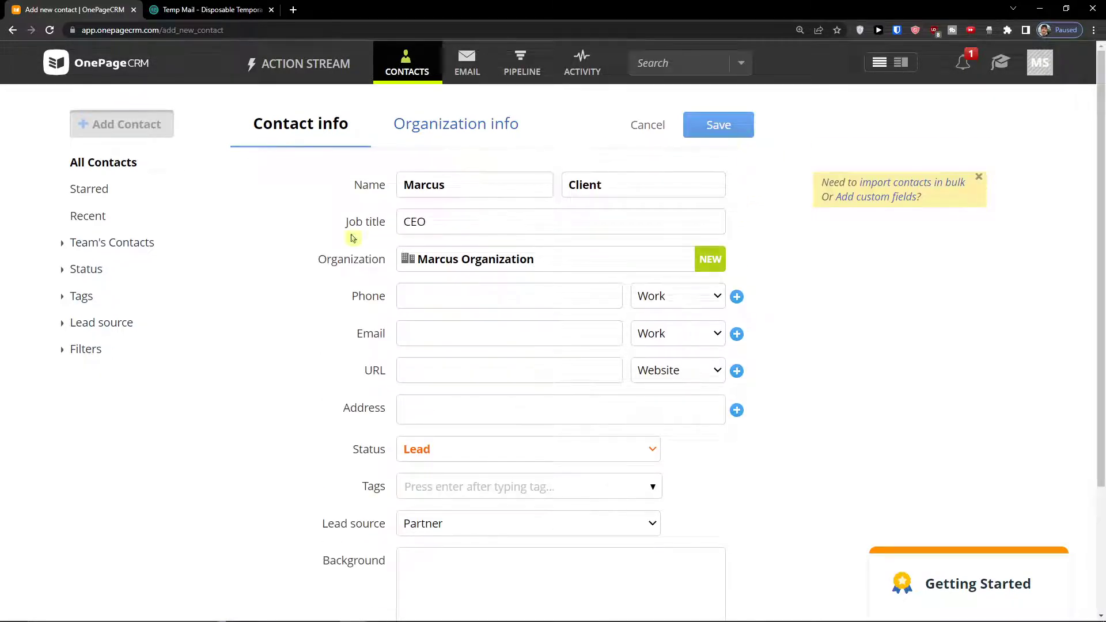
pyautogui.moveTo(744, 126)
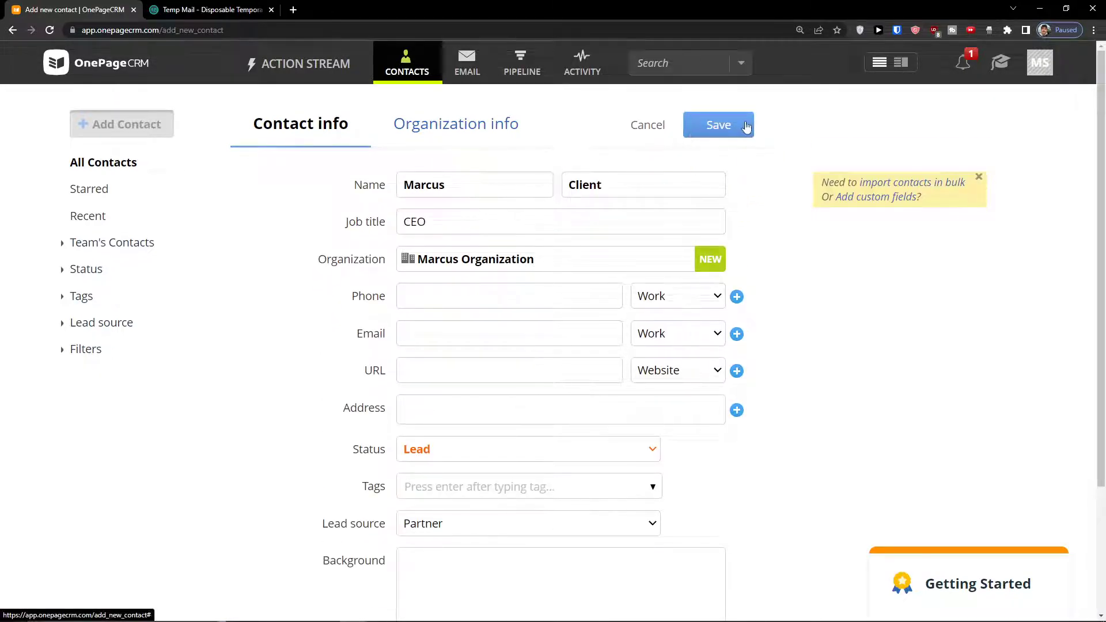
pyautogui.moveTo(439, 133)
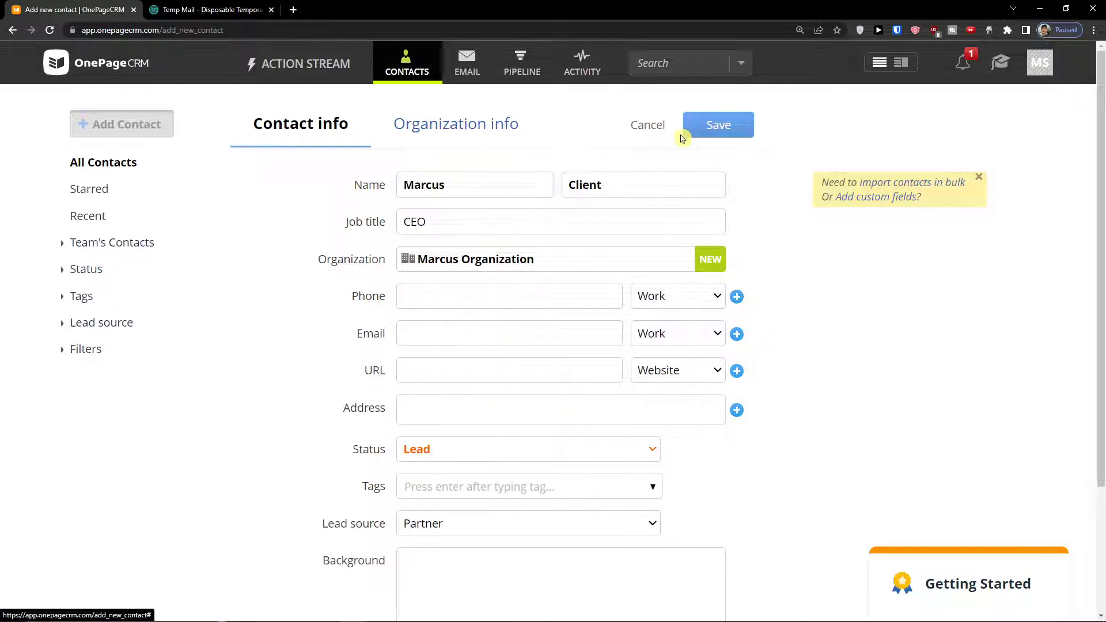
pyautogui.click(456, 123)
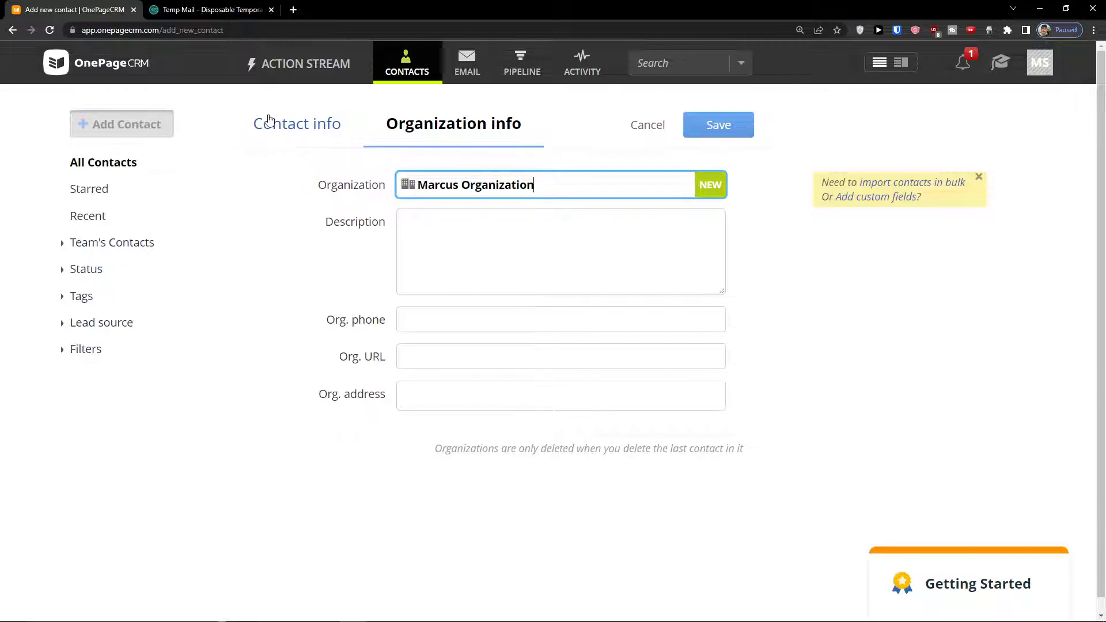
pyautogui.click(717, 124)
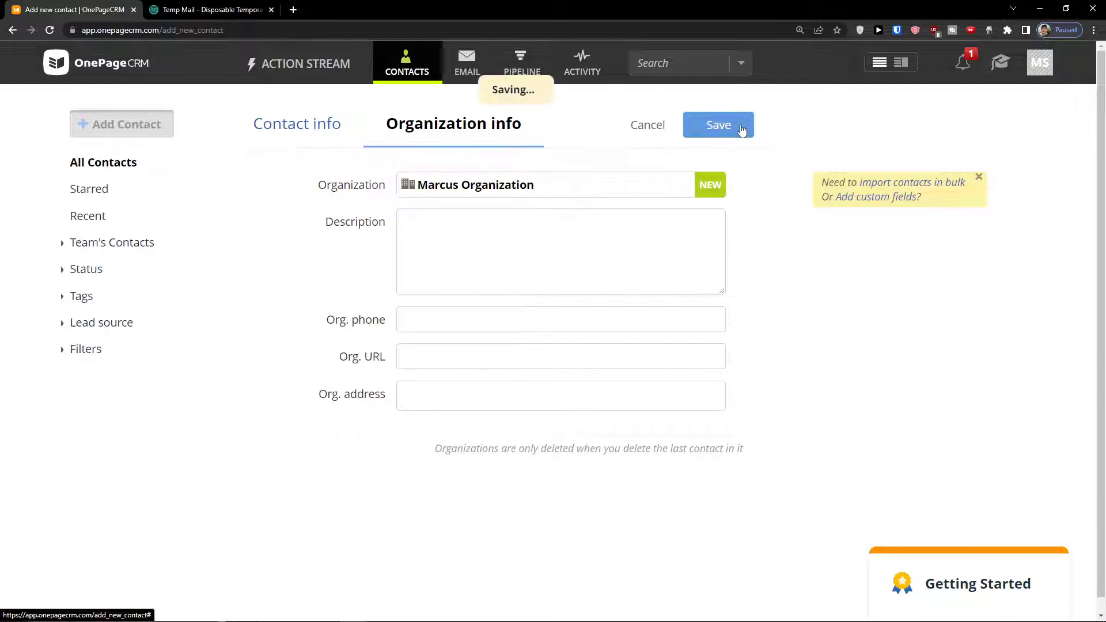
pyautogui.click(718, 124)
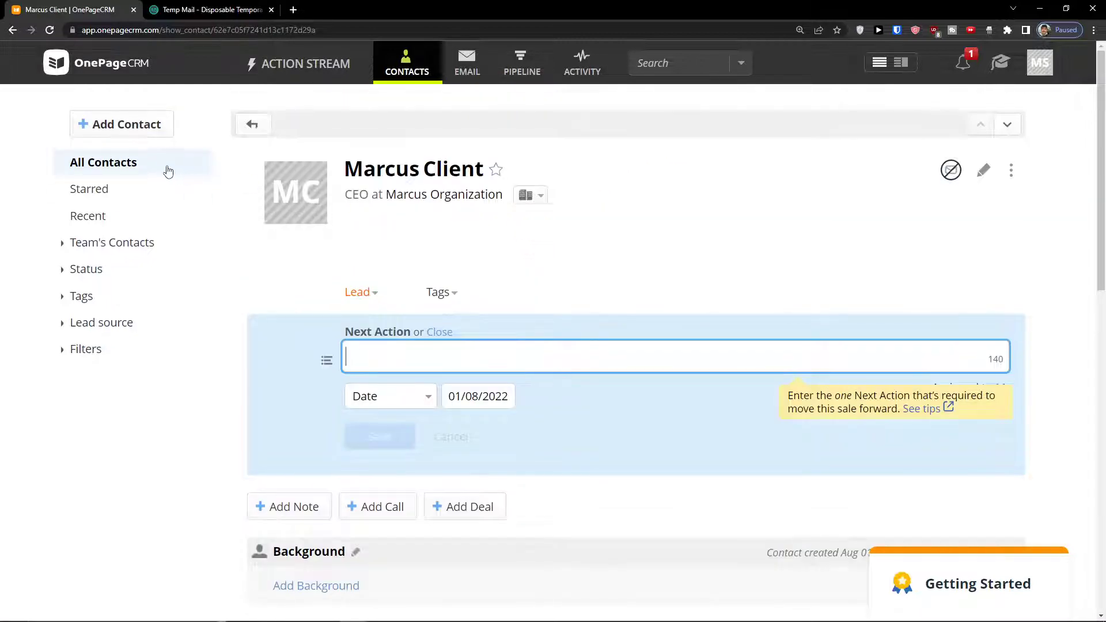
pyautogui.moveTo(518, 294)
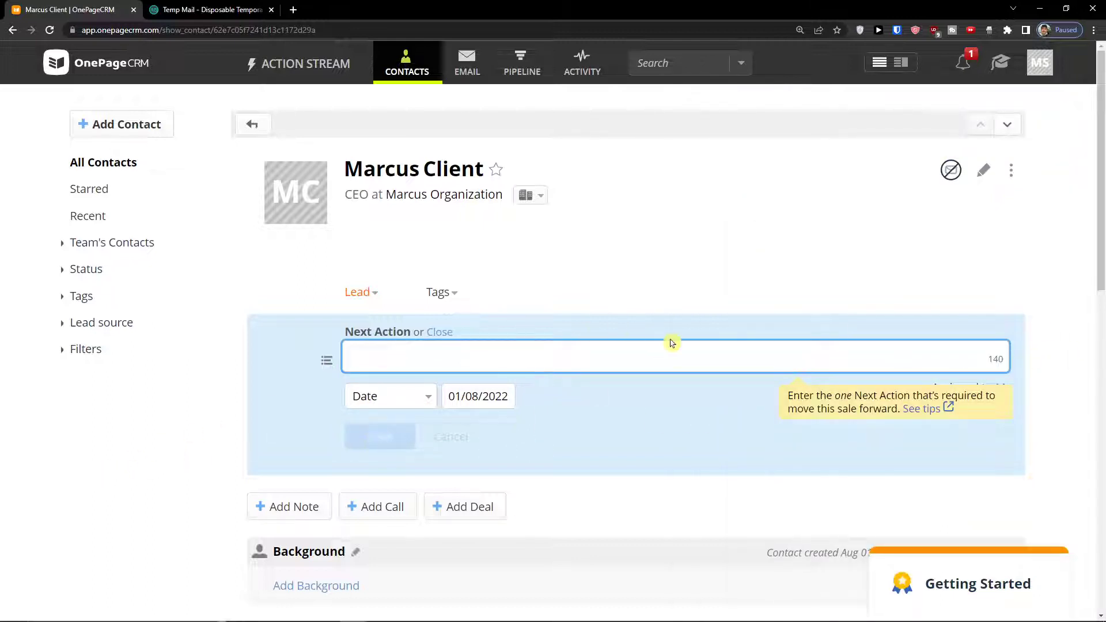
# Save a next action 'call amrcus' due today on Marcus Client.
pyautogui.write('call amrcus')
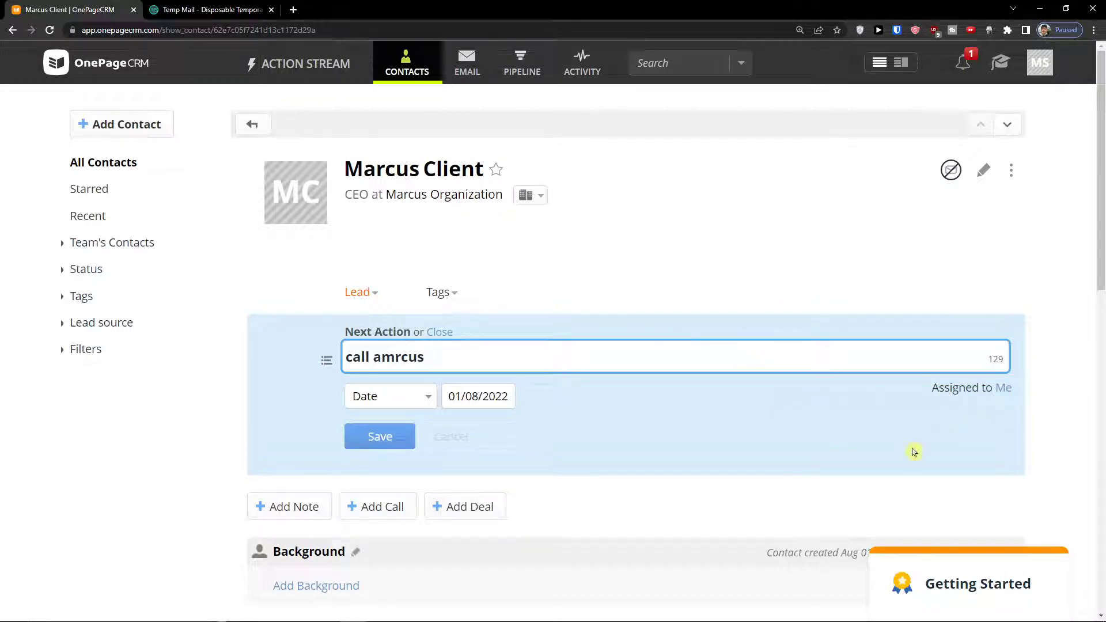
pyautogui.click(379, 435)
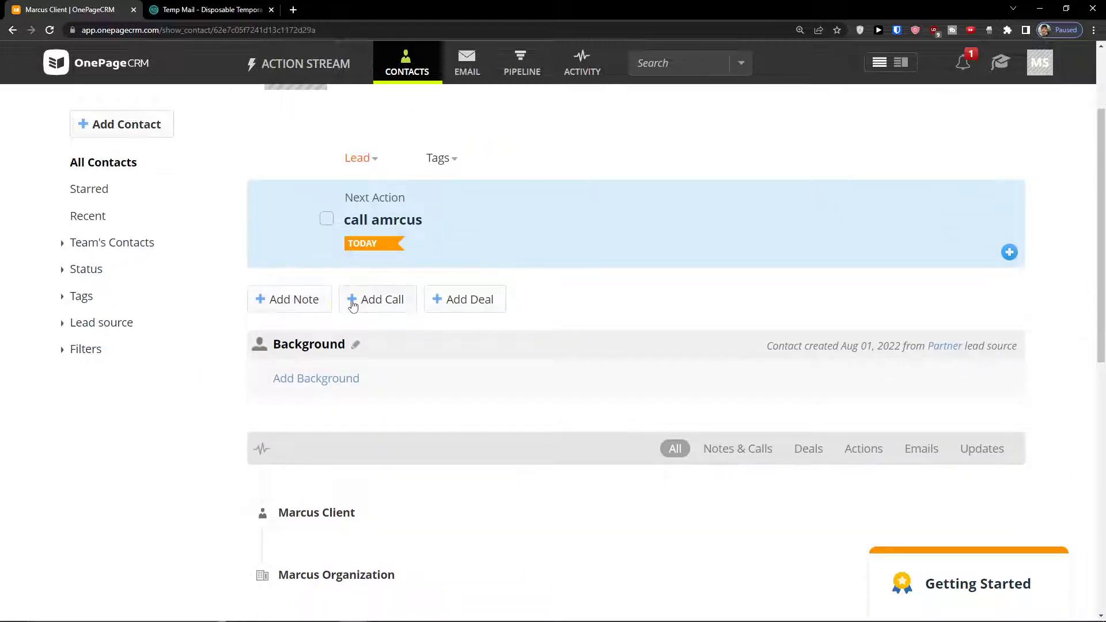
pyautogui.moveTo(608, 308)
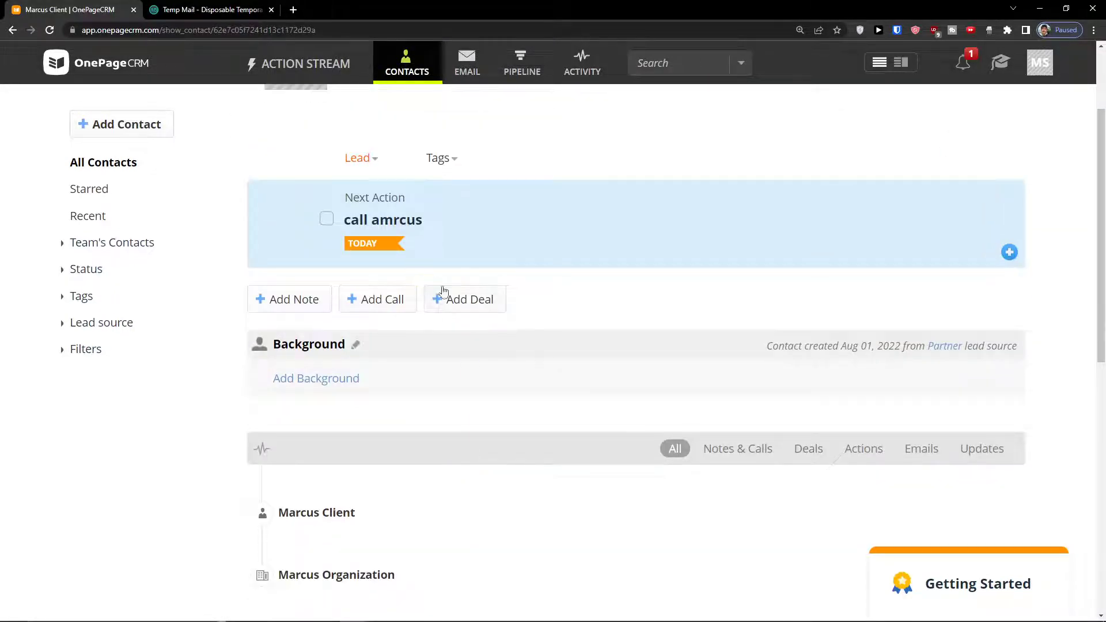
# Add a deal 'marcus deal' worth 10000 at the Qualified stage and save it.
pyautogui.click(463, 300)
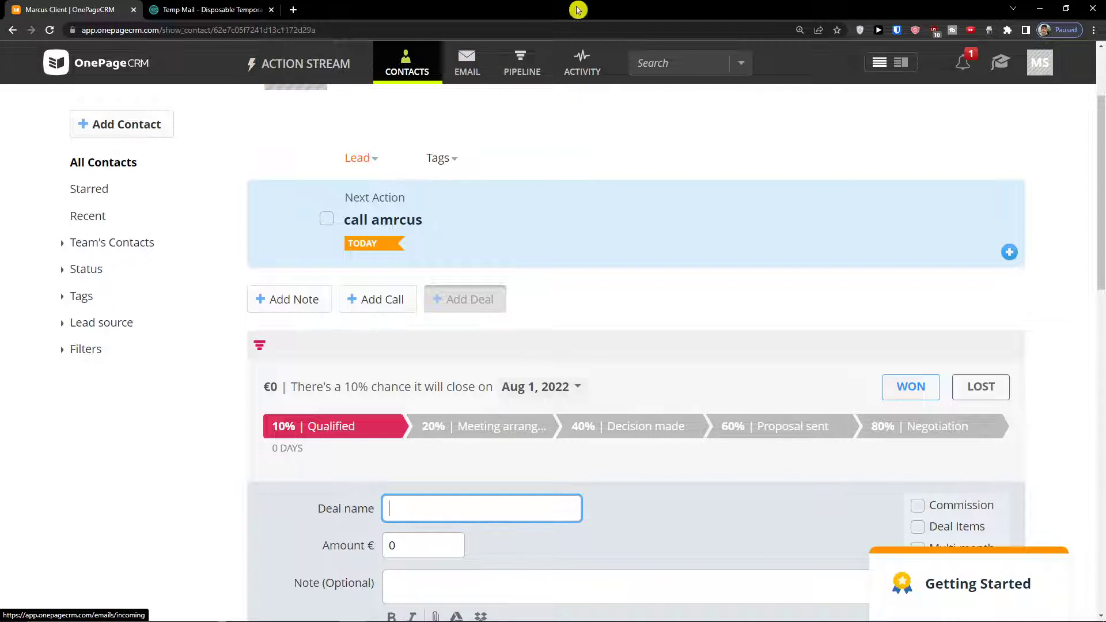
pyautogui.scroll(-3)
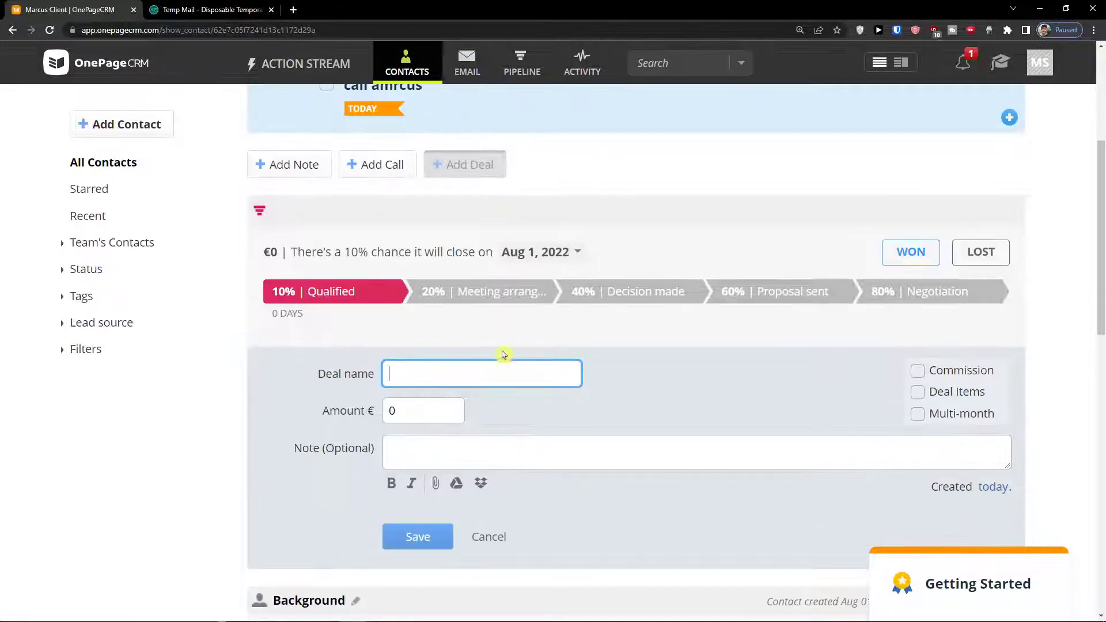
pyautogui.write('marcus deal')
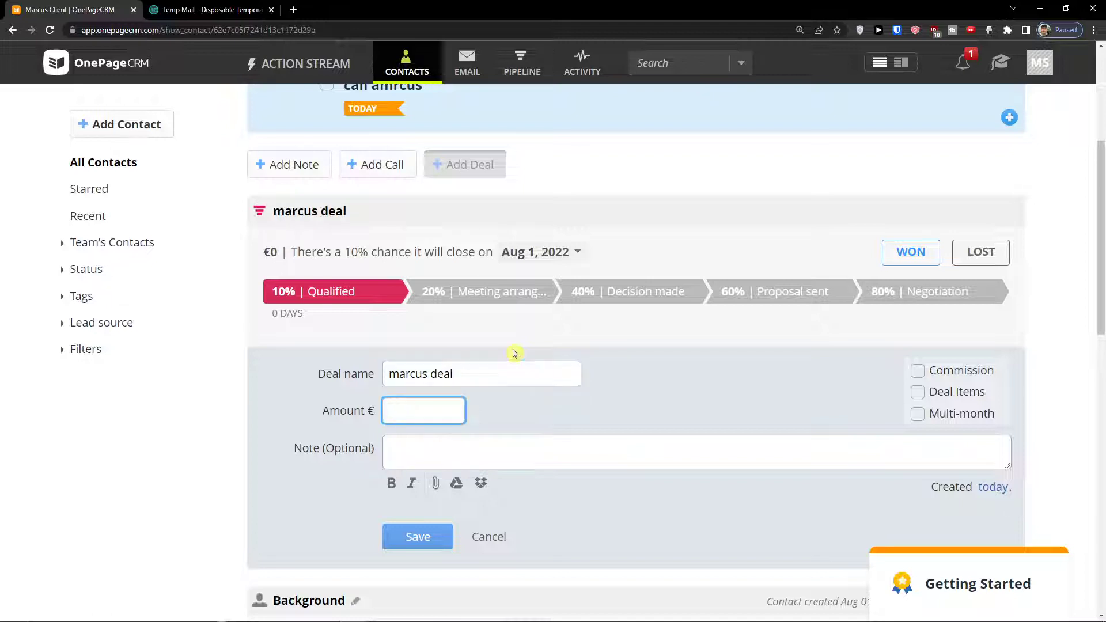
pyautogui.write('10000')
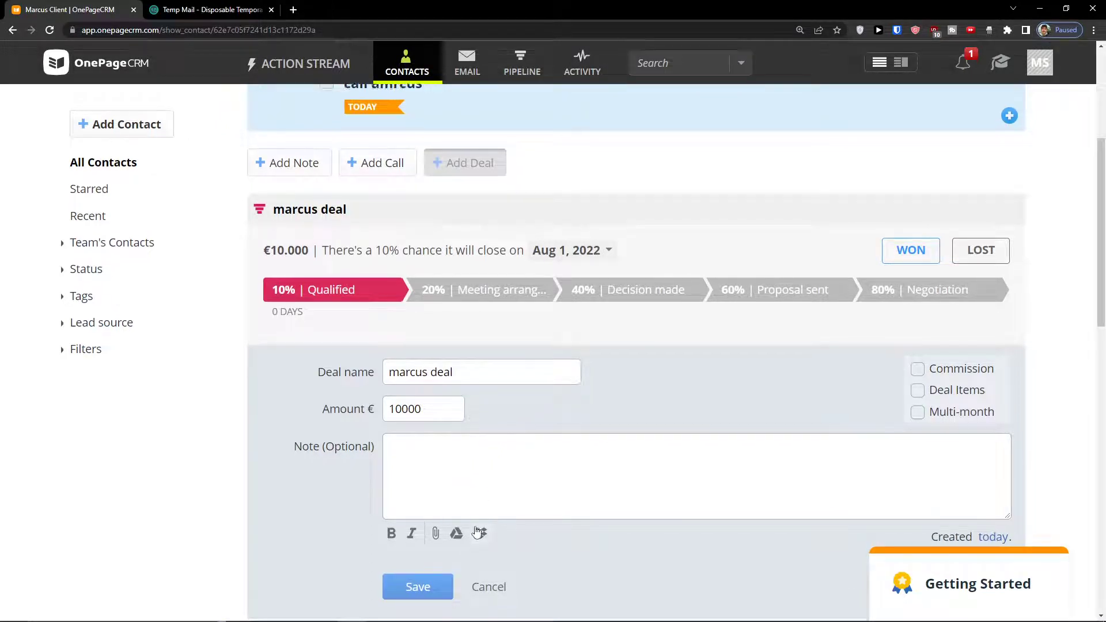
pyautogui.click(488, 586)
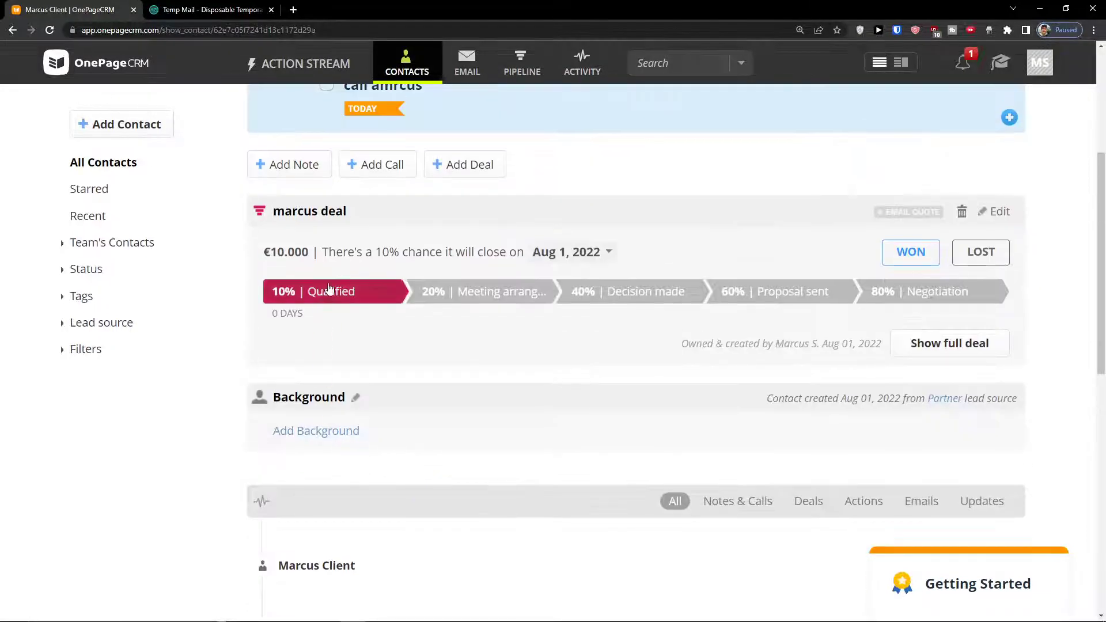
pyautogui.click(481, 292)
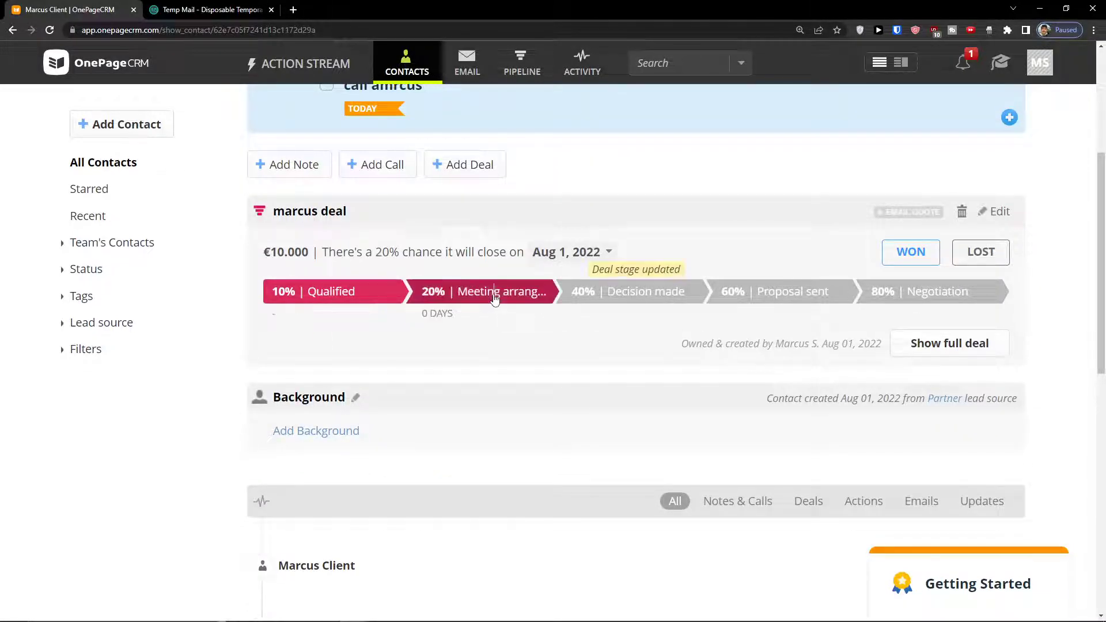
pyautogui.click(313, 292)
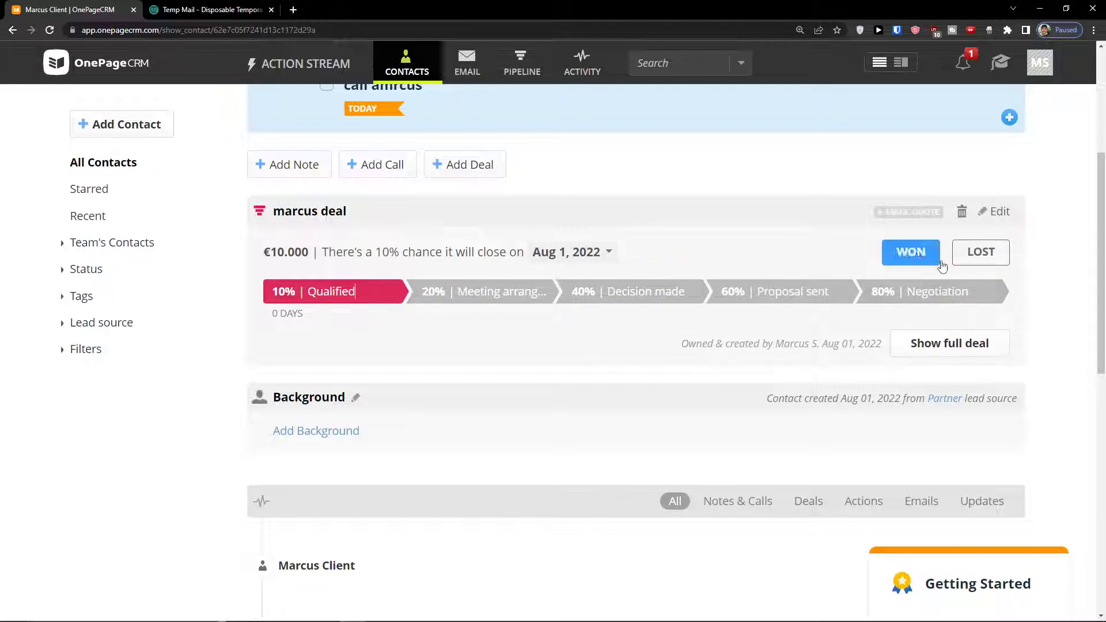
pyautogui.click(999, 210)
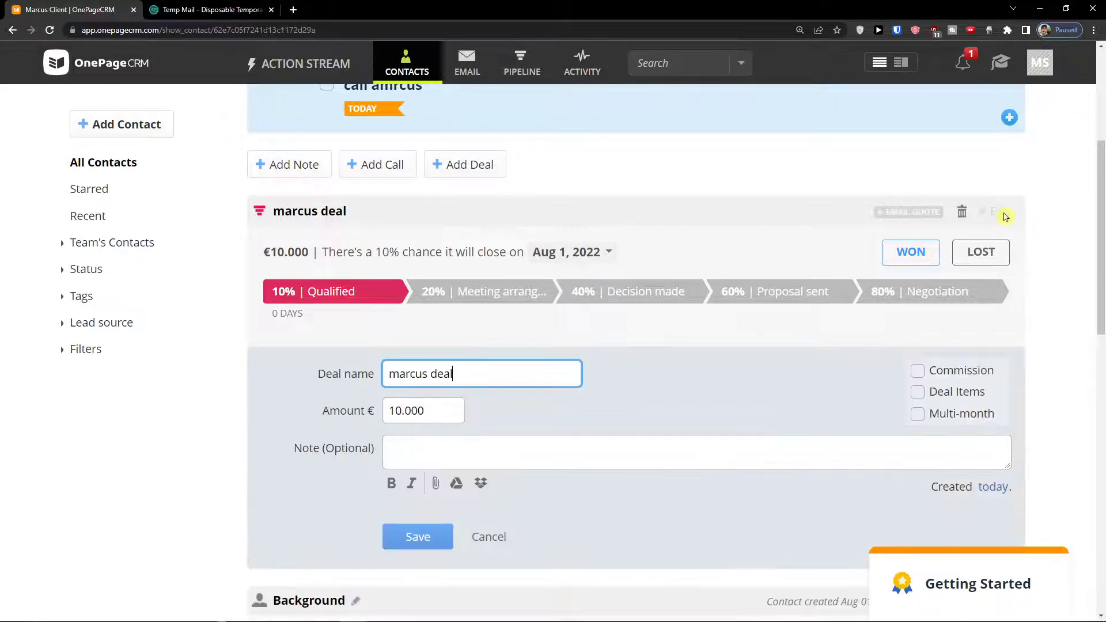
pyautogui.scroll(-3)
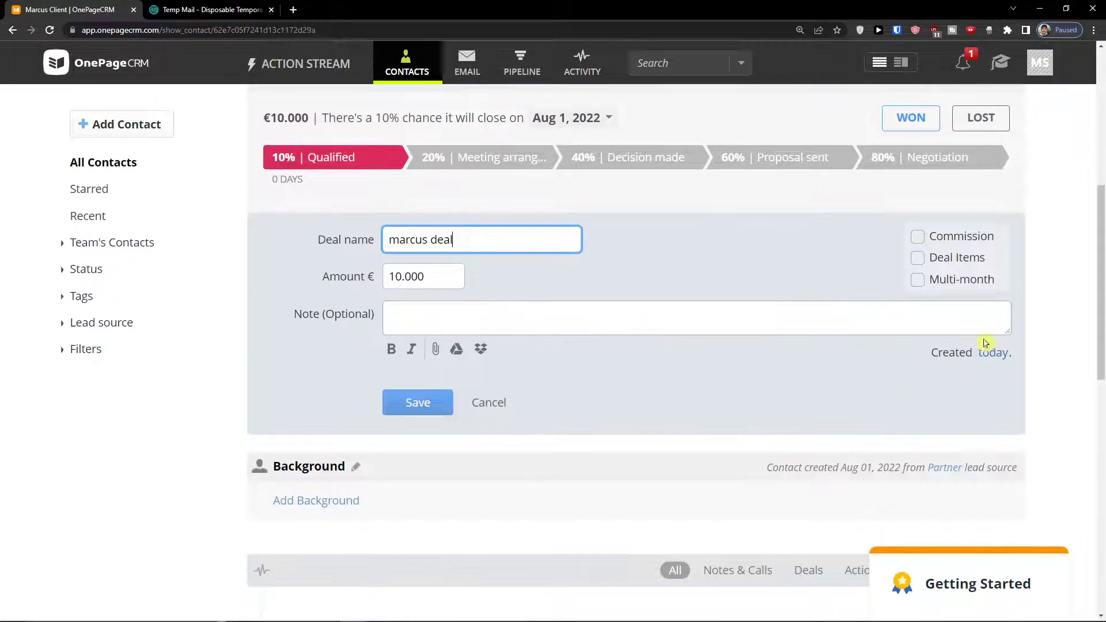
pyautogui.click(417, 402)
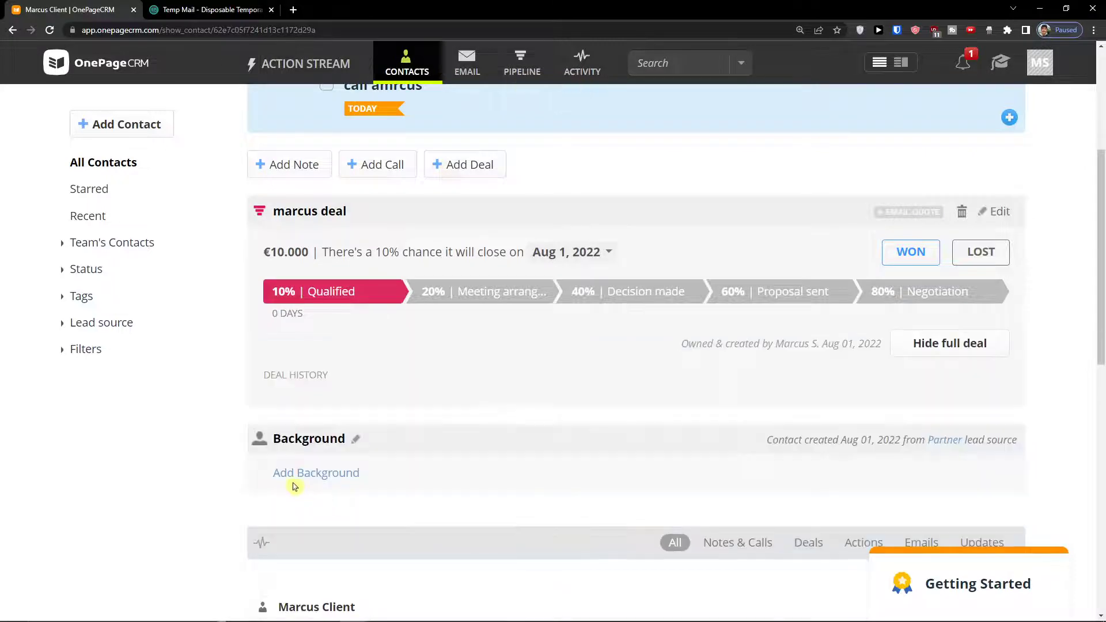
pyautogui.scroll(-3)
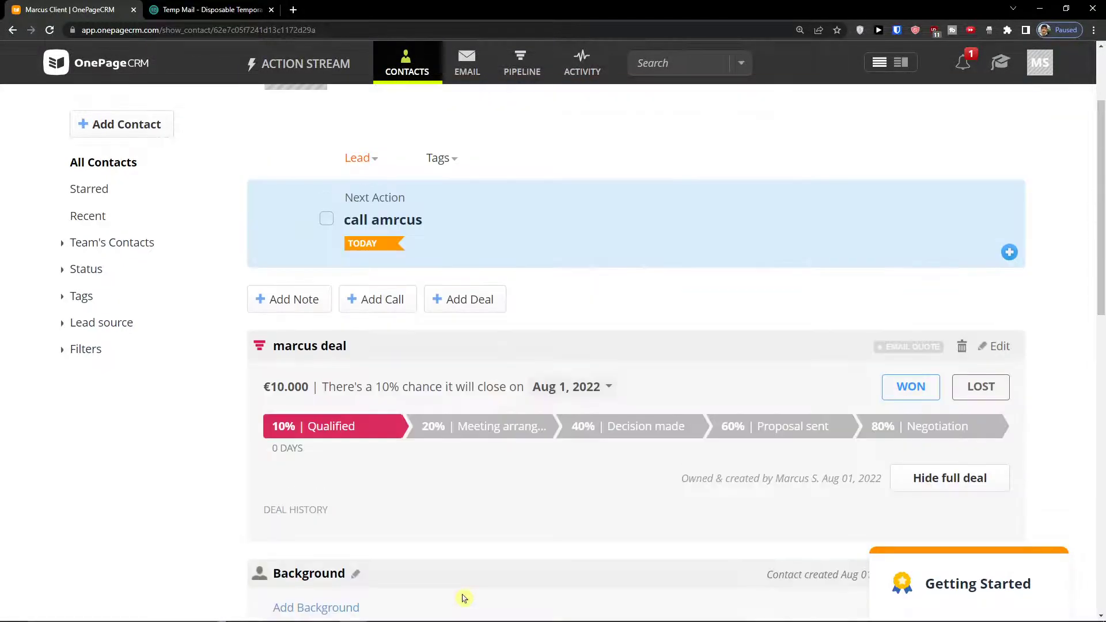
pyautogui.scroll(-3)
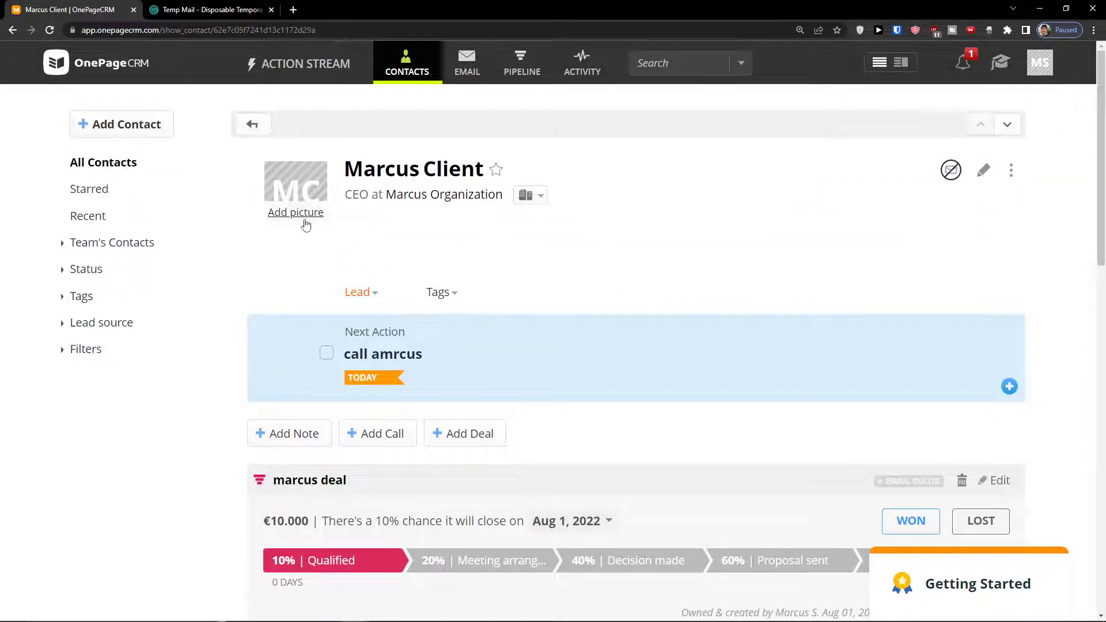
pyautogui.moveTo(466, 62)
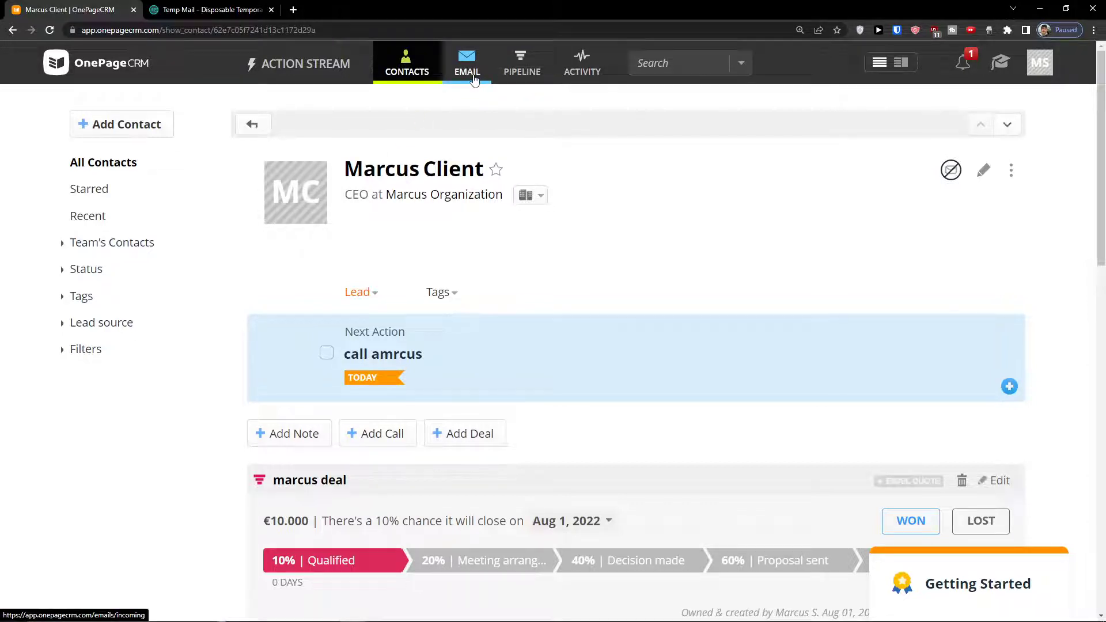
# Show the Email section's empty Incoming inbox.
pyautogui.click(466, 62)
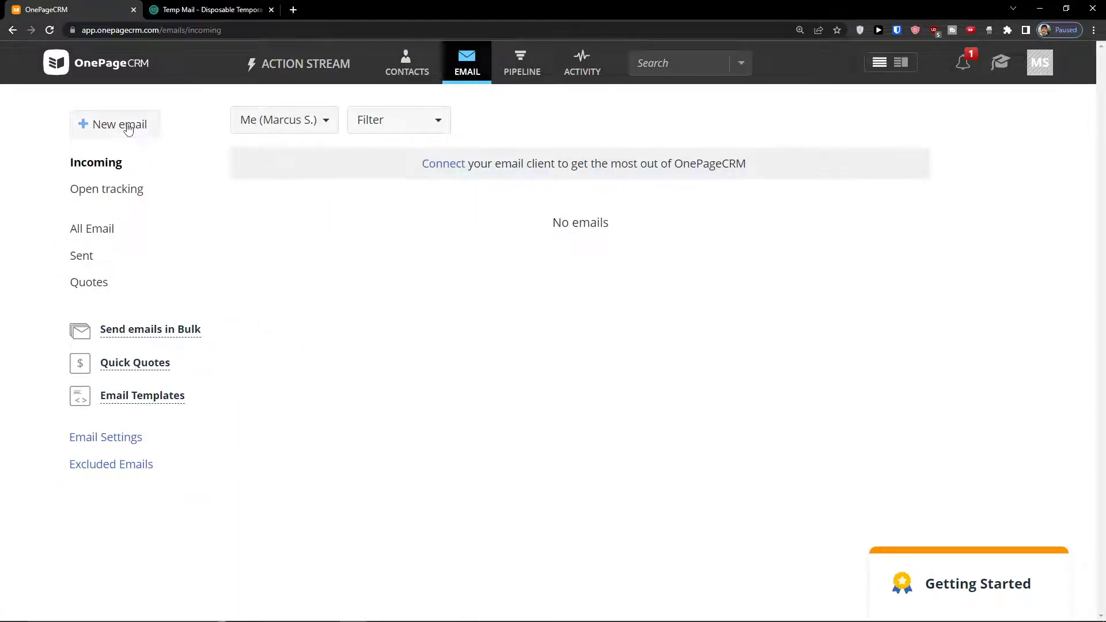
pyautogui.moveTo(443, 163)
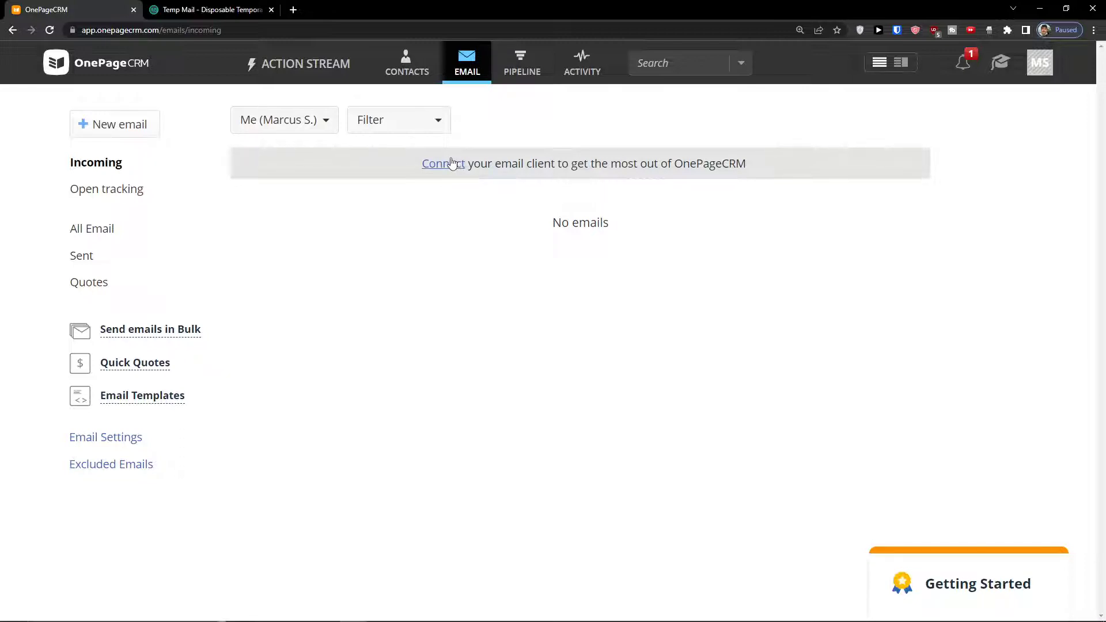
pyautogui.moveTo(442, 65)
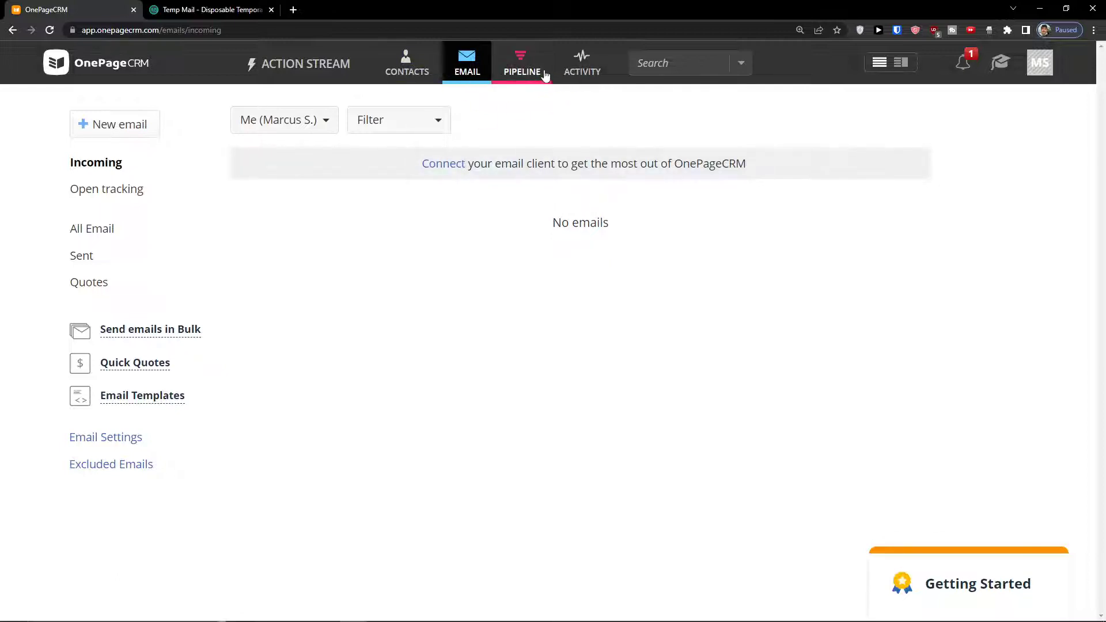
# Go to the Pipeline board and start a blank new deal at the Qualified stage.
pyautogui.click(521, 62)
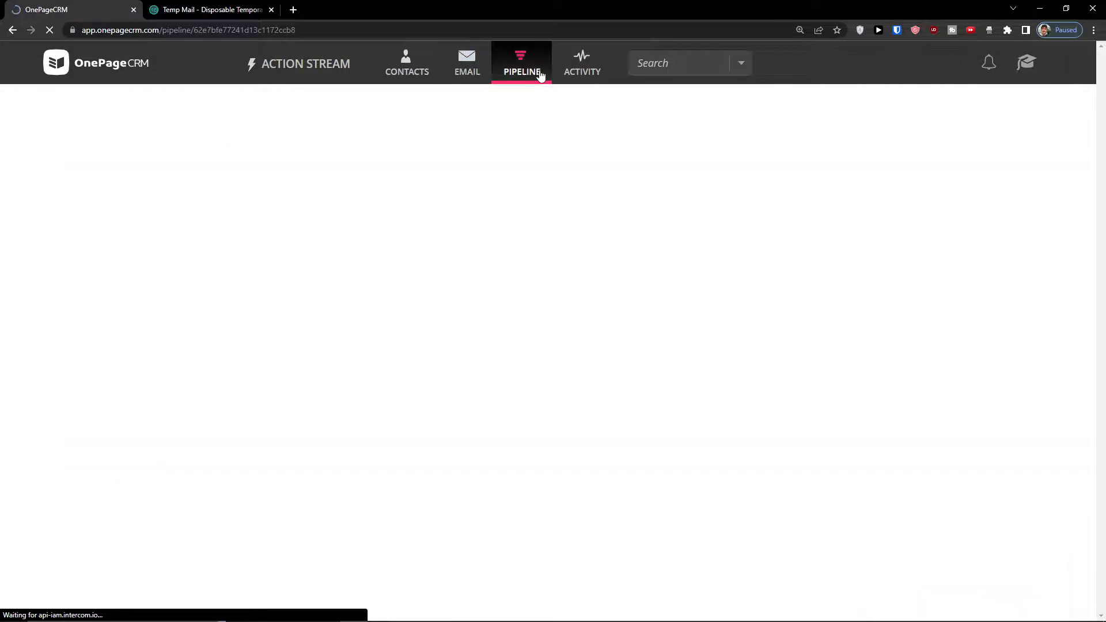
pyautogui.click(521, 62)
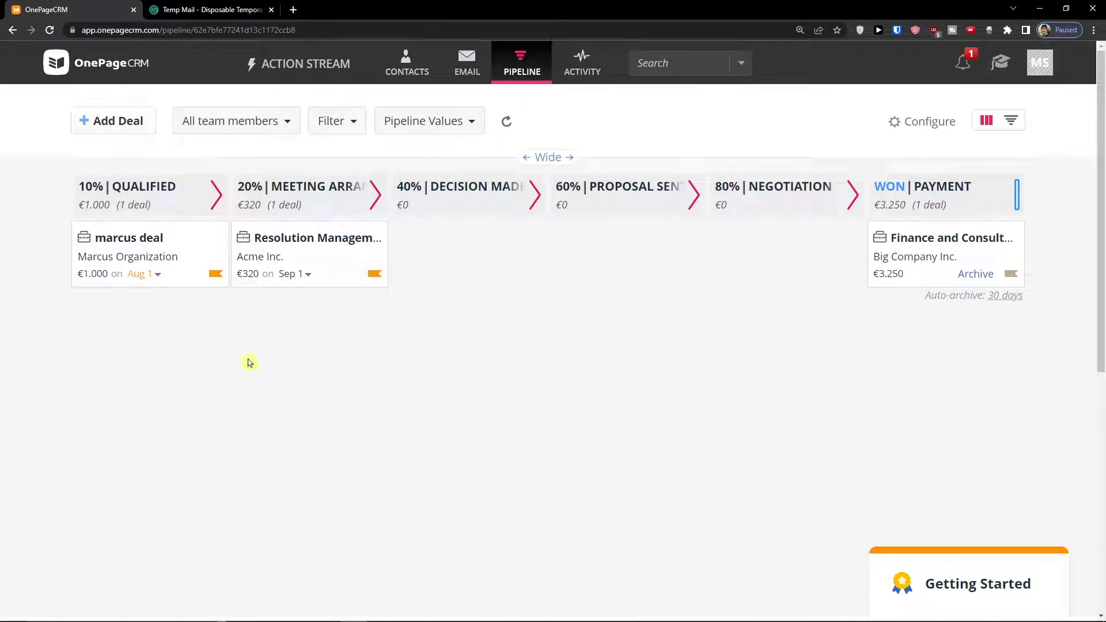
pyautogui.moveTo(375, 228)
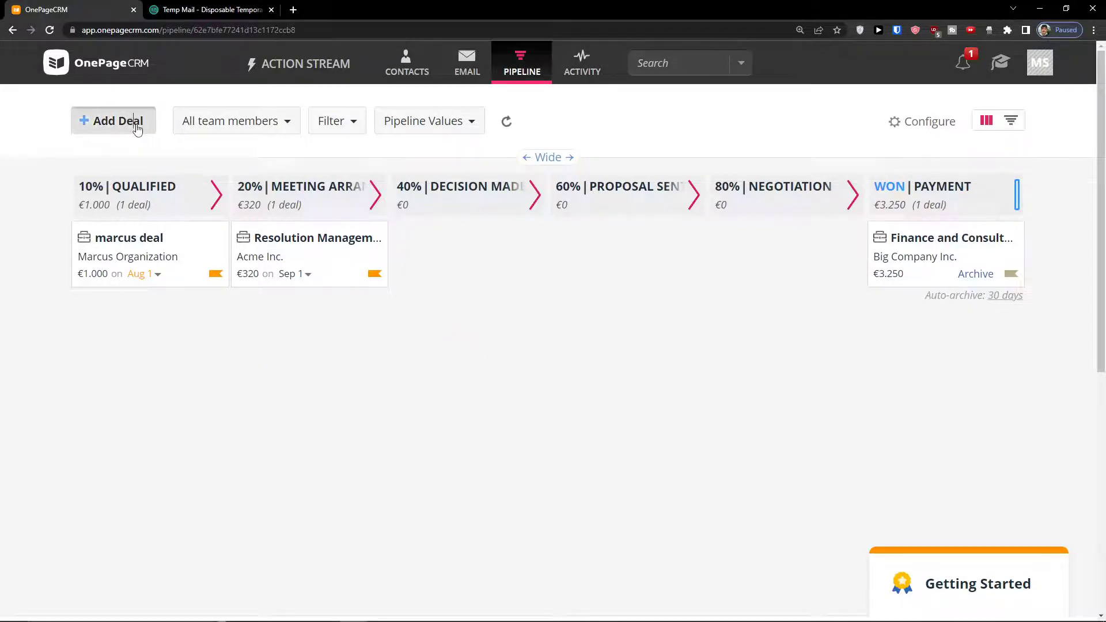
pyautogui.click(114, 121)
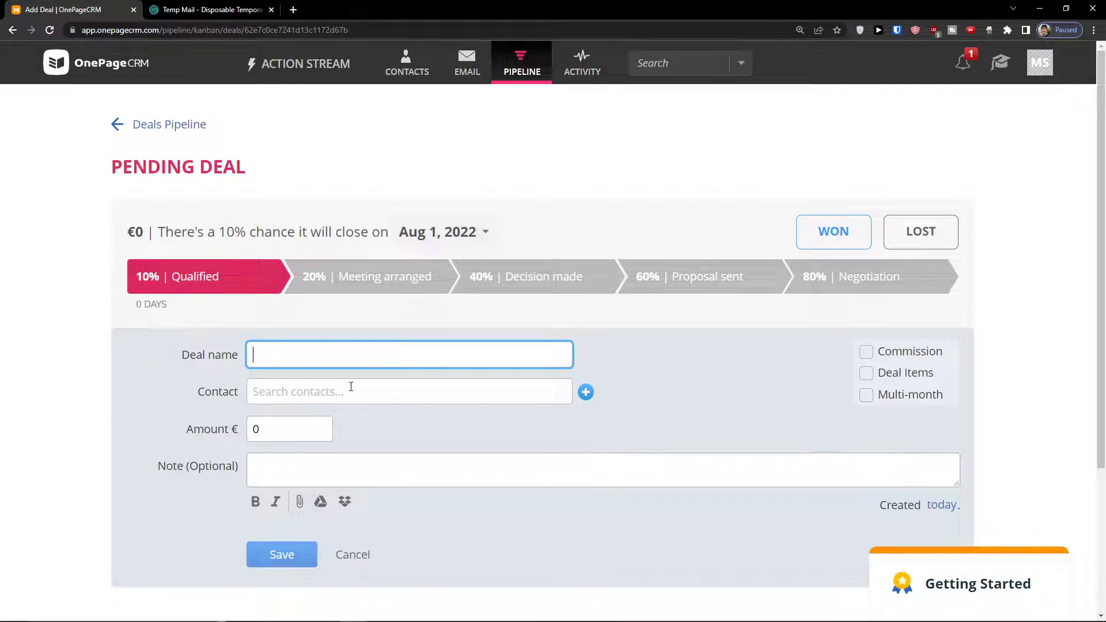
pyautogui.moveTo(379, 345)
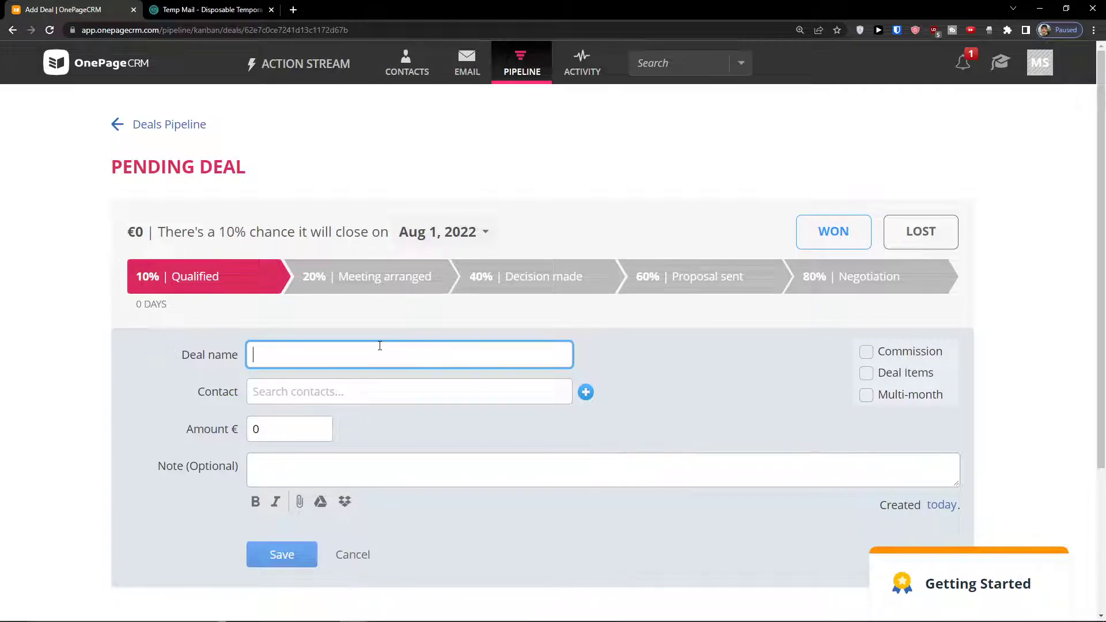
# Name the deal 'Youtube Channel' and pick Marcus Client as its contact.
pyautogui.write('Youtube Ch')
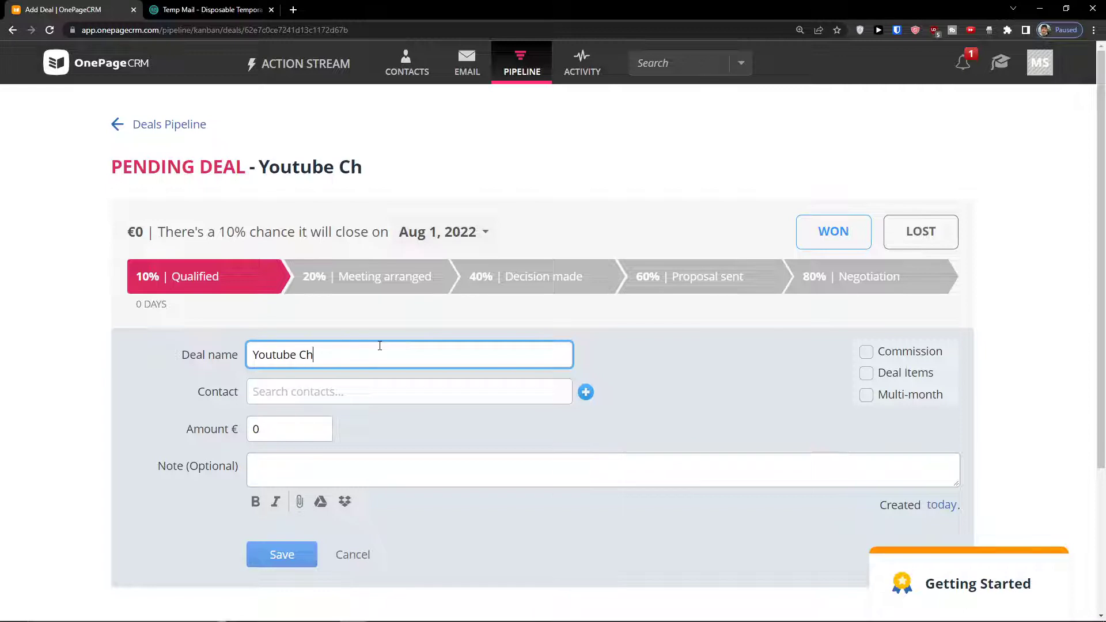
pyautogui.write('annel')
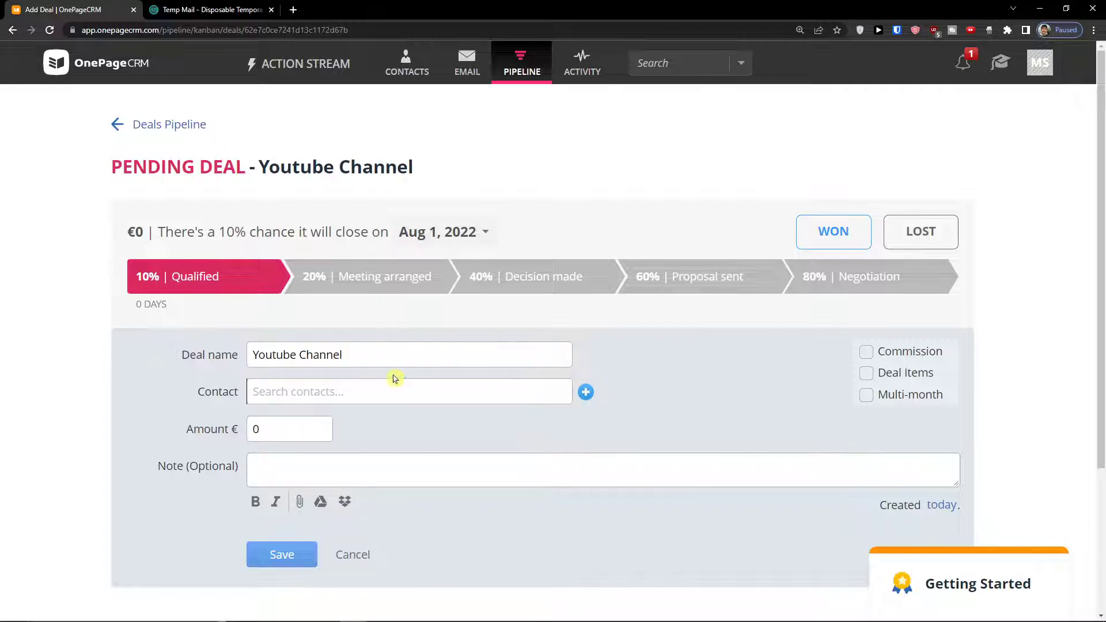
pyautogui.click(585, 391)
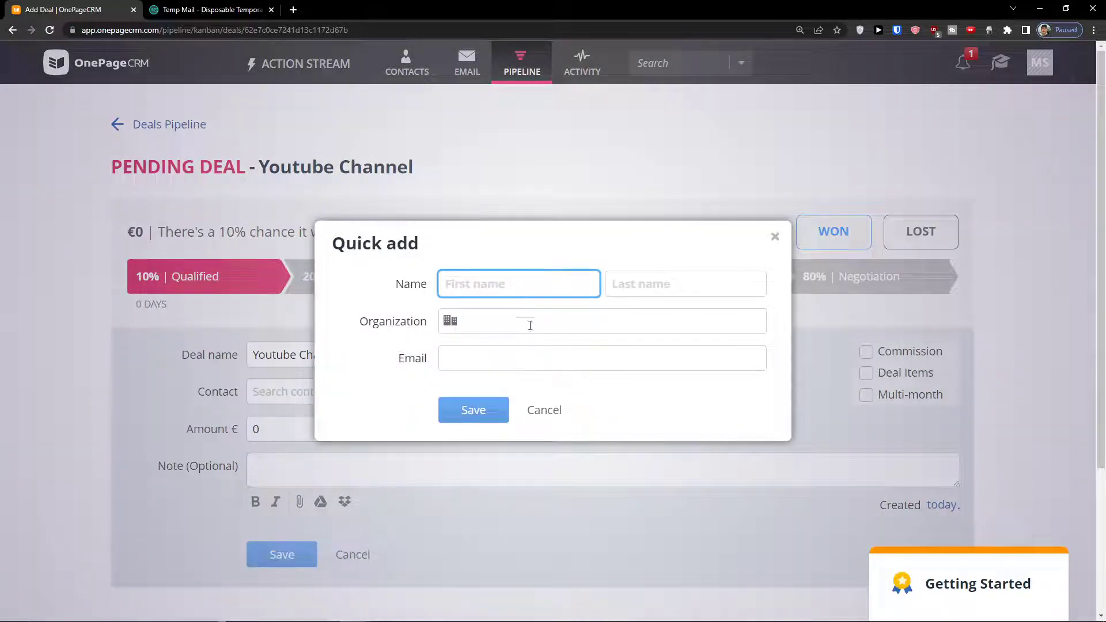
pyautogui.write('Marc')
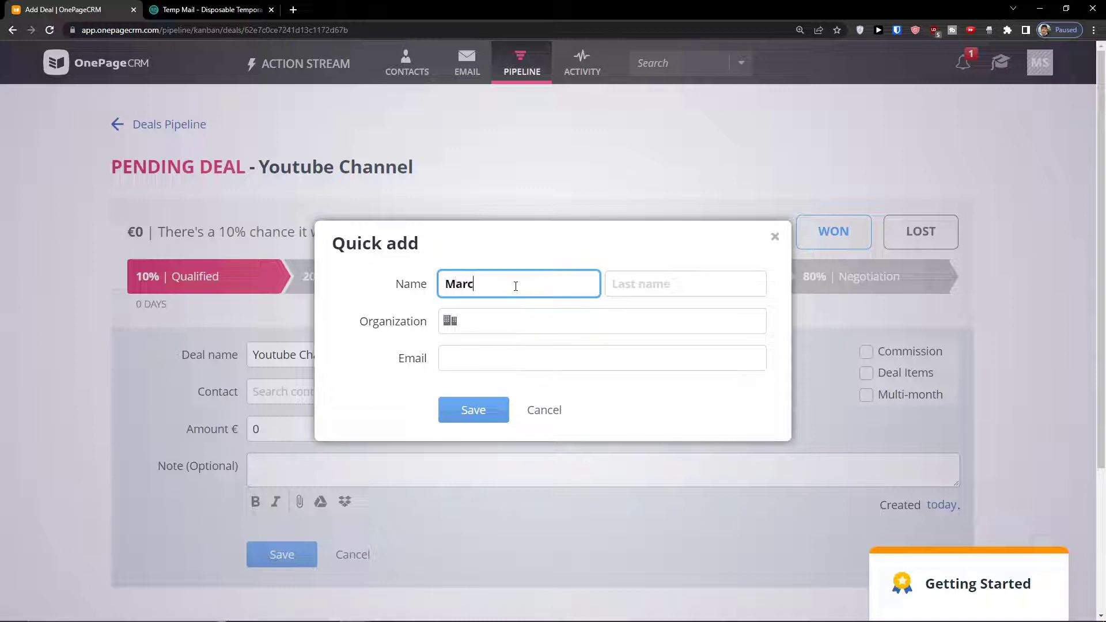
pyautogui.write('C')
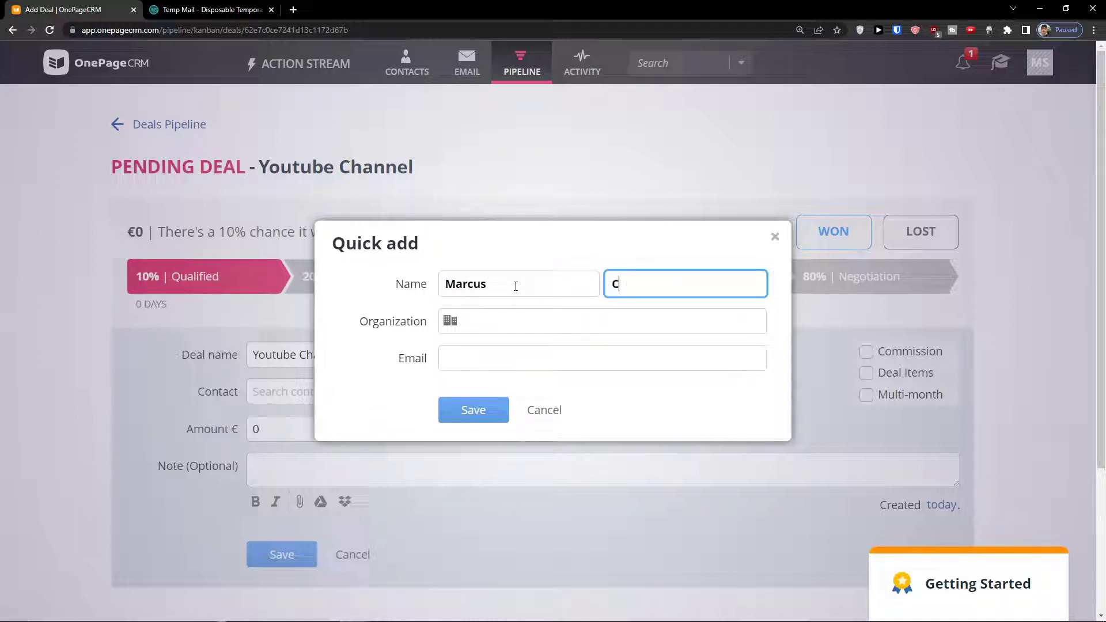
pyautogui.write('lient')
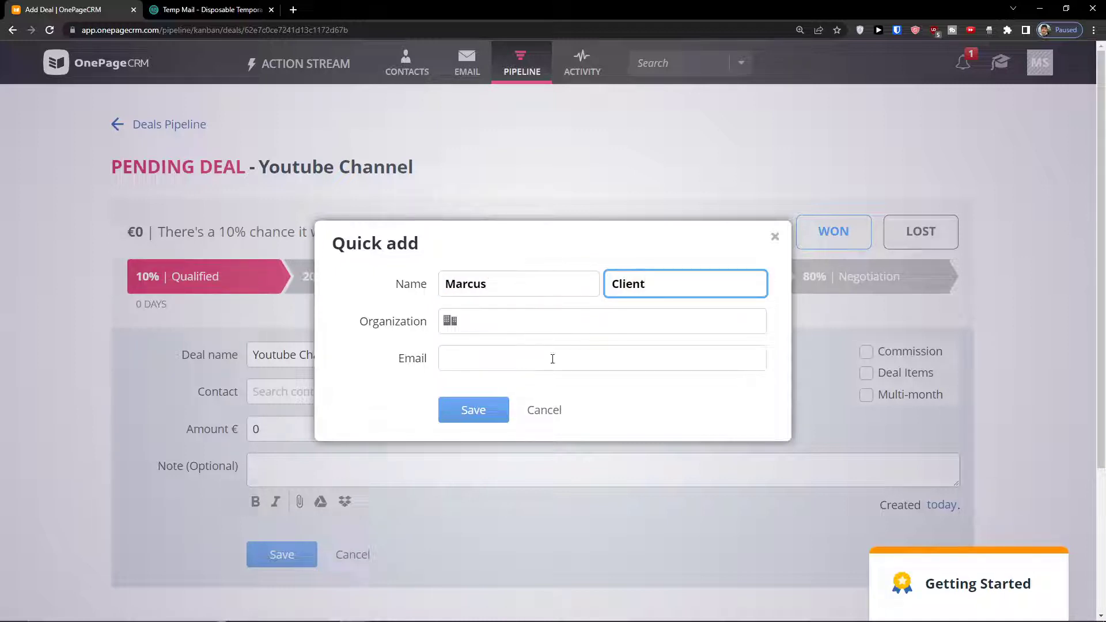
pyautogui.click(544, 410)
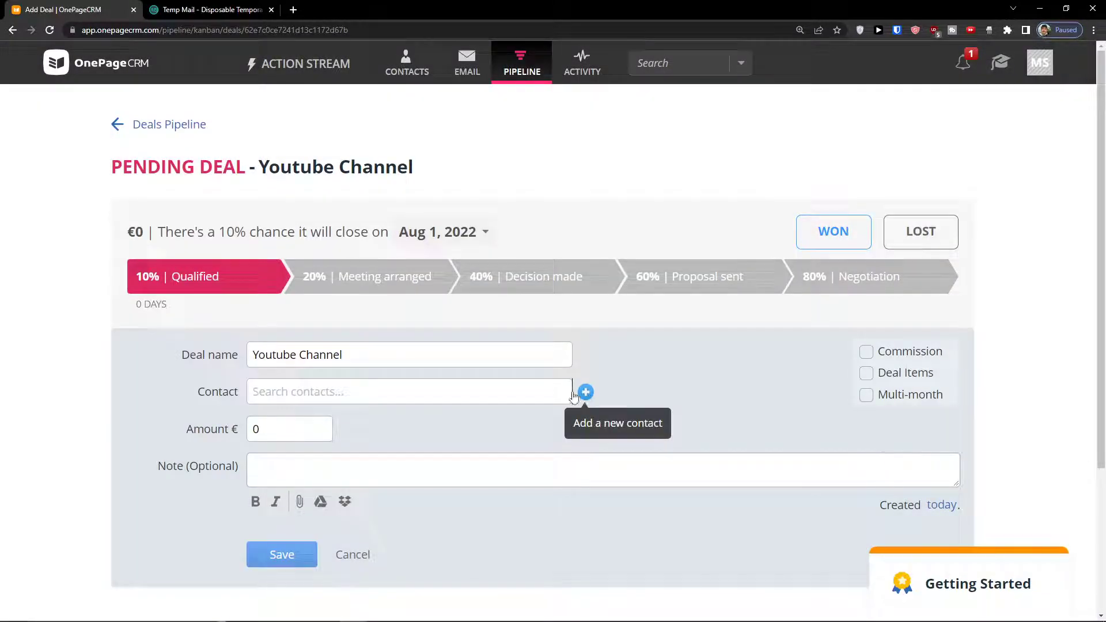
pyautogui.write('Marcu')
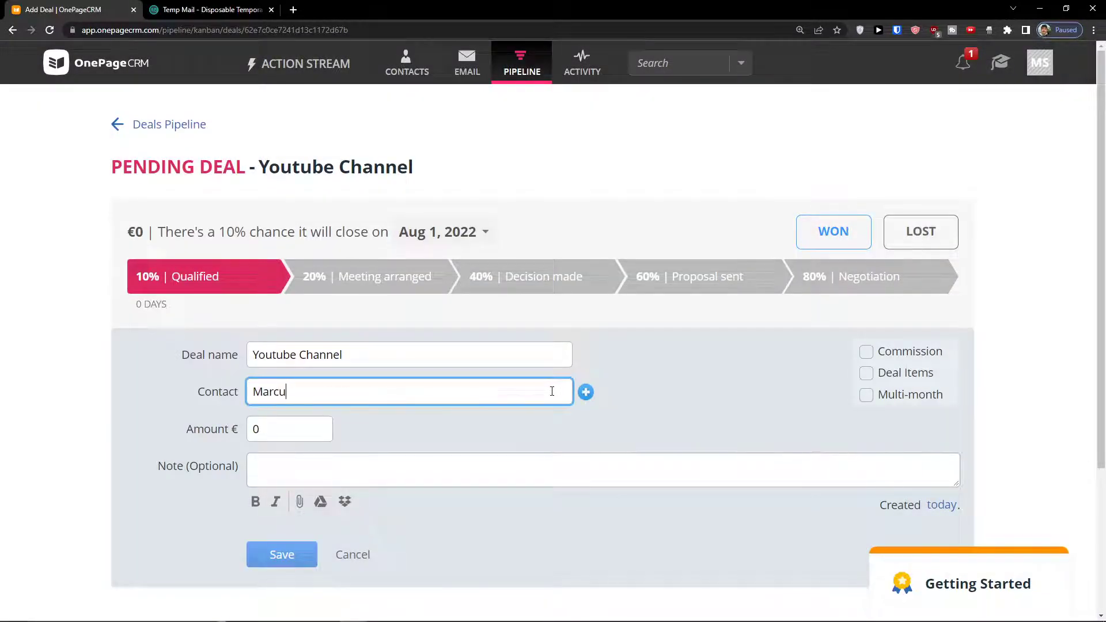
pyautogui.write('s')
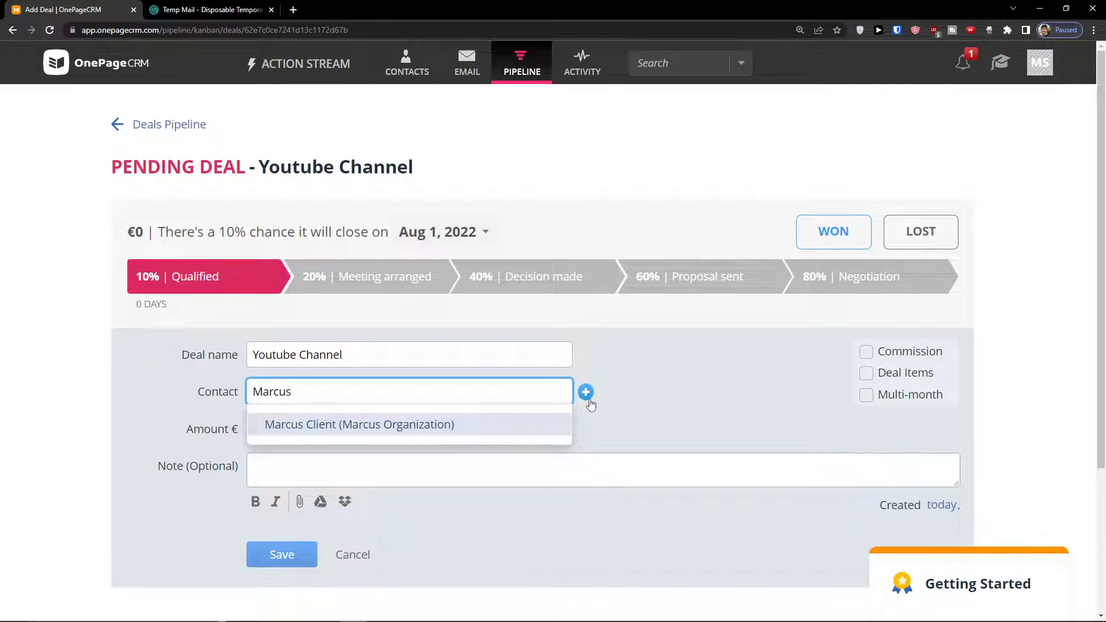
pyautogui.click(360, 424)
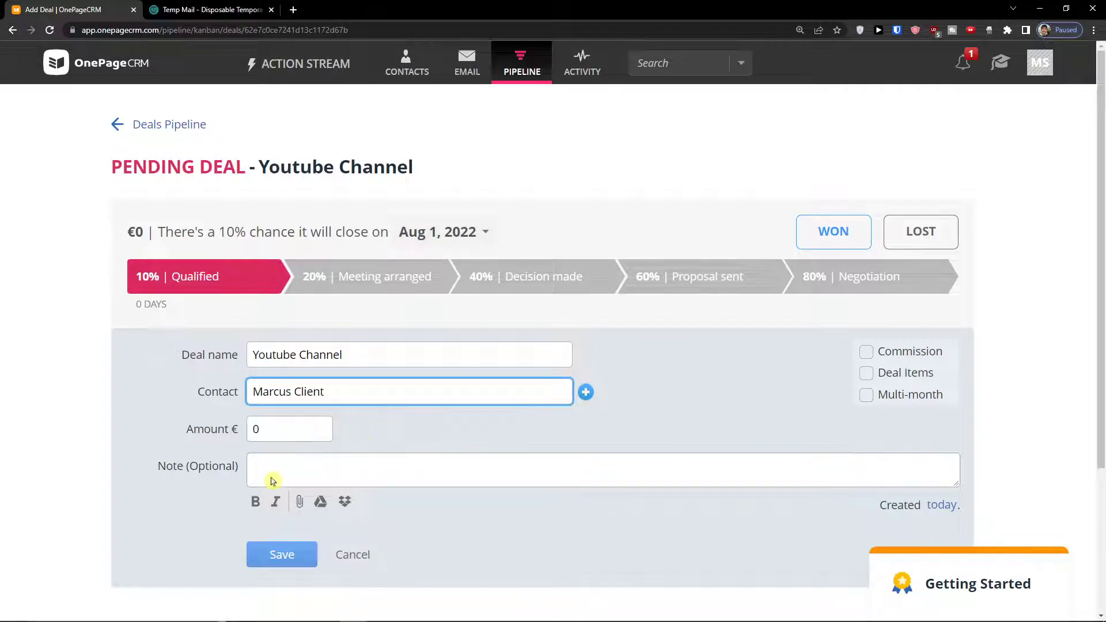
# Set the amount to 500, stage to 40% Decision made, and save the deal.
pyautogui.write('500')
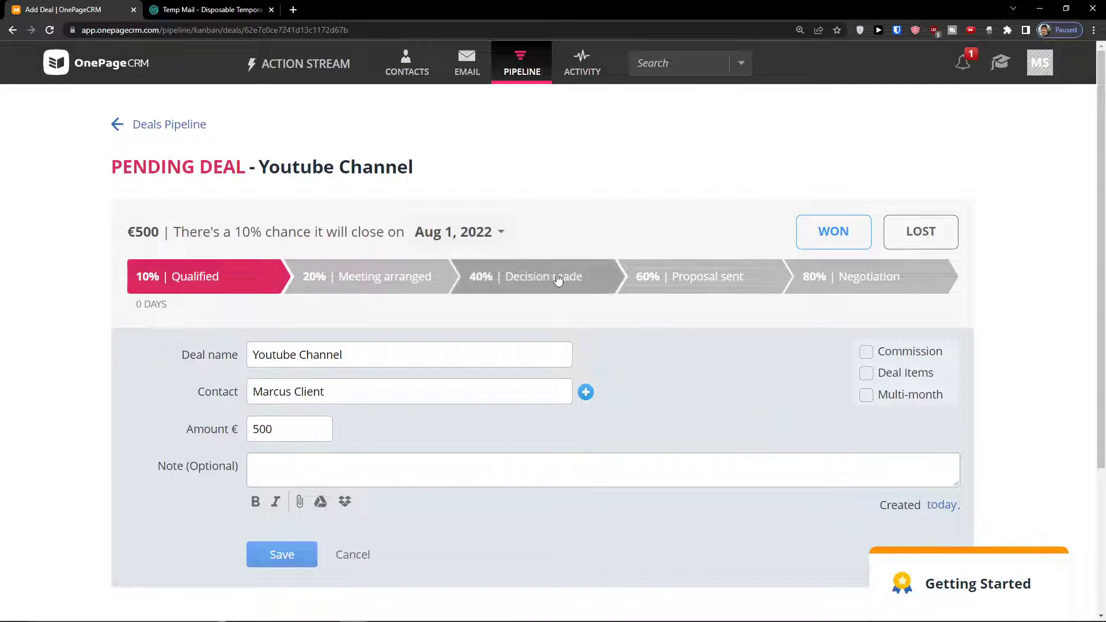
pyautogui.moveTo(557, 279)
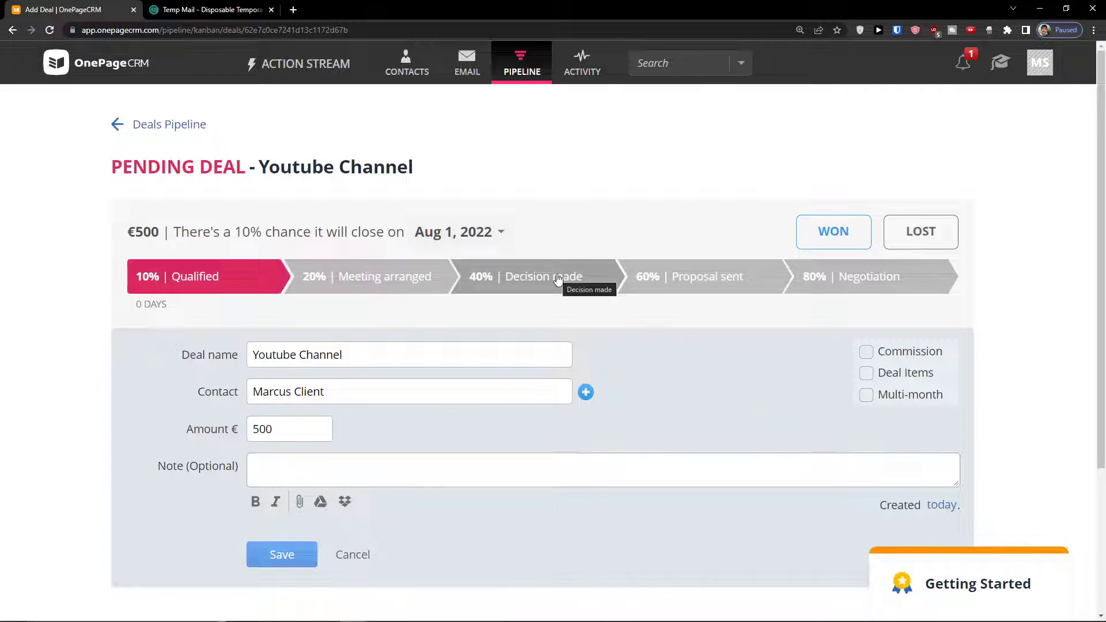
pyautogui.click(542, 275)
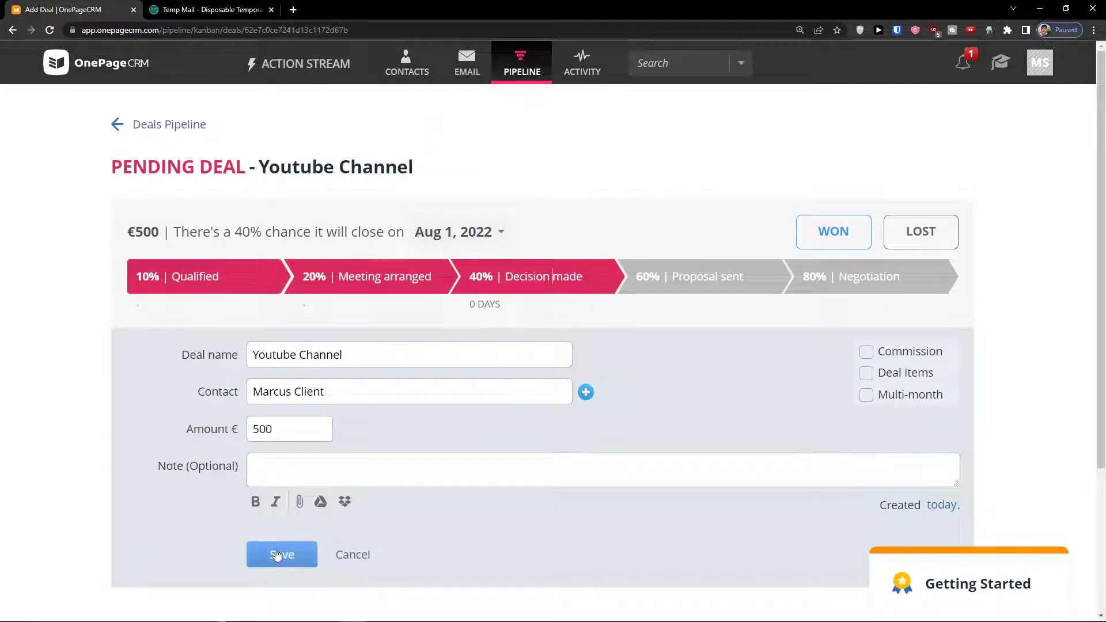
pyautogui.click(281, 554)
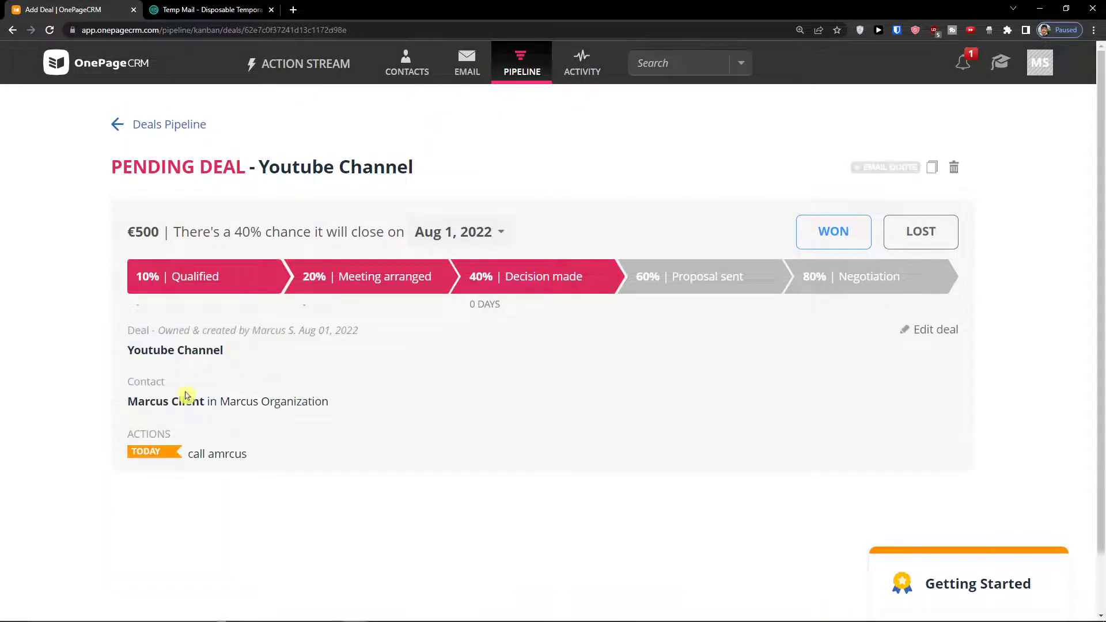
# Drag the €500 Youtube Channel card across the board into the WON Payment column.
pyautogui.click(521, 62)
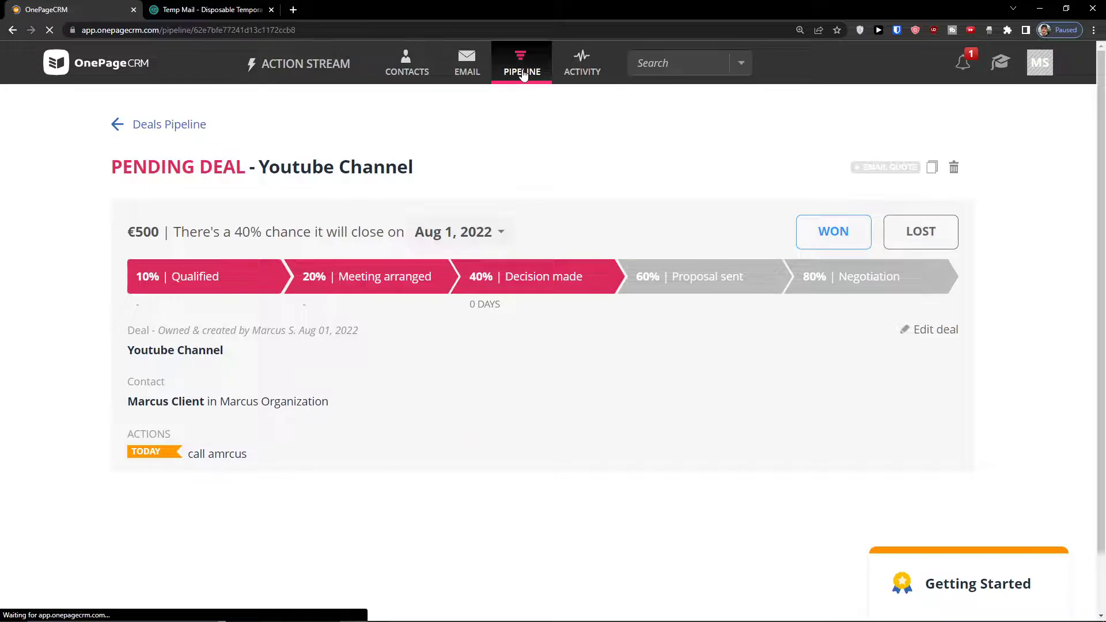
pyautogui.click(521, 62)
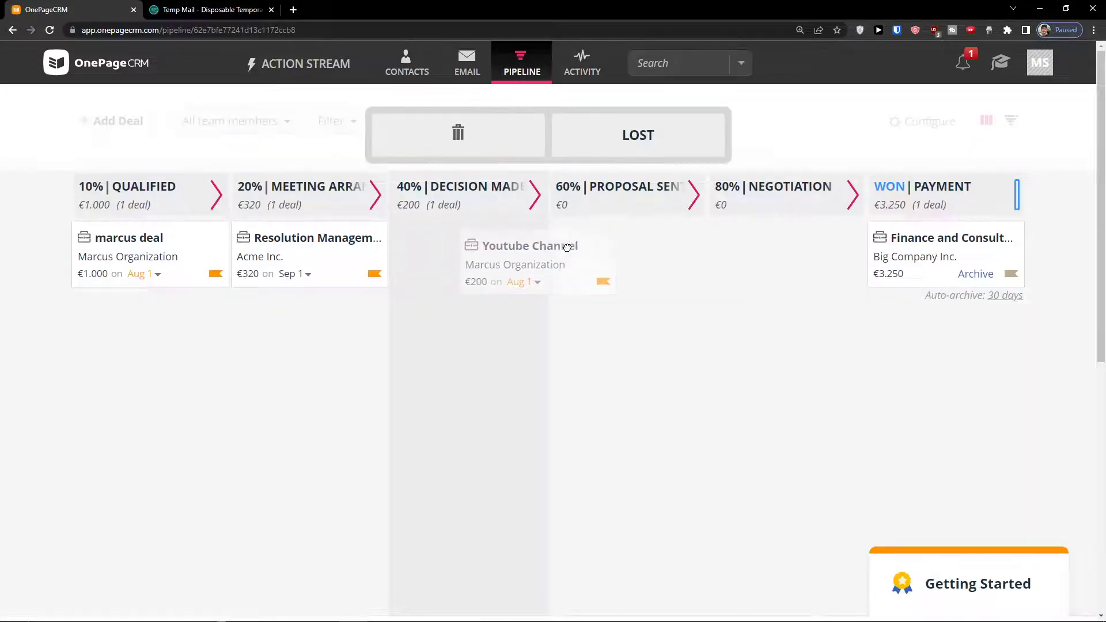
pyautogui.moveTo(529, 246); pyautogui.dragTo(656, 247)
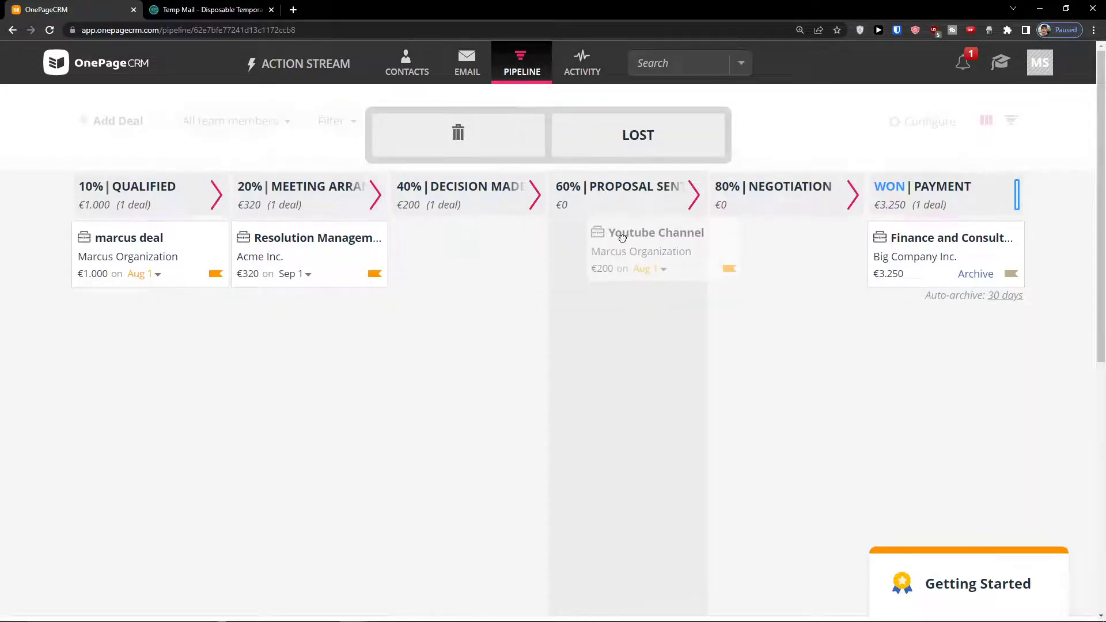
pyautogui.moveTo(648, 250); pyautogui.dragTo(540, 250)
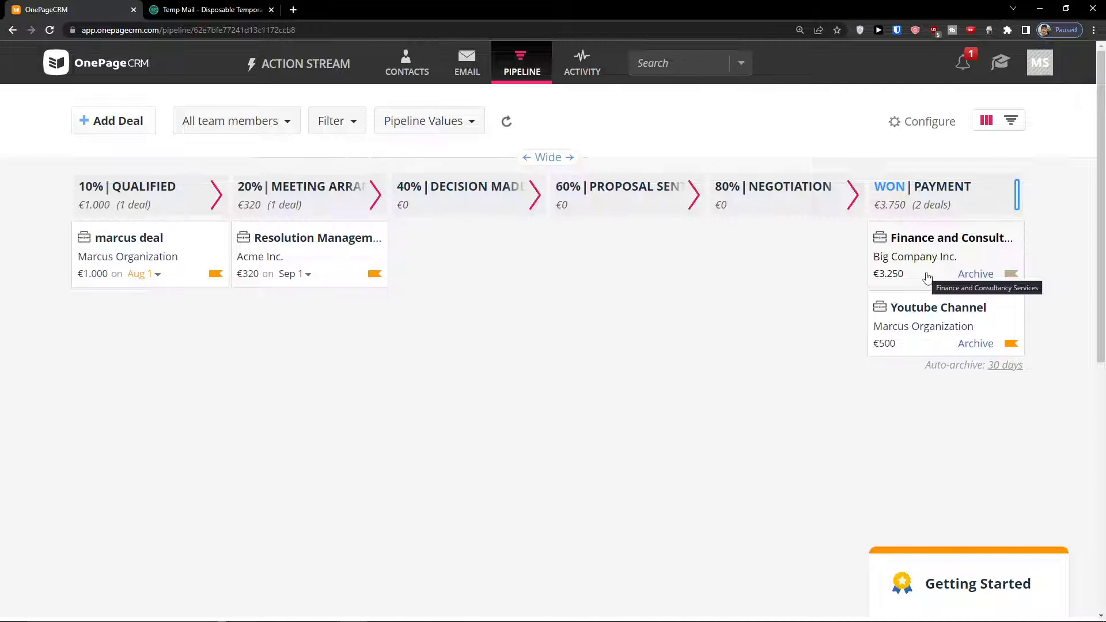
pyautogui.scroll(-3)
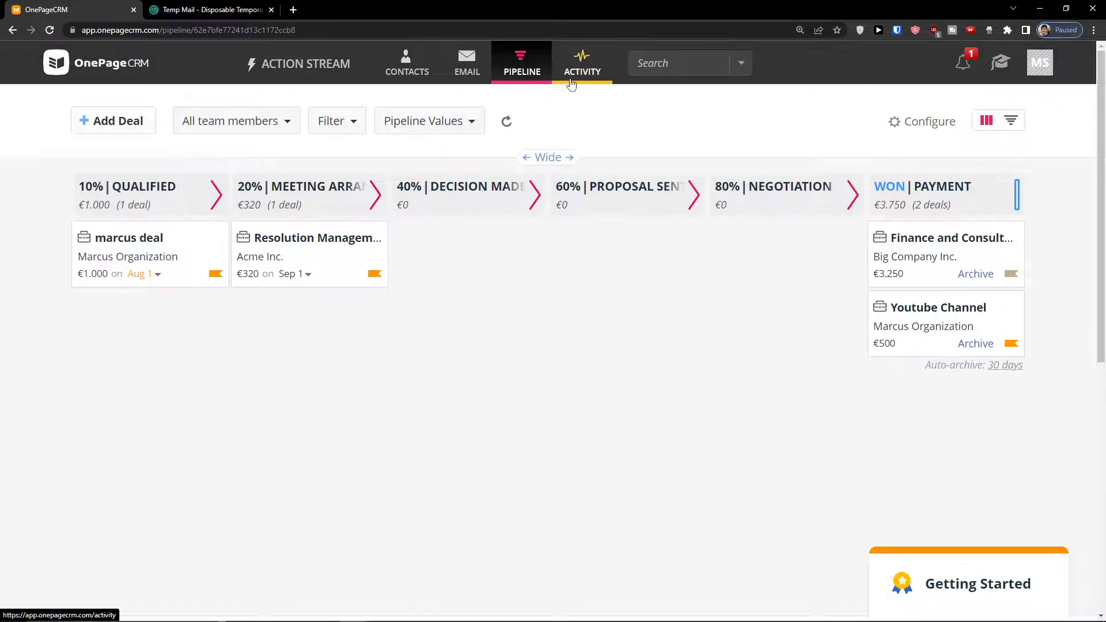
pyautogui.click(582, 62)
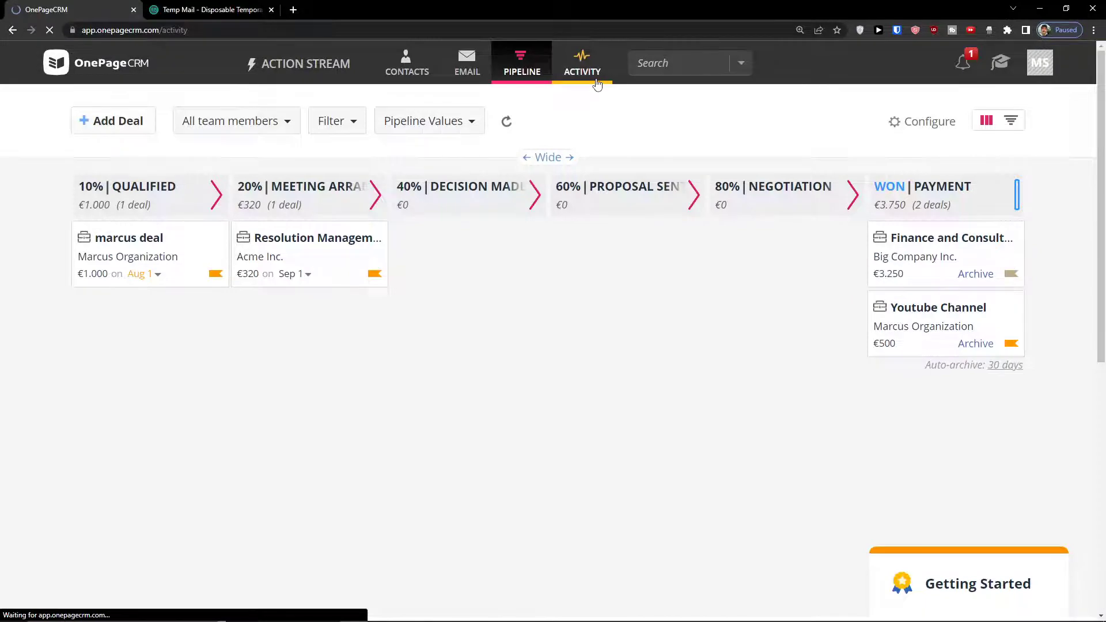
pyautogui.click(581, 62)
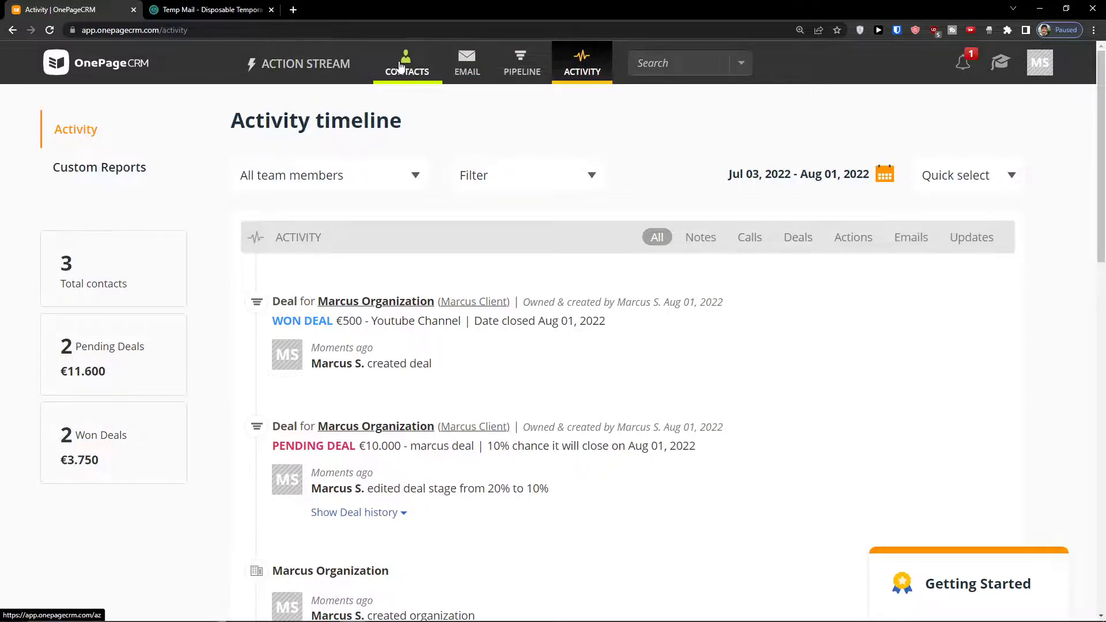
pyautogui.click(406, 62)
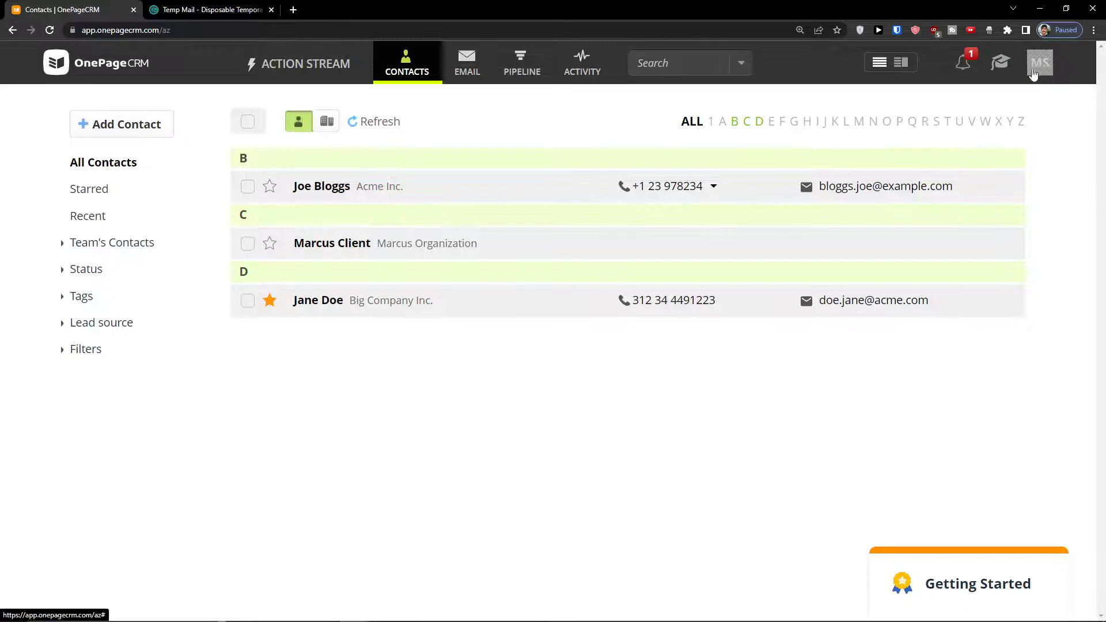
pyautogui.click(521, 62)
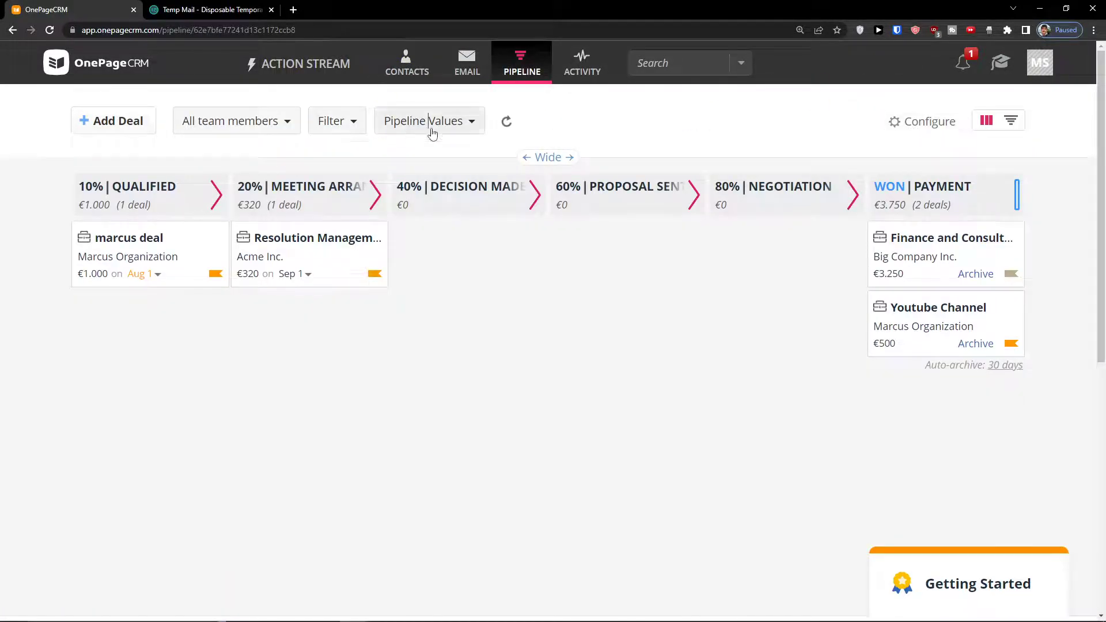
# Check the team-member and filter dropdowns, then bring up Configure Pipeline with its six stages.
pyautogui.click(236, 121)
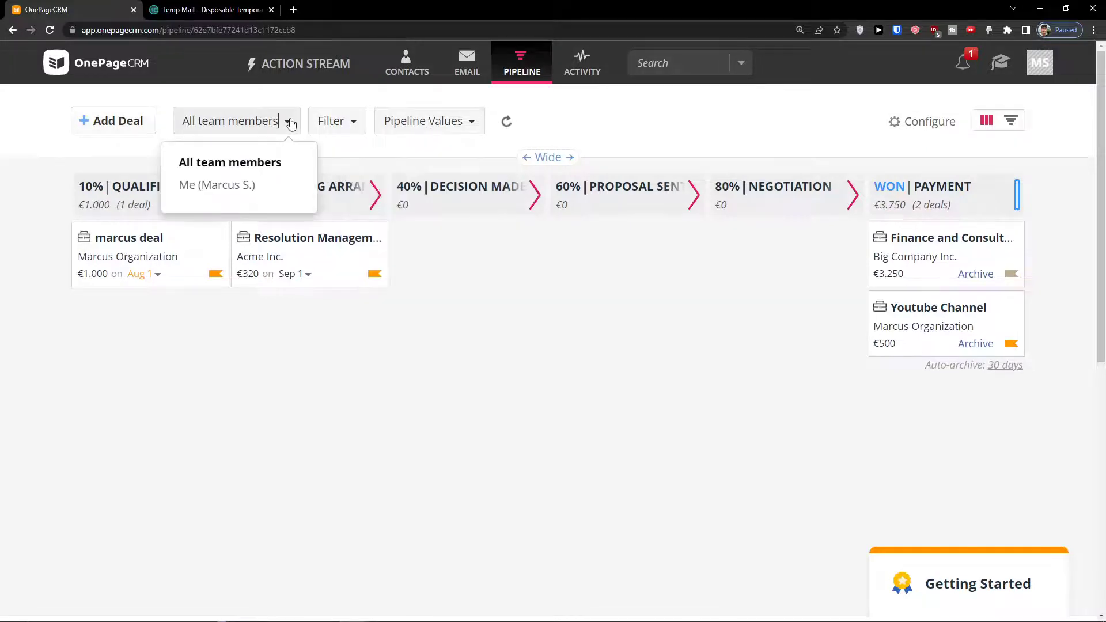
pyautogui.click(336, 121)
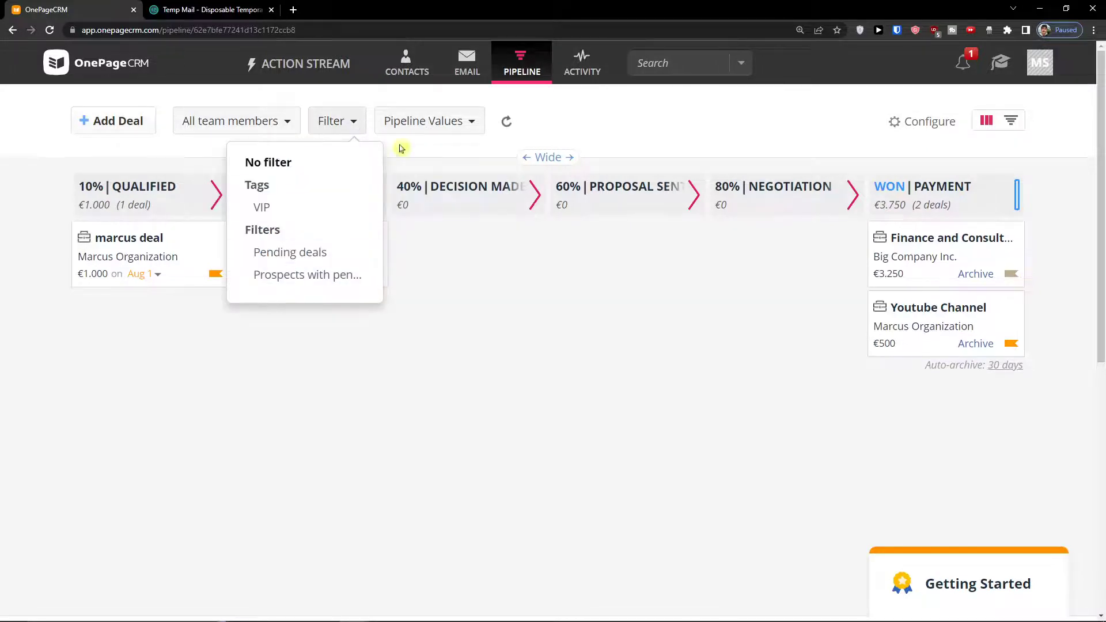
pyautogui.click(636, 402)
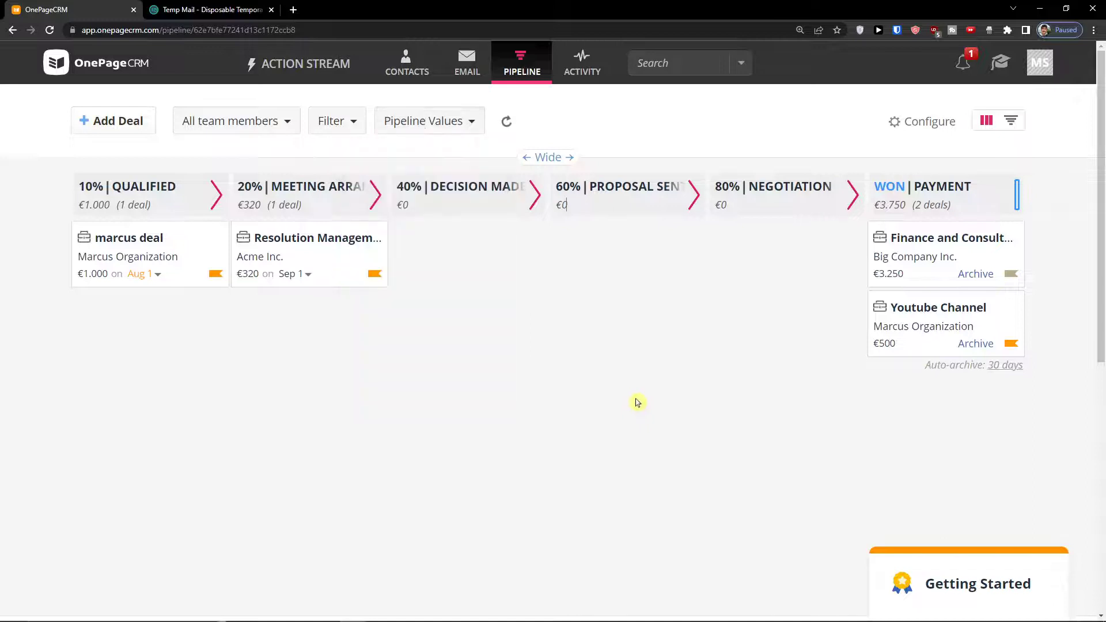
pyautogui.click(928, 121)
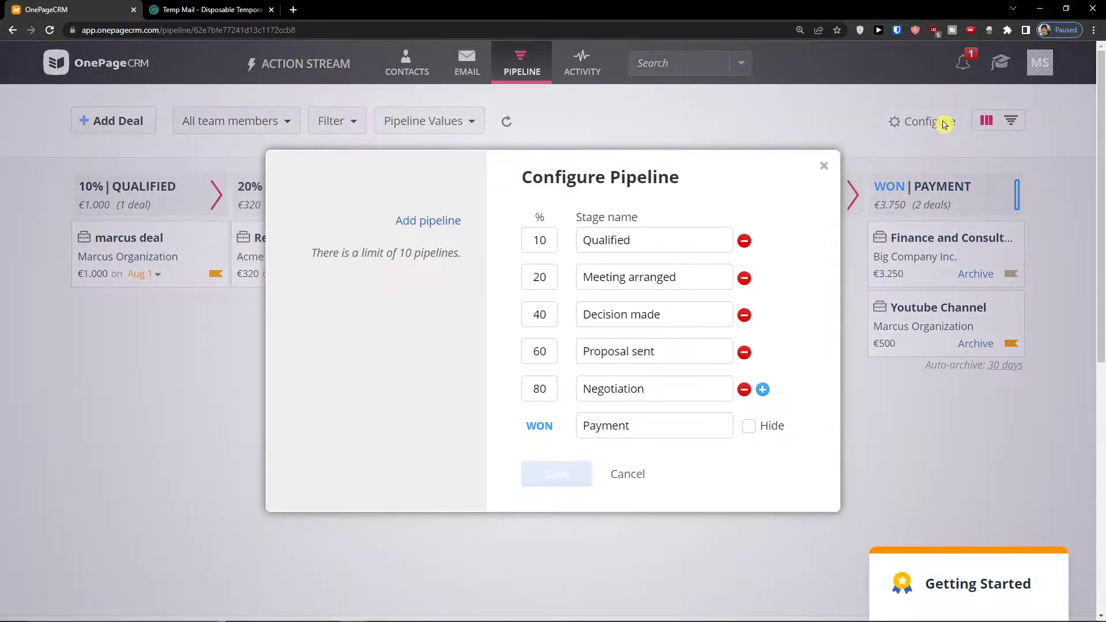
pyautogui.moveTo(475, 274)
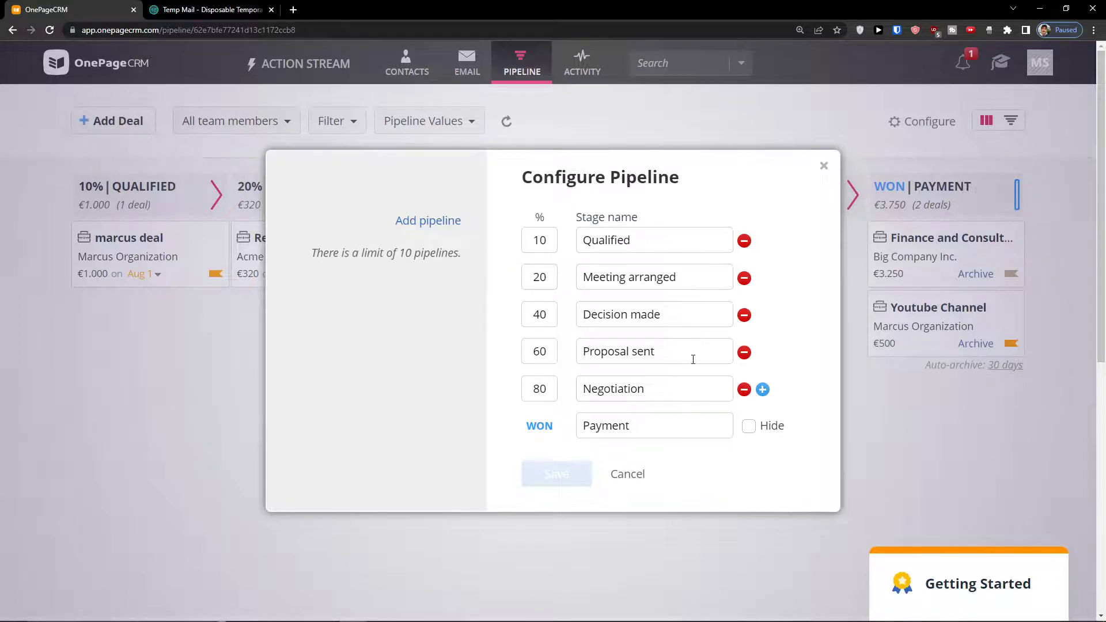
# Retype the 60% stage as 'Proposal opened' and save the pipeline configuration.
pyautogui.write('Proposal o')
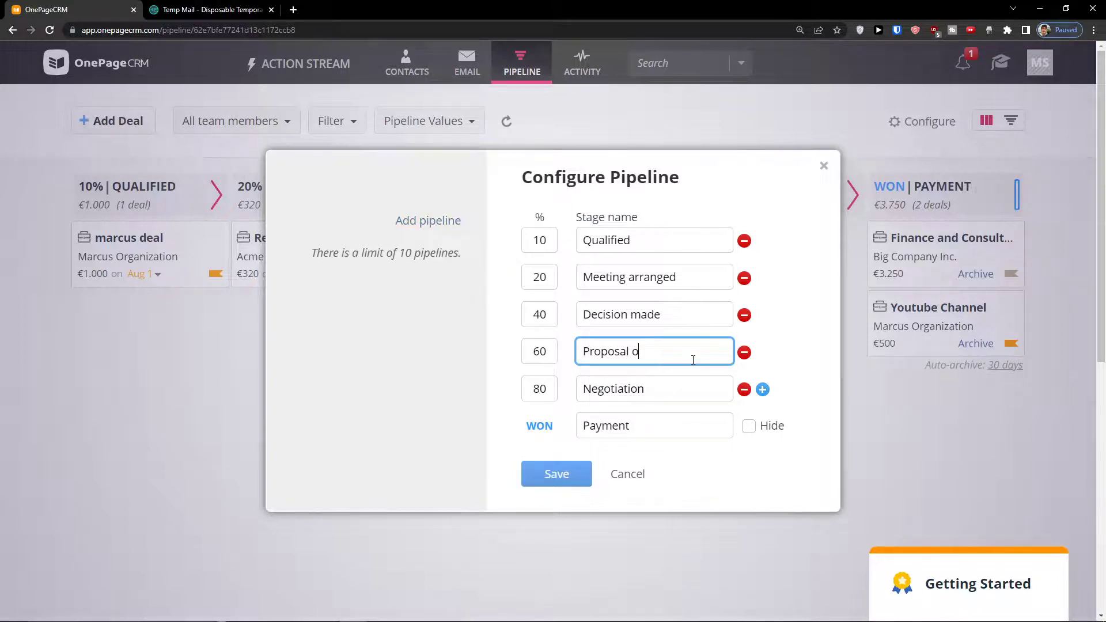
pyautogui.write('pened')
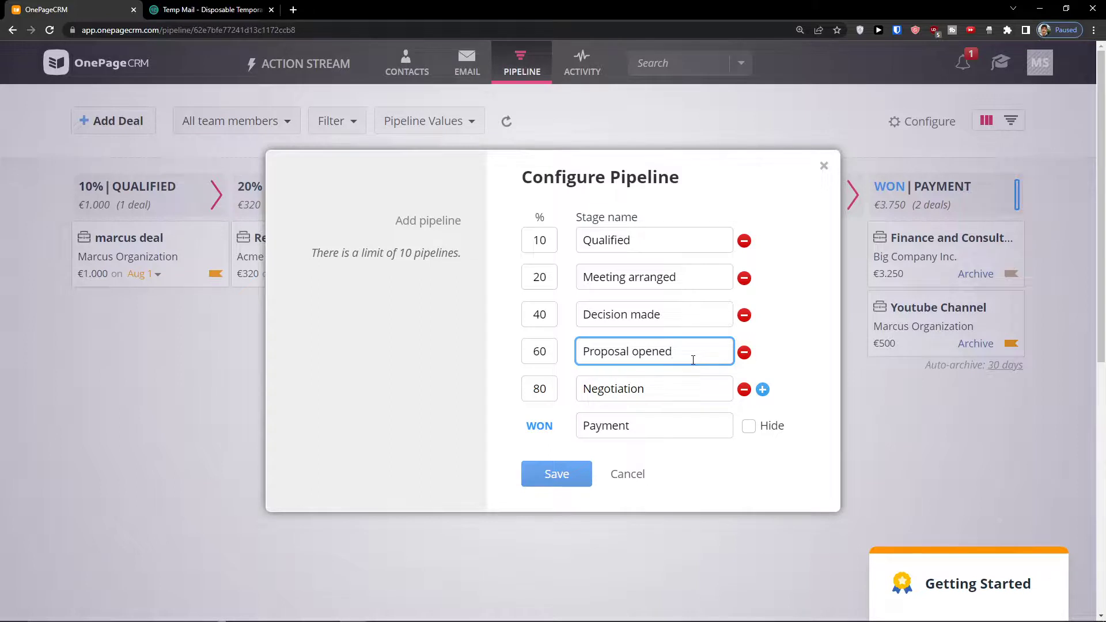
pyautogui.click(627, 474)
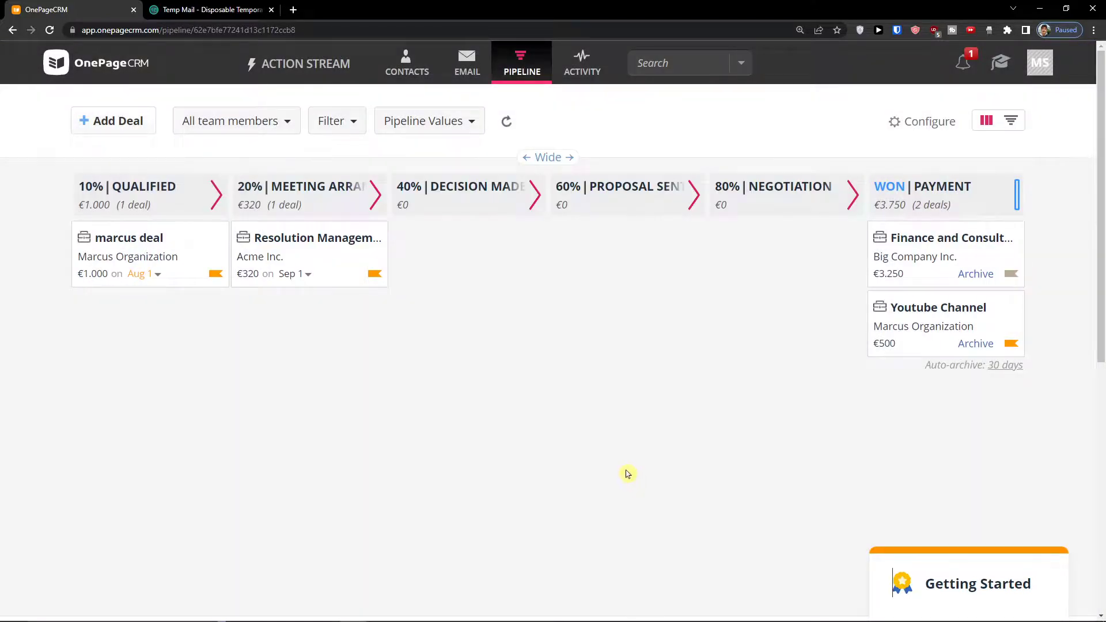